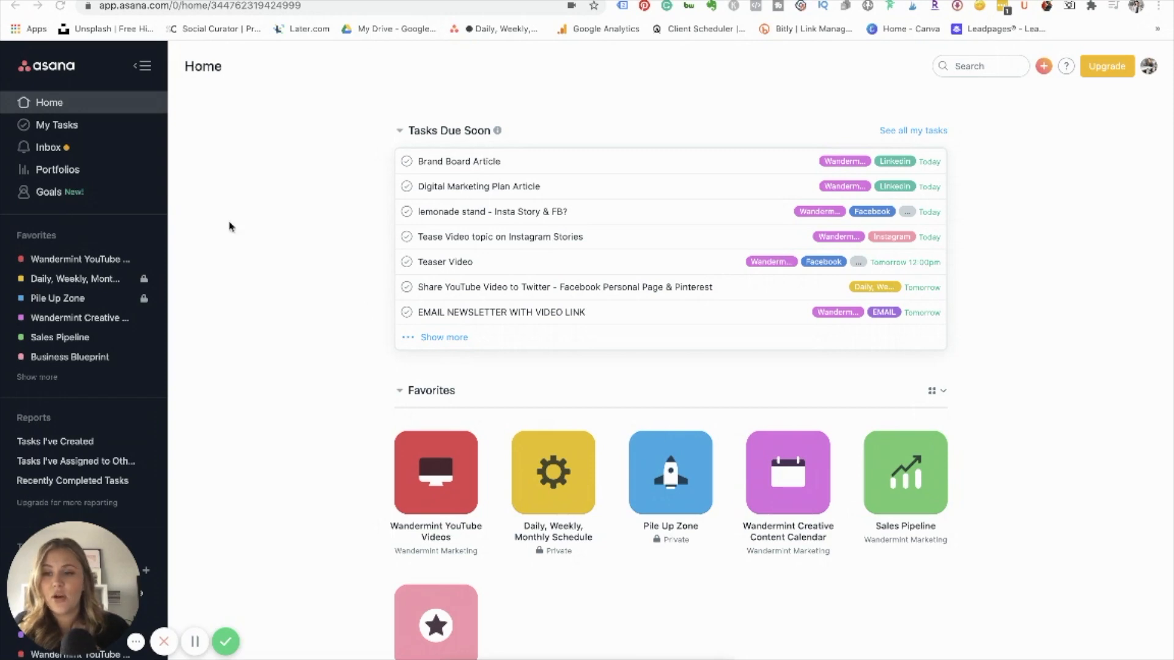
# Start a new Asana project and preview the Social Media Calendar template.
pyautogui.scroll(-3)
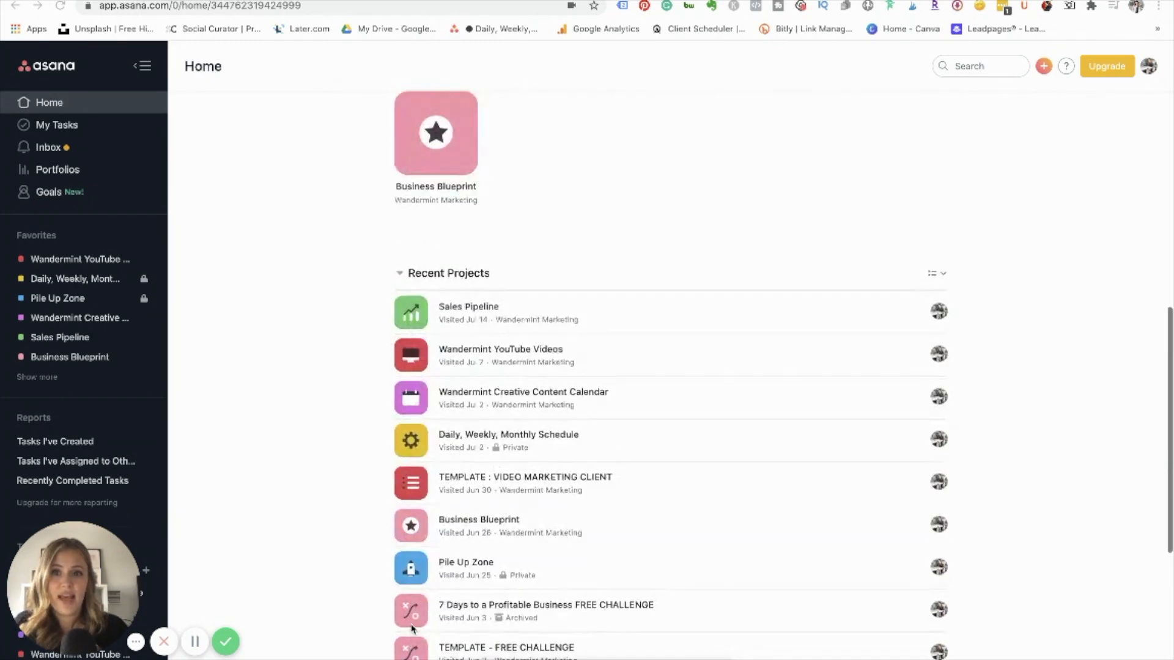
pyautogui.scroll(3)
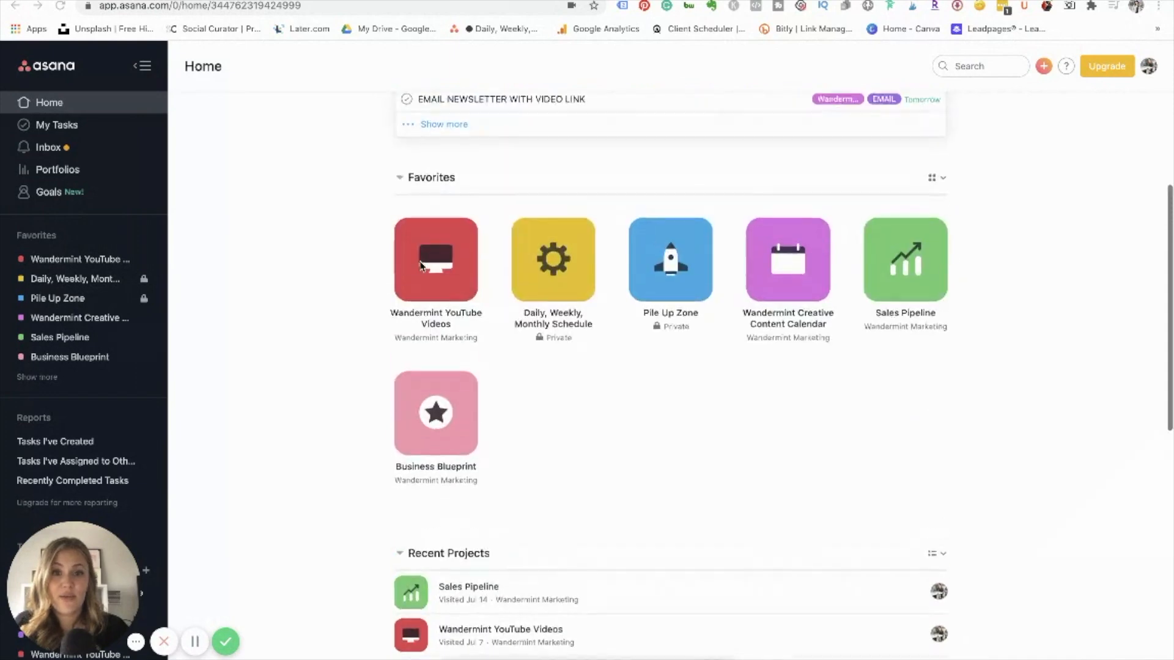
pyautogui.scroll(-3)
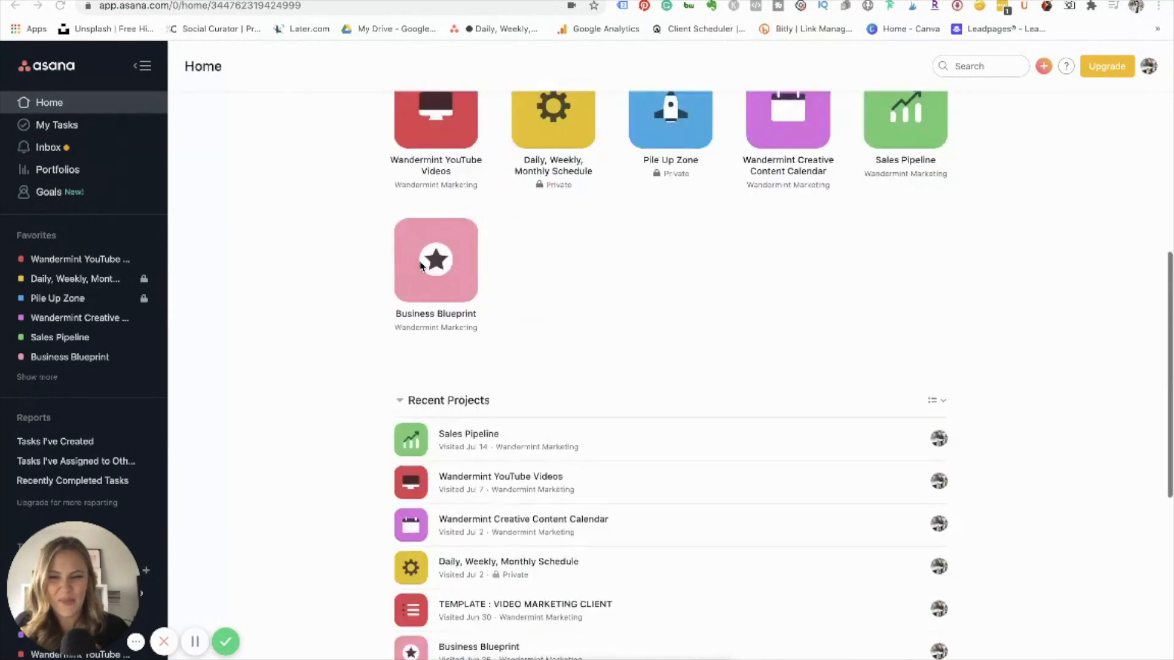
pyautogui.scroll(-3)
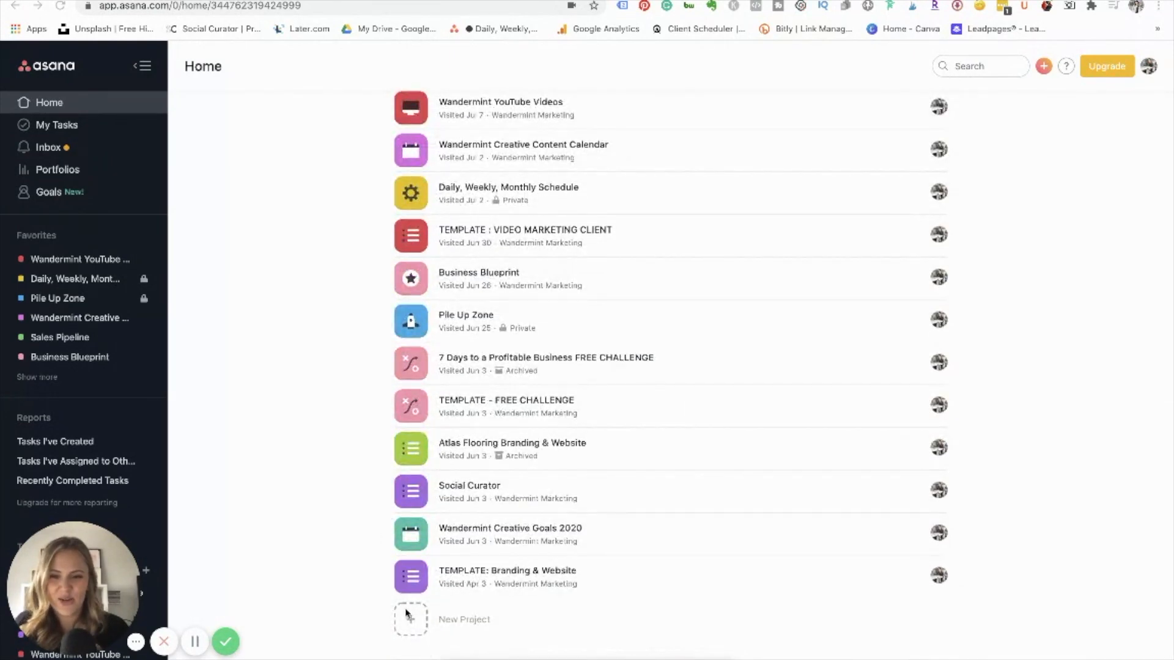
pyautogui.click(411, 618)
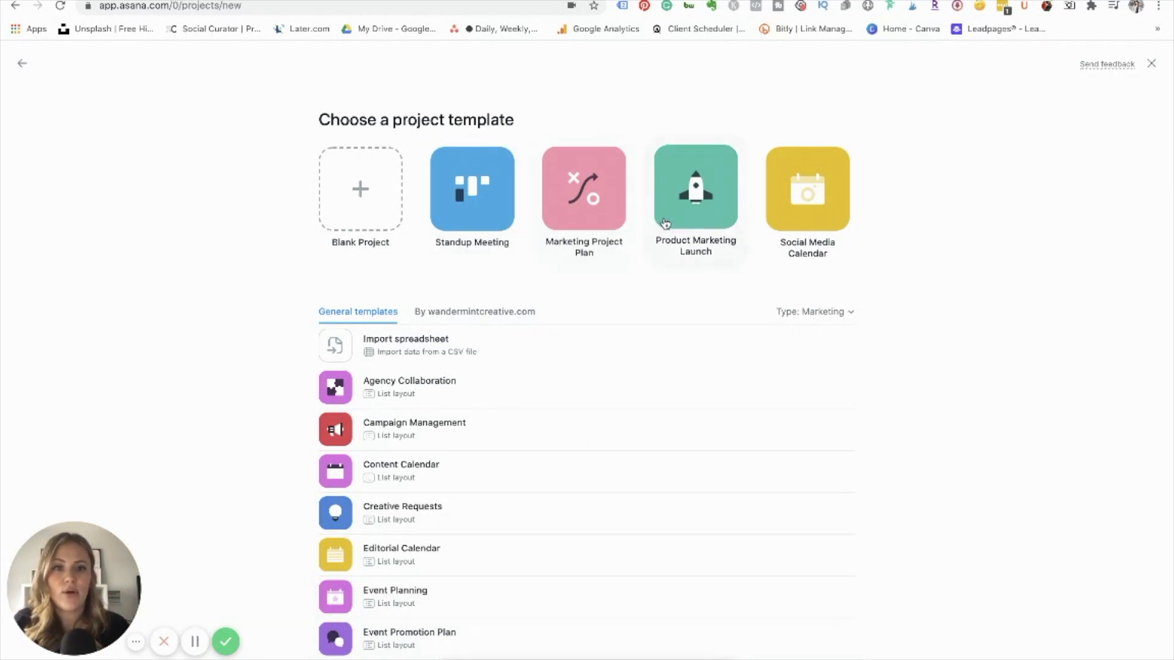
pyautogui.moveTo(525, 255)
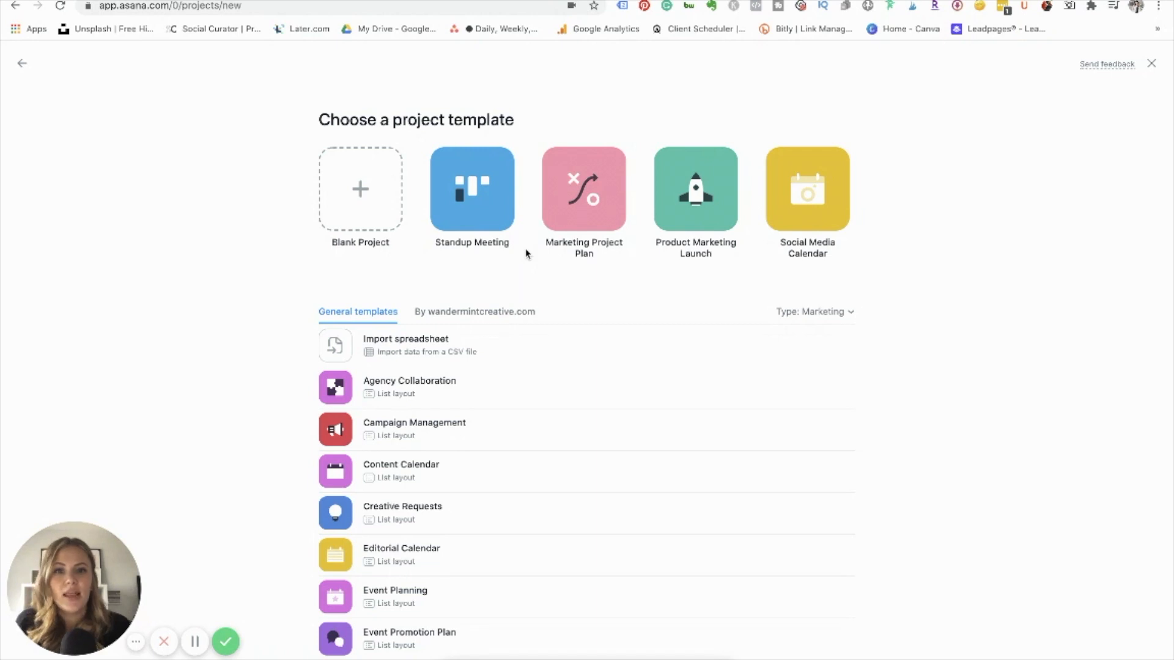
pyautogui.moveTo(807, 186)
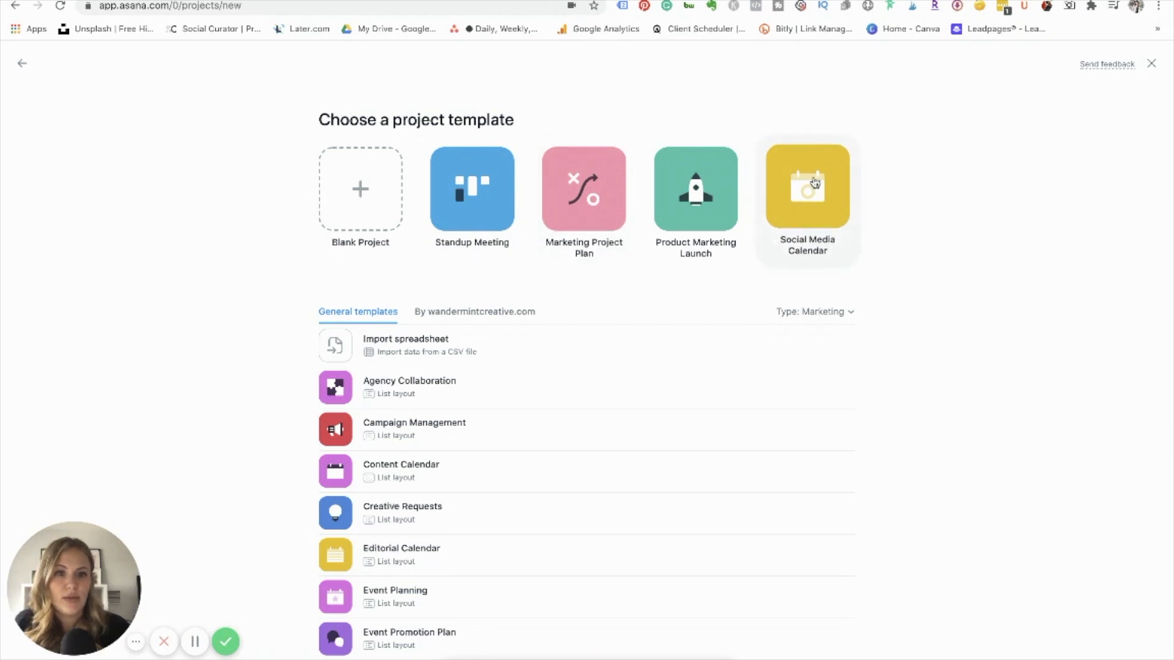
pyautogui.click(807, 187)
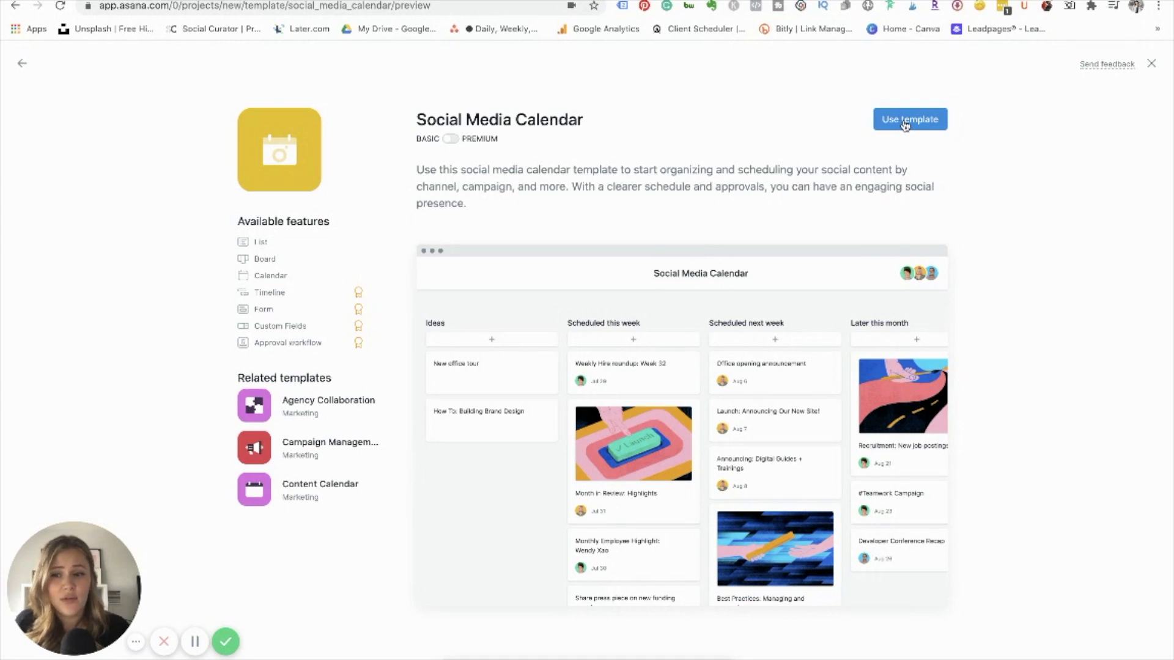
# Use the template to create a public project named TEST Business Plan.
pyautogui.click(908, 119)
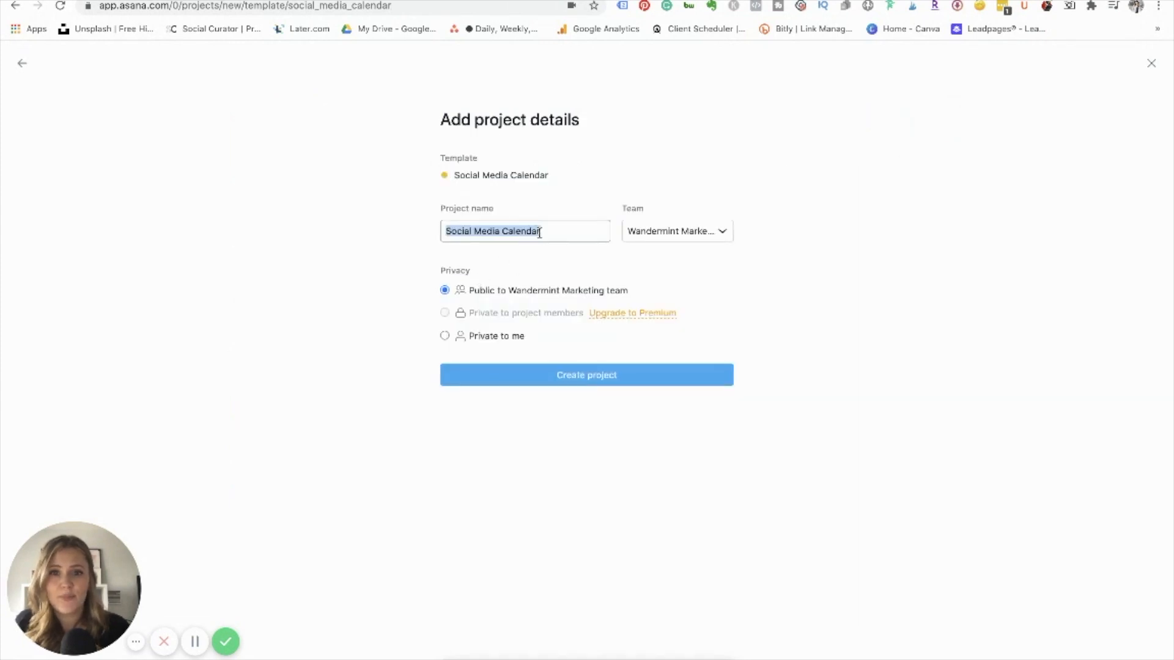
pyautogui.write('TEST')
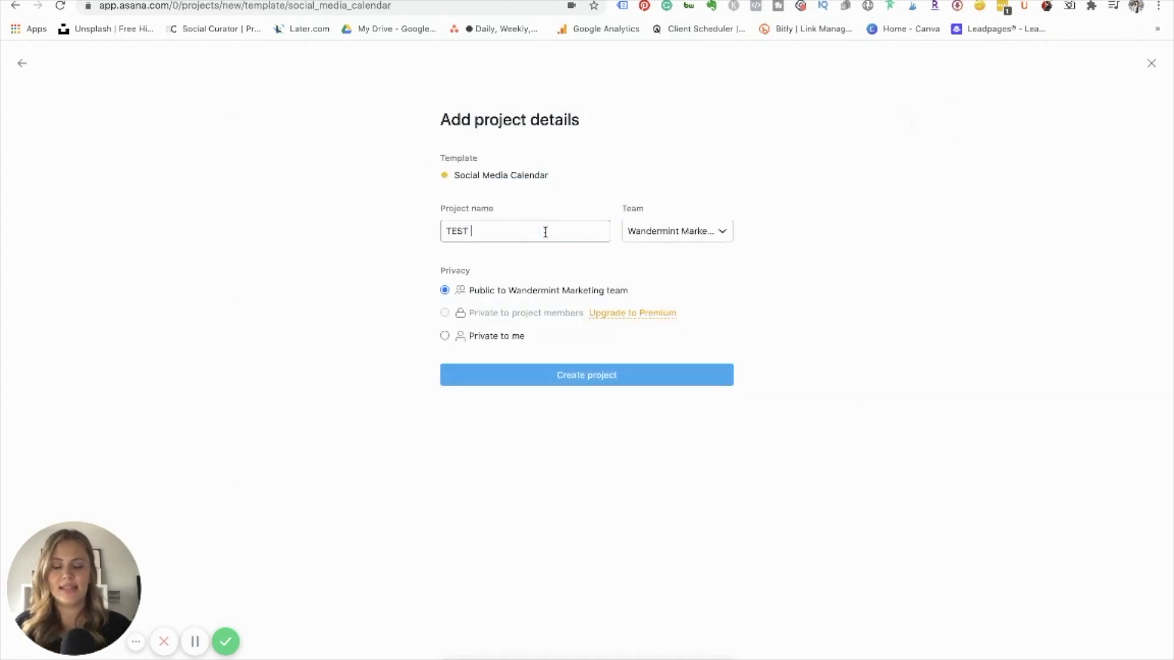
pyautogui.write('Buis')
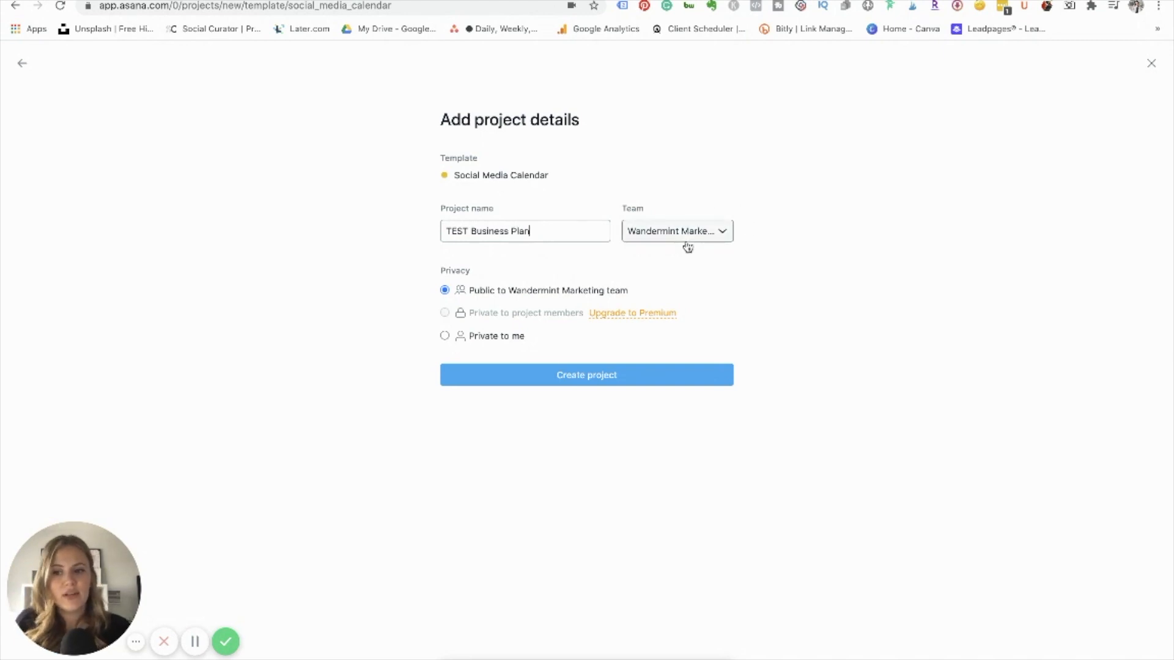
pyautogui.click(675, 231)
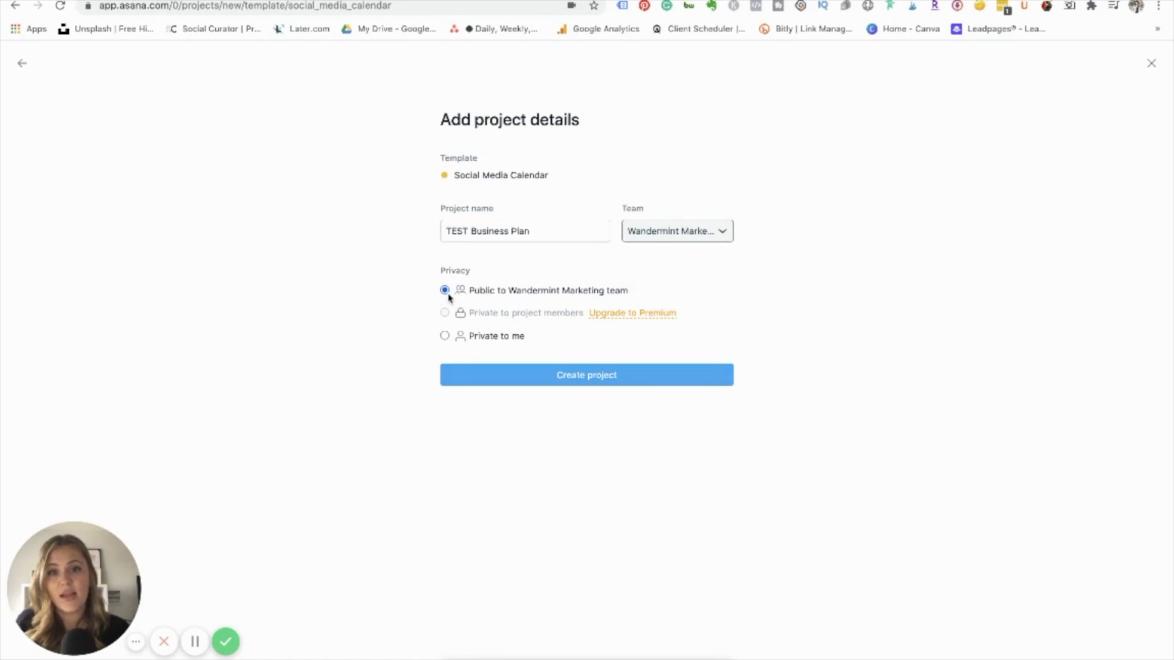
pyautogui.moveTo(670, 282)
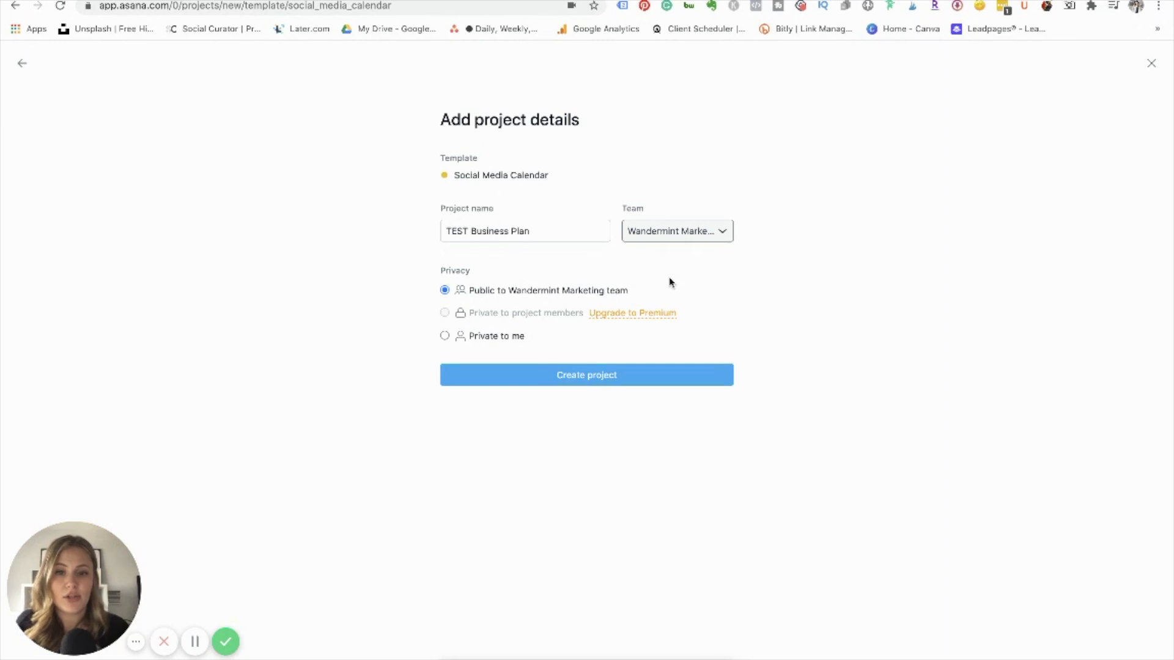
pyautogui.moveTo(483, 312)
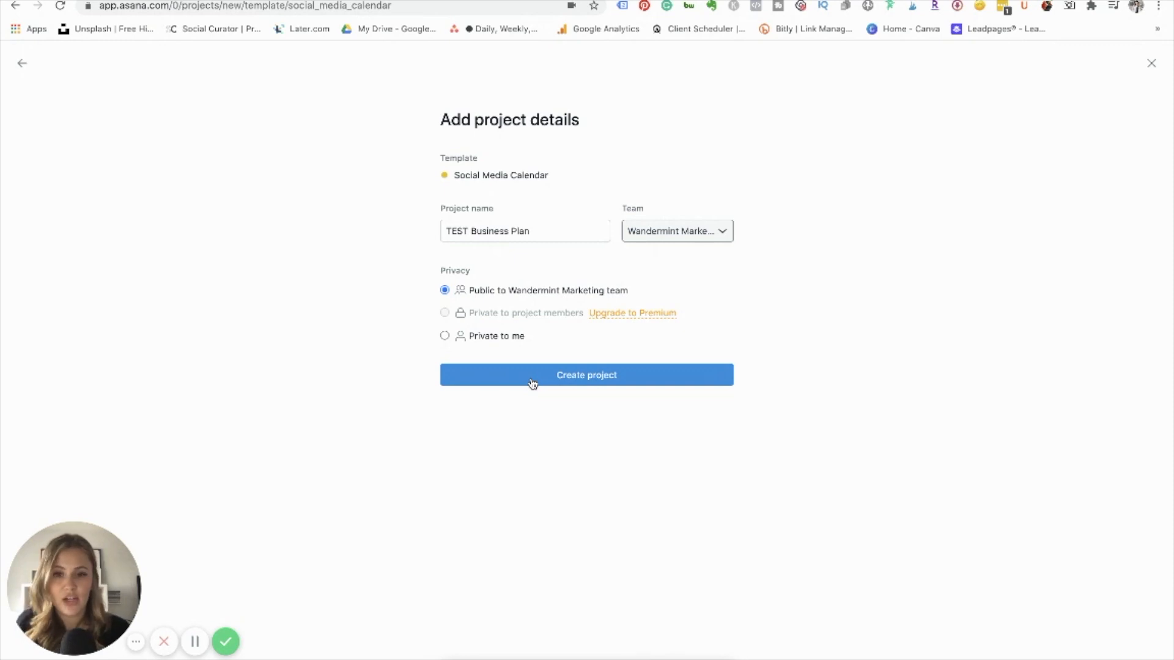
pyautogui.click(585, 375)
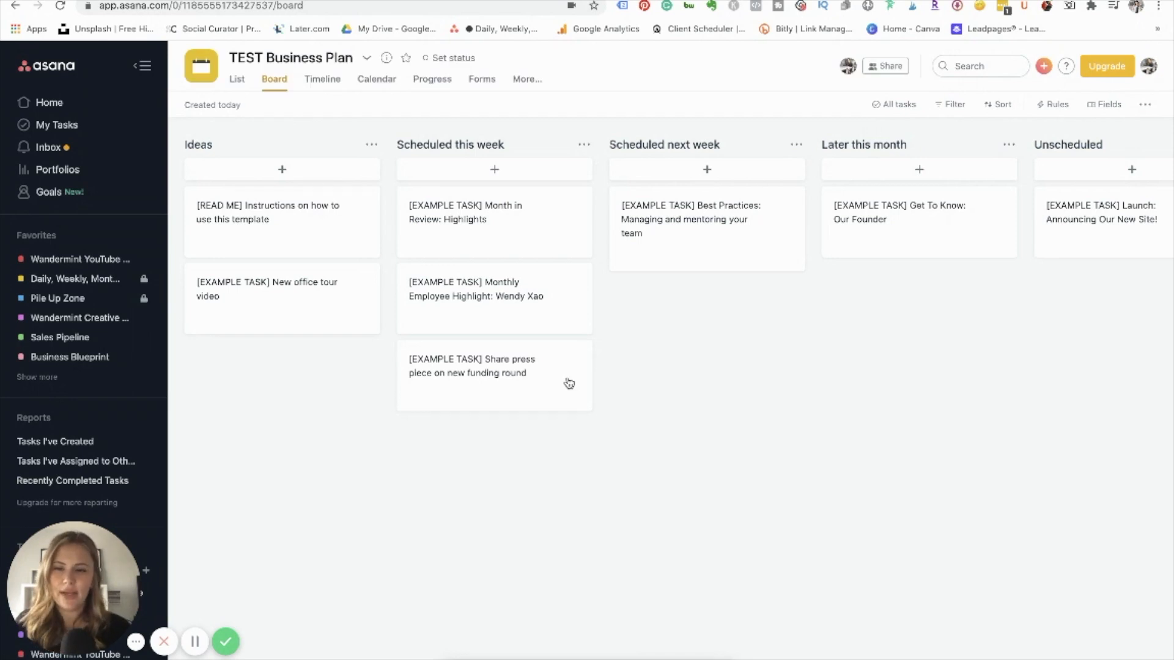
pyautogui.moveTo(346, 268)
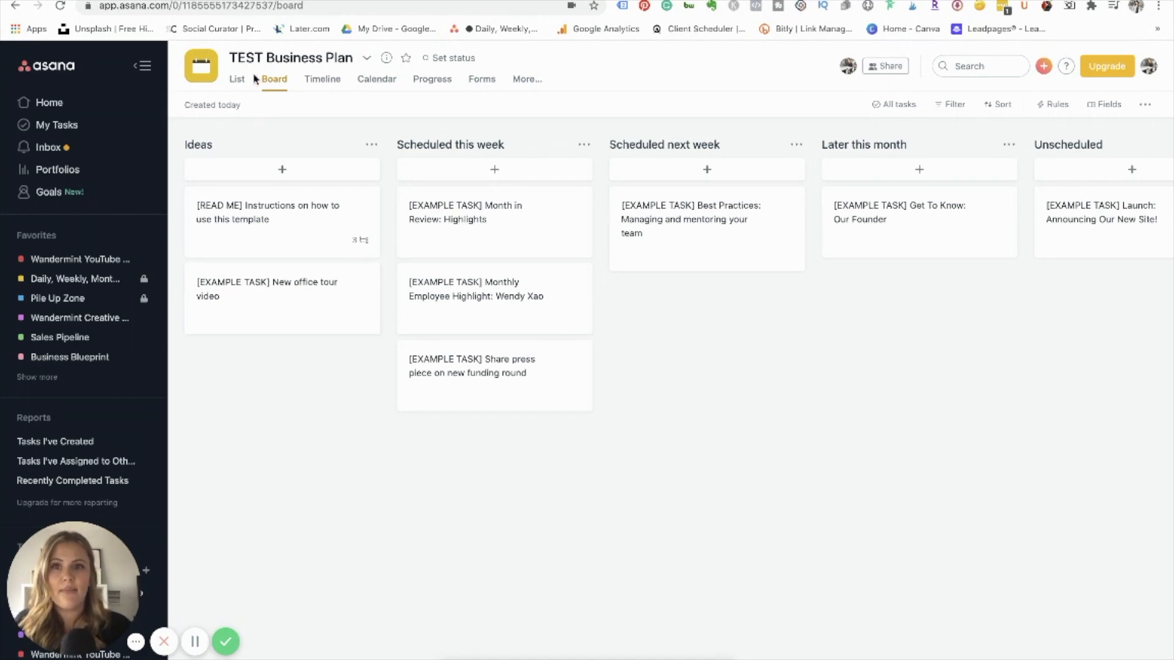
pyautogui.moveTo(399, 109)
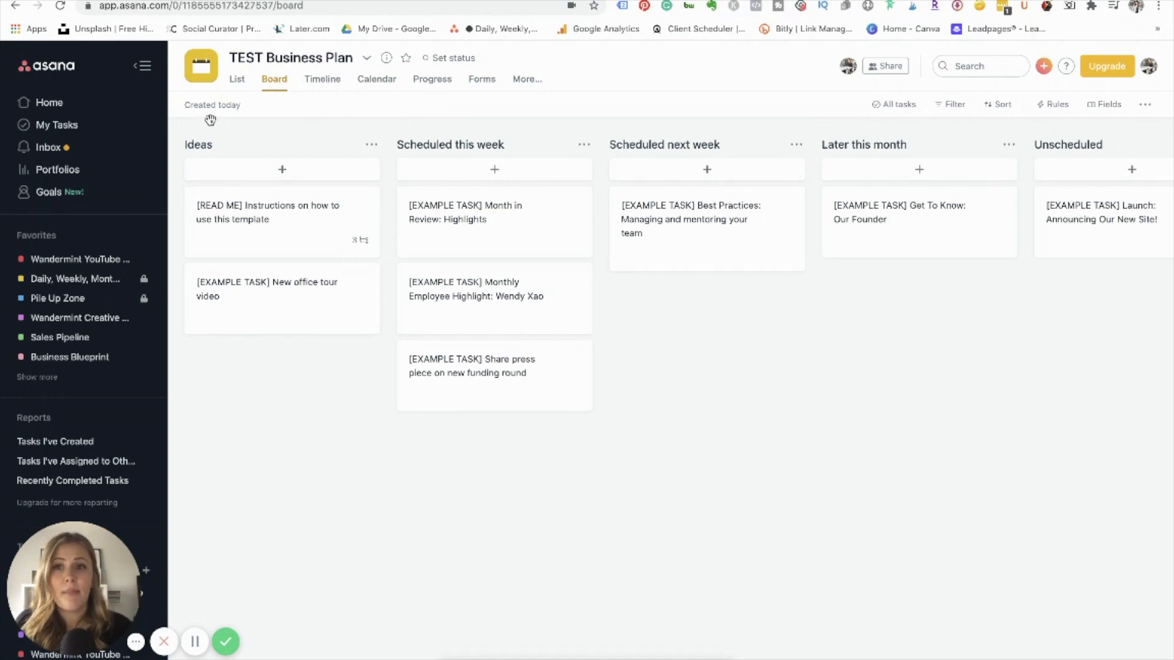
# Show TEST Business Plan as a section-grouped list after a brief calendar look.
pyautogui.click(236, 78)
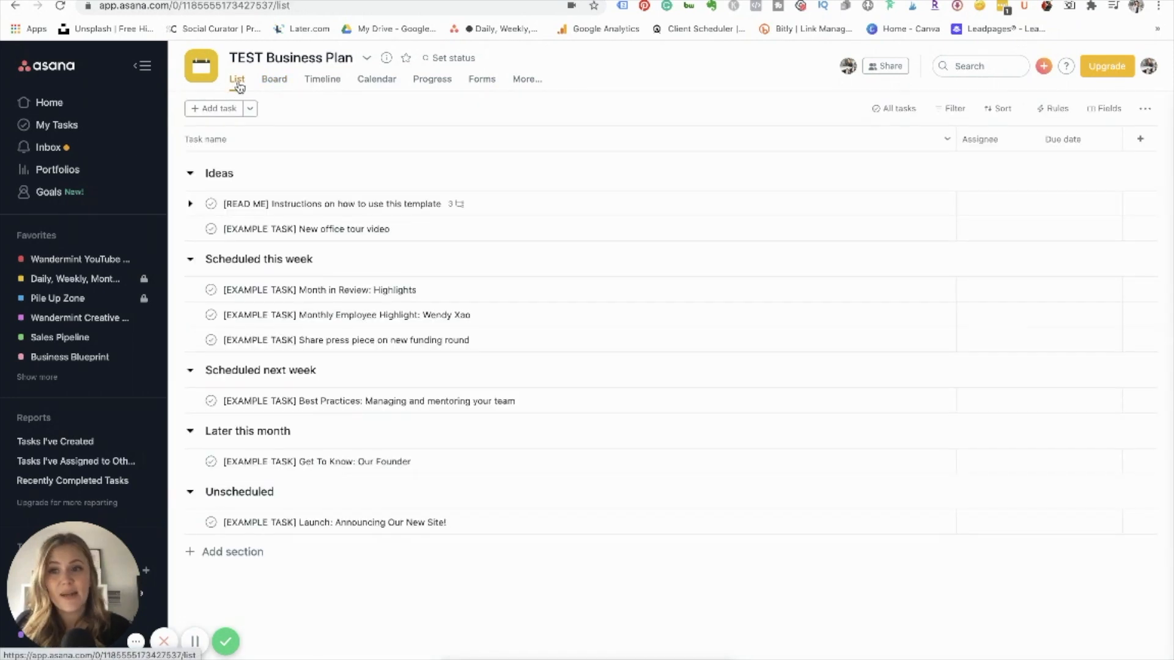
pyautogui.click(377, 78)
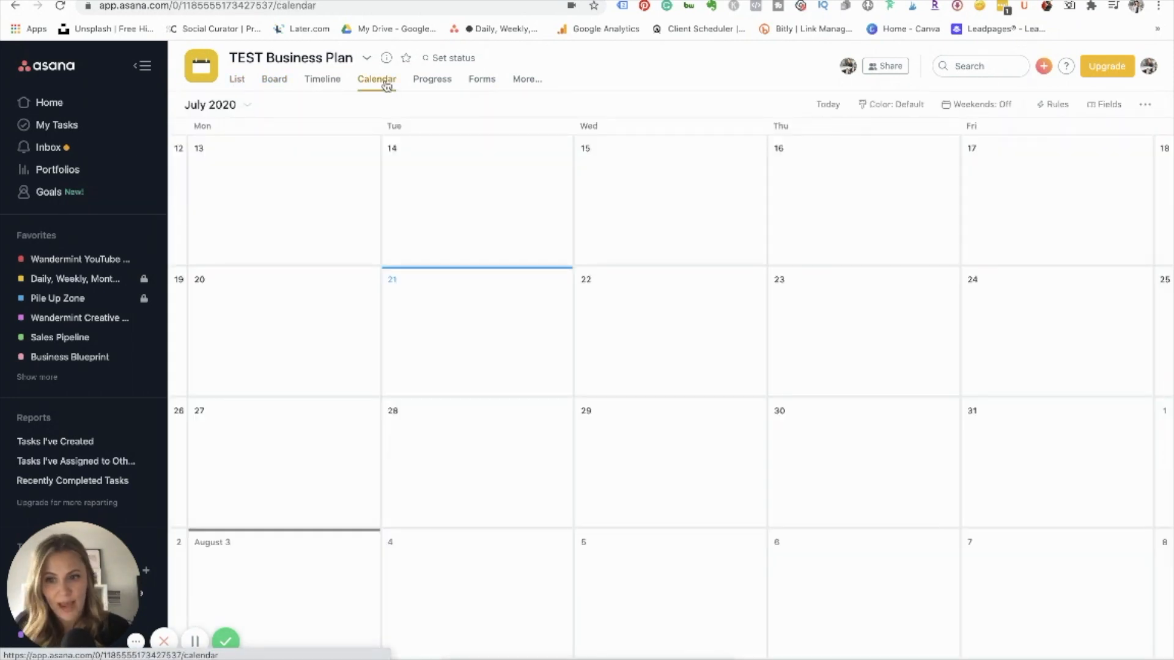
pyautogui.click(236, 78)
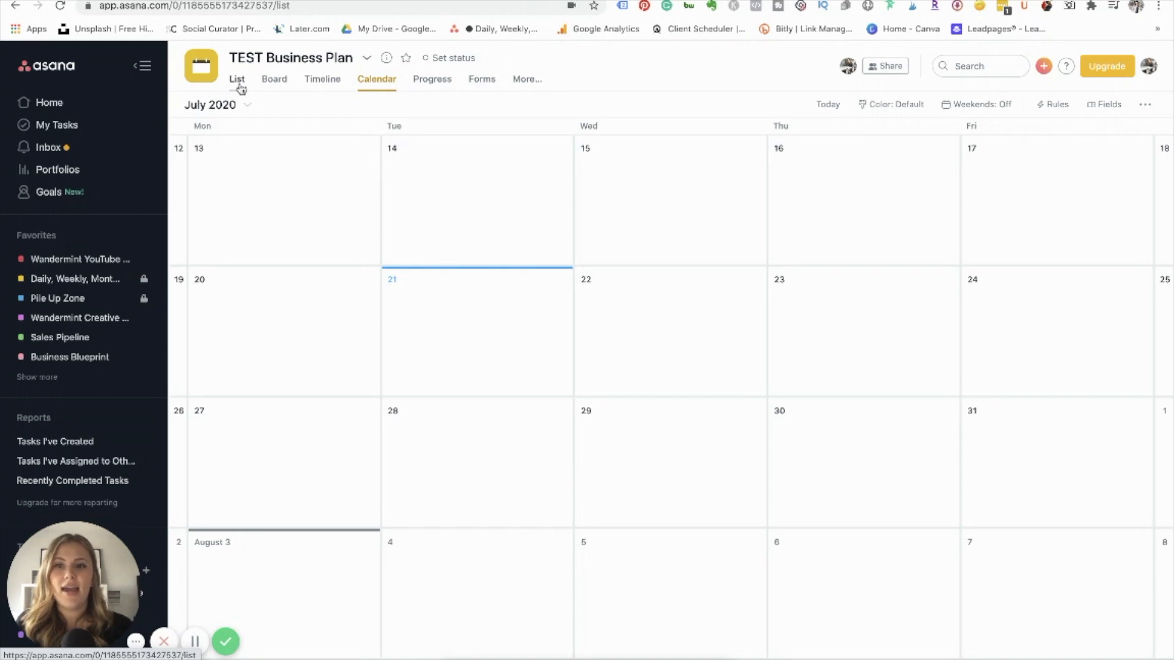
pyautogui.click(236, 78)
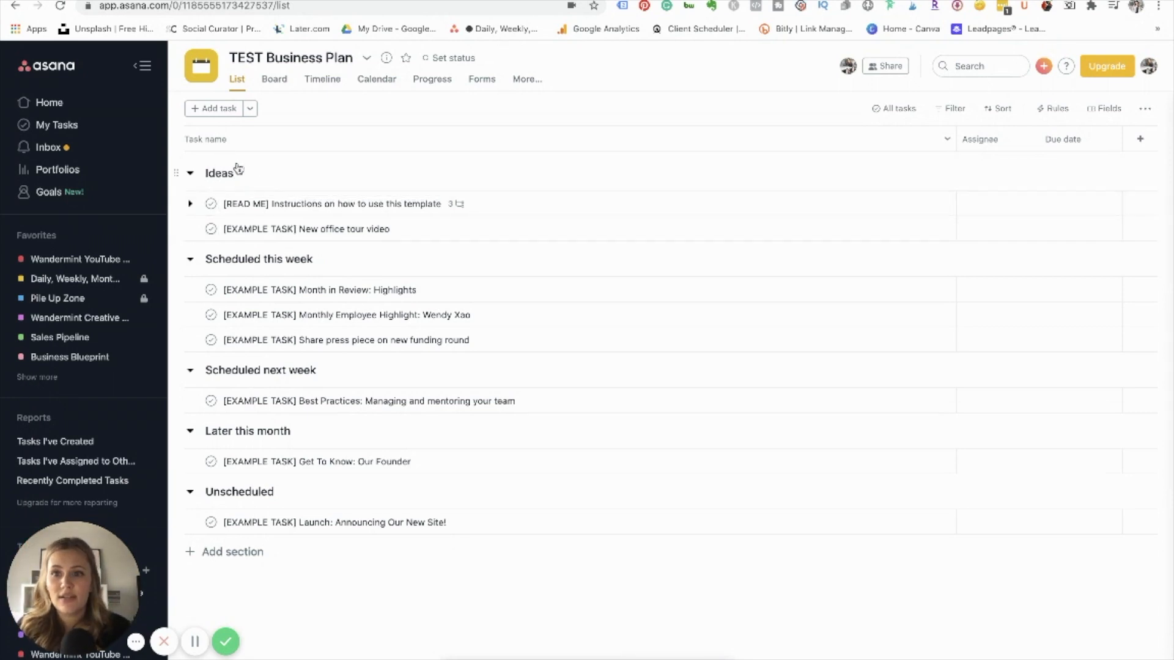
# Rename the list sections to Research, Writing, Graphics, Scheduling and Analytics.
pyautogui.click(306, 228)
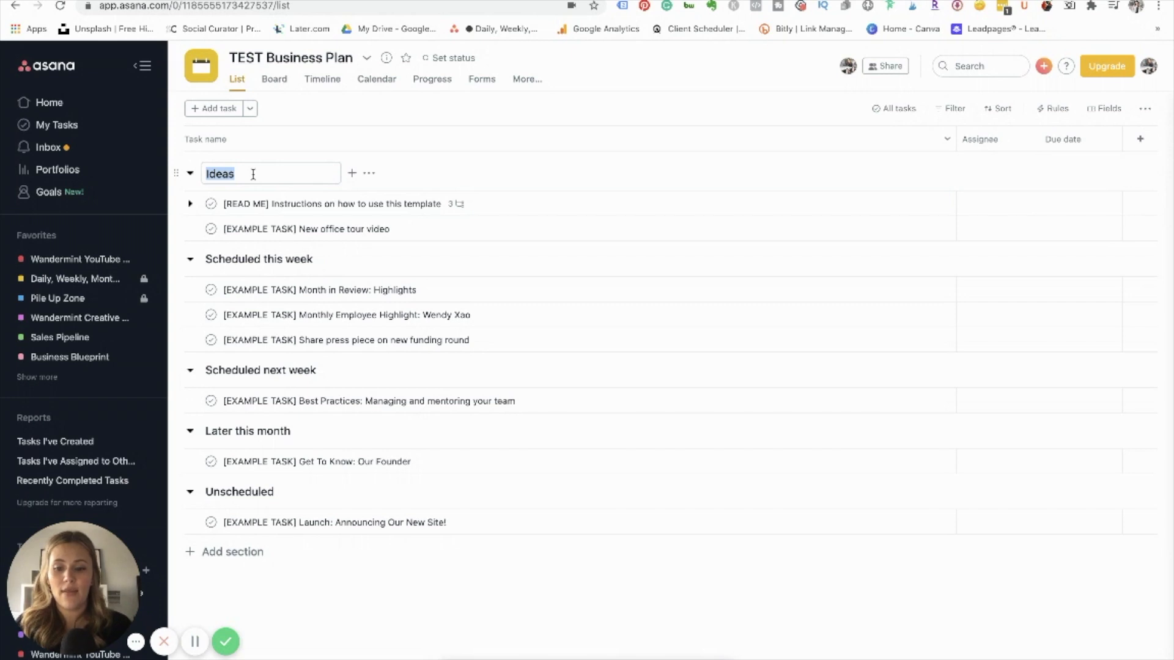
pyautogui.write('Plannig')
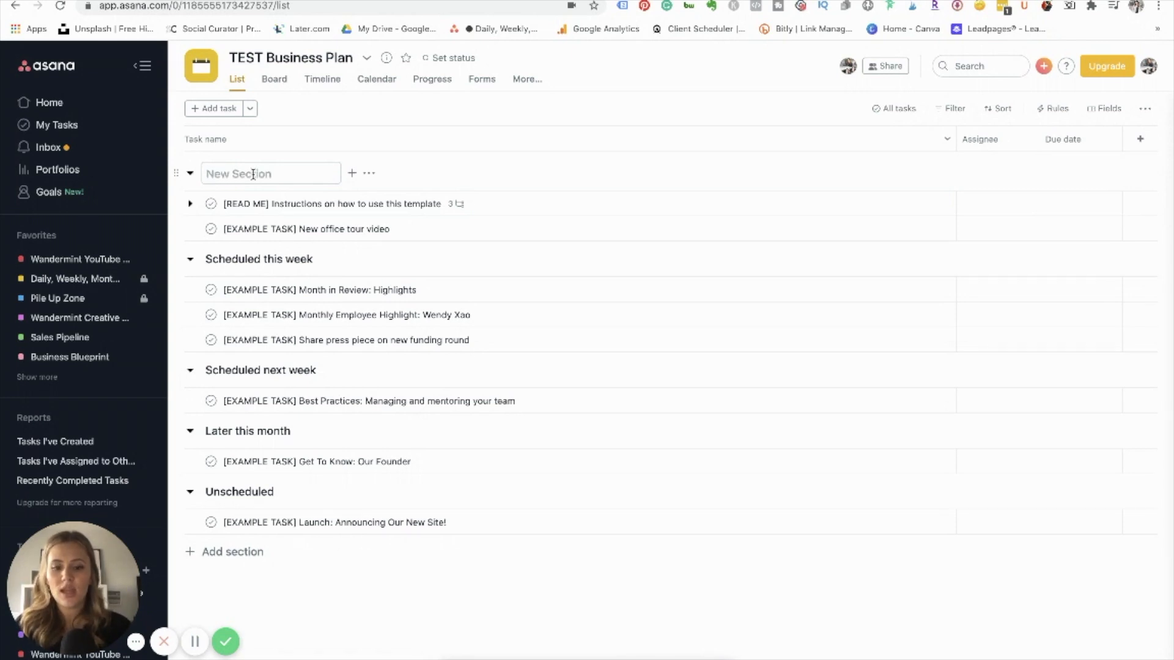
pyautogui.write('Research')
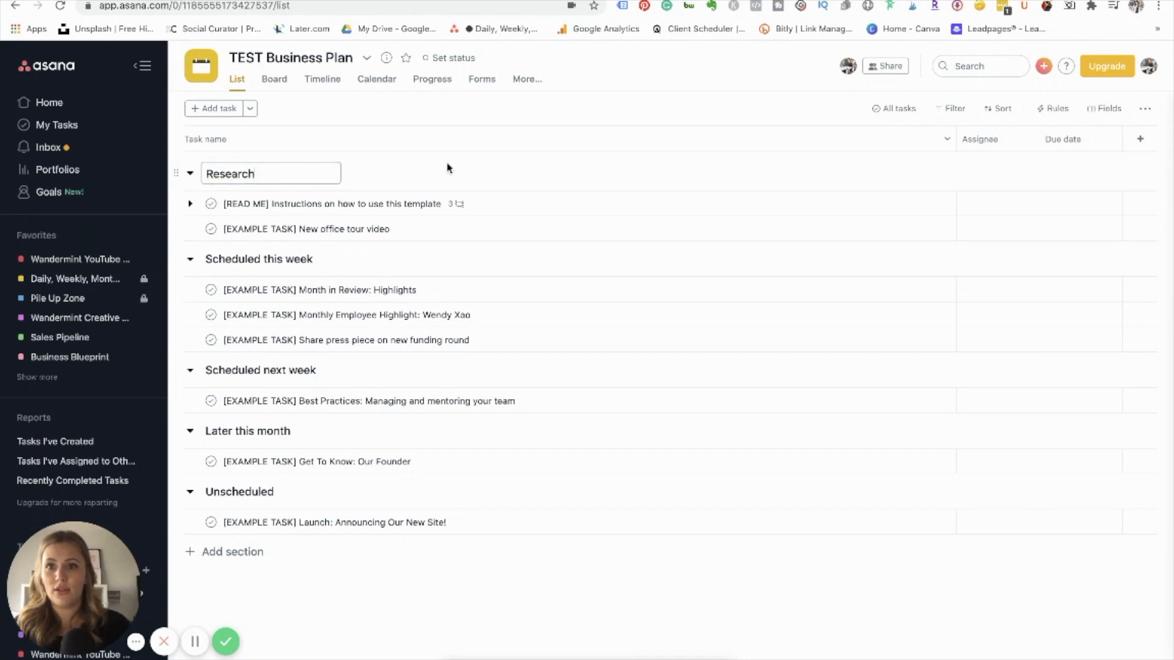
pyautogui.write('Writing')
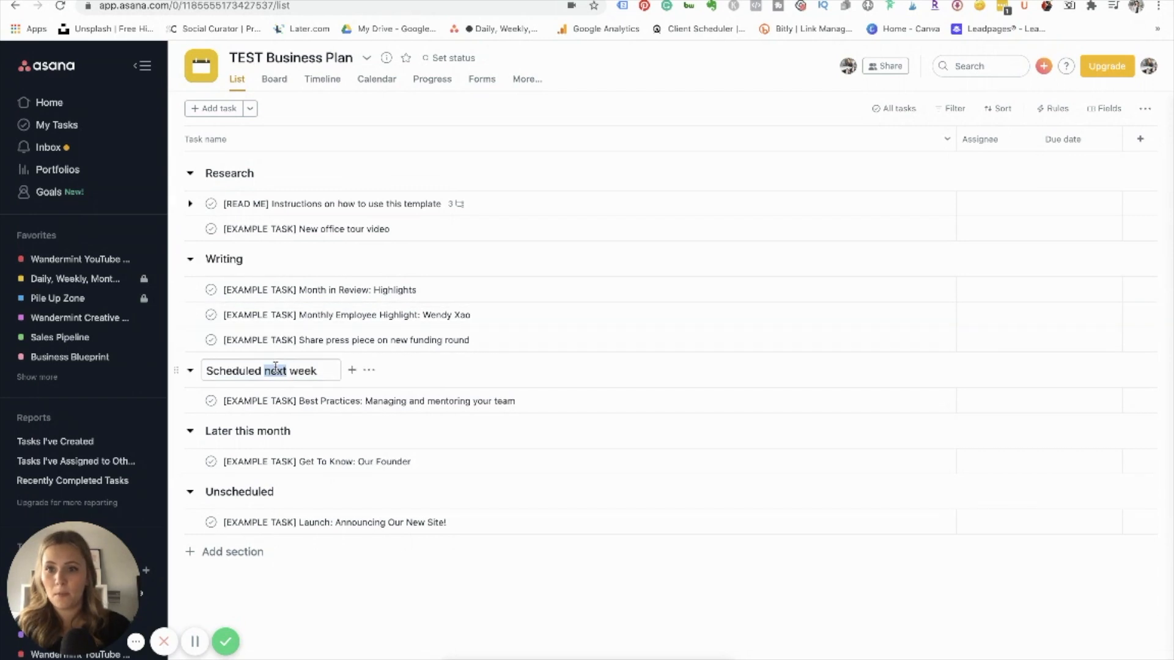
pyautogui.write('Creat')
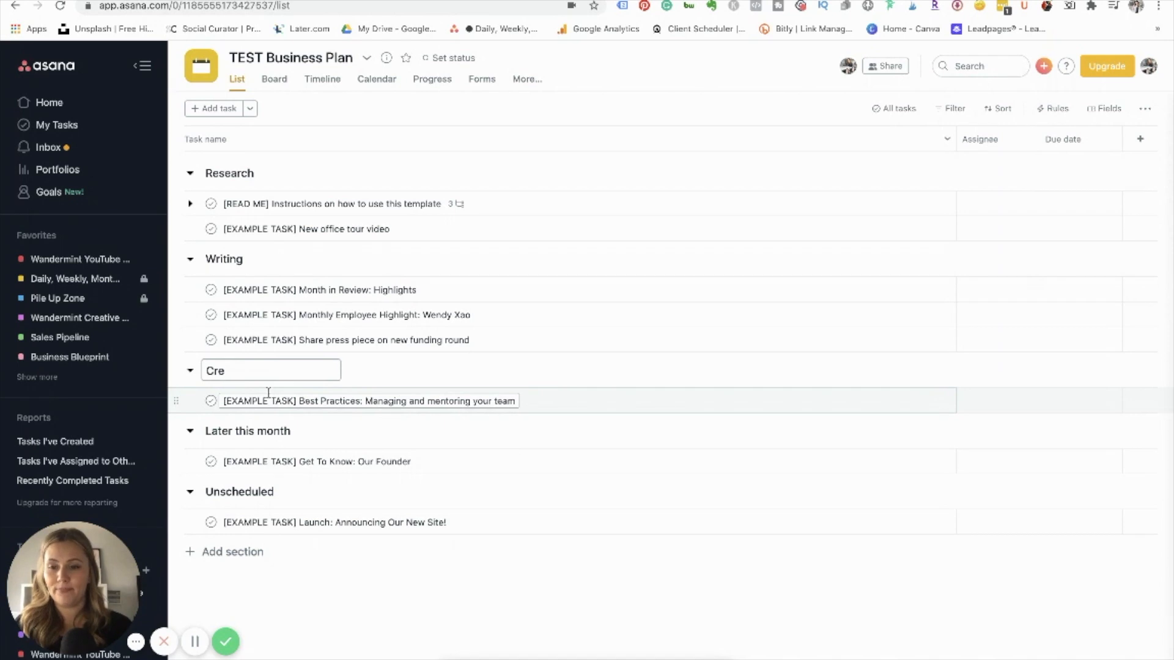
pyautogui.write('Graphics')
pyautogui.click(252, 430)
pyautogui.write('Scheduling')
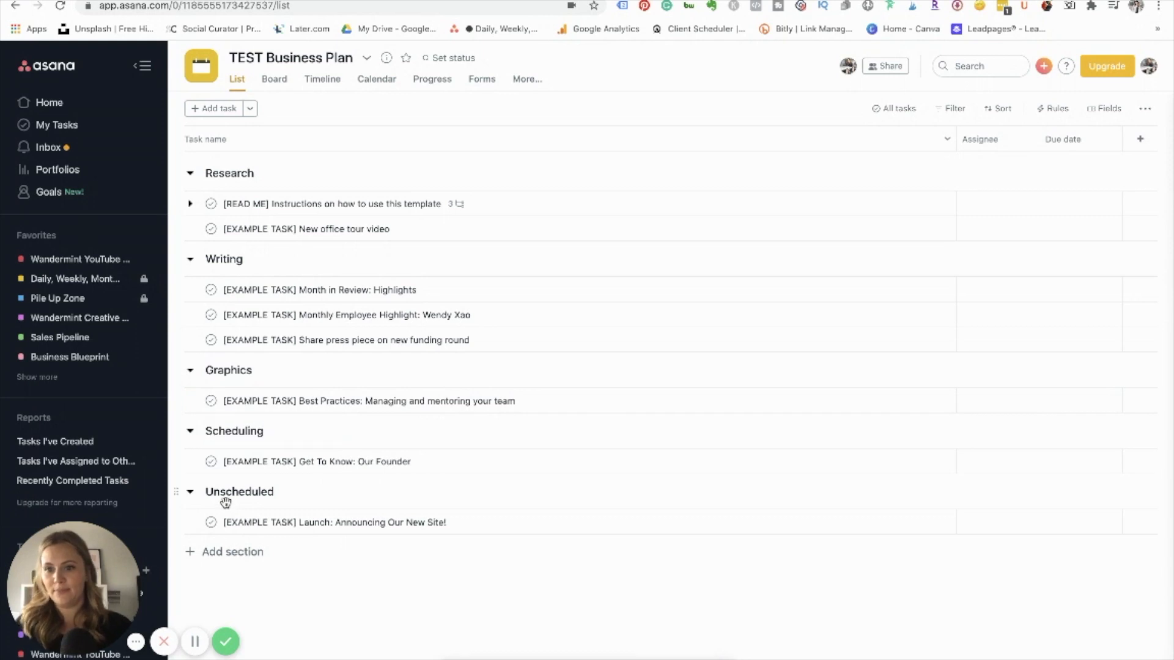
pyautogui.write('Analytics')
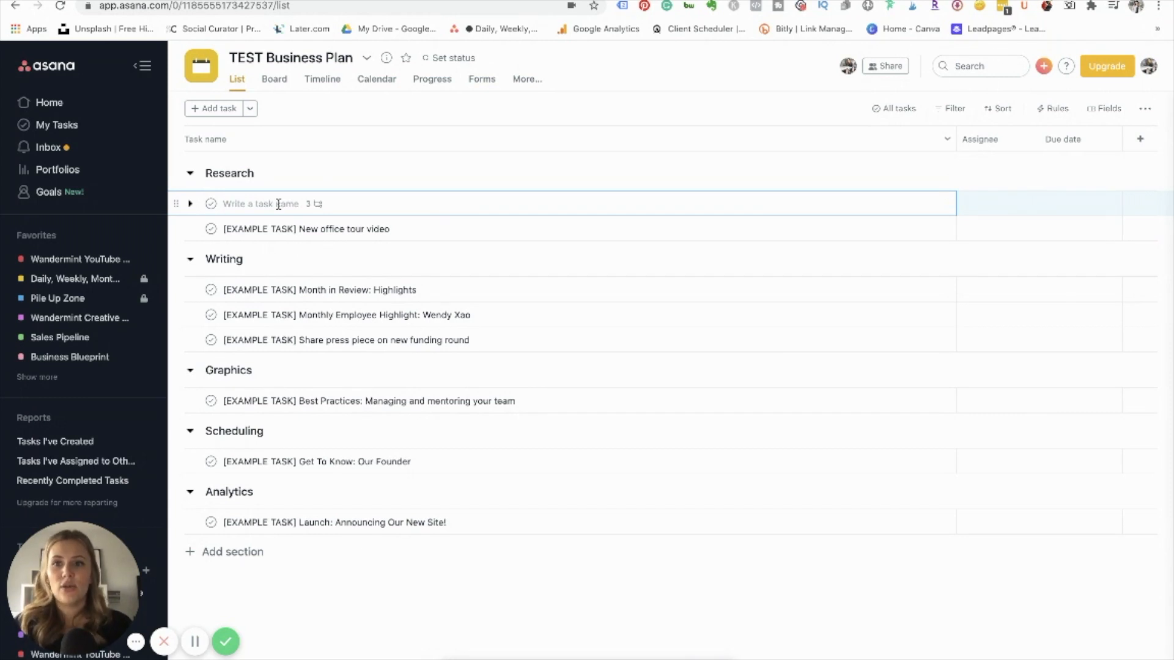
# Rename Research tasks to Research Competition and Brainstorm Topics, then show Brainstorm Topics' details.
pyautogui.write('Res')
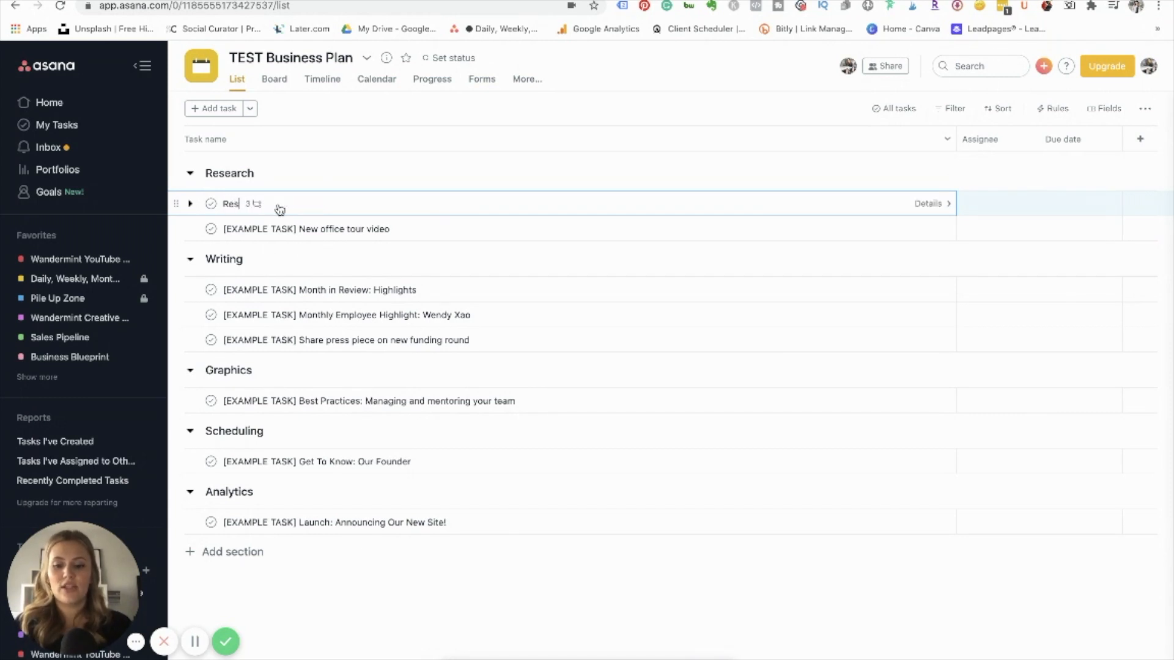
pyautogui.write('Research Competit')
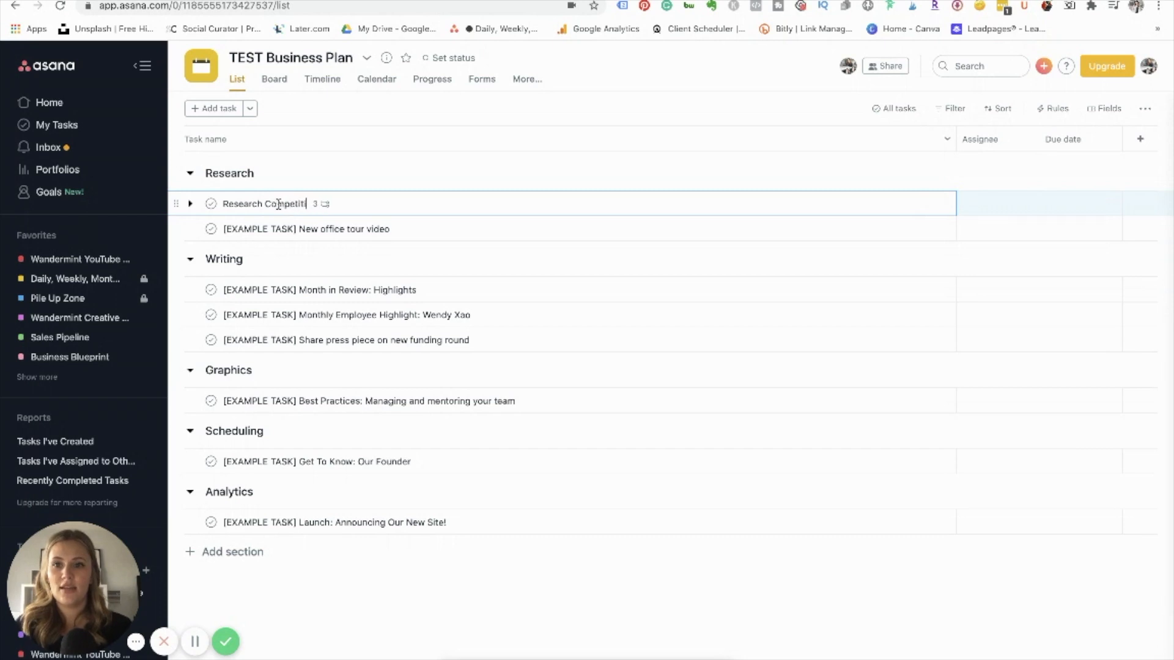
pyautogui.click(306, 228)
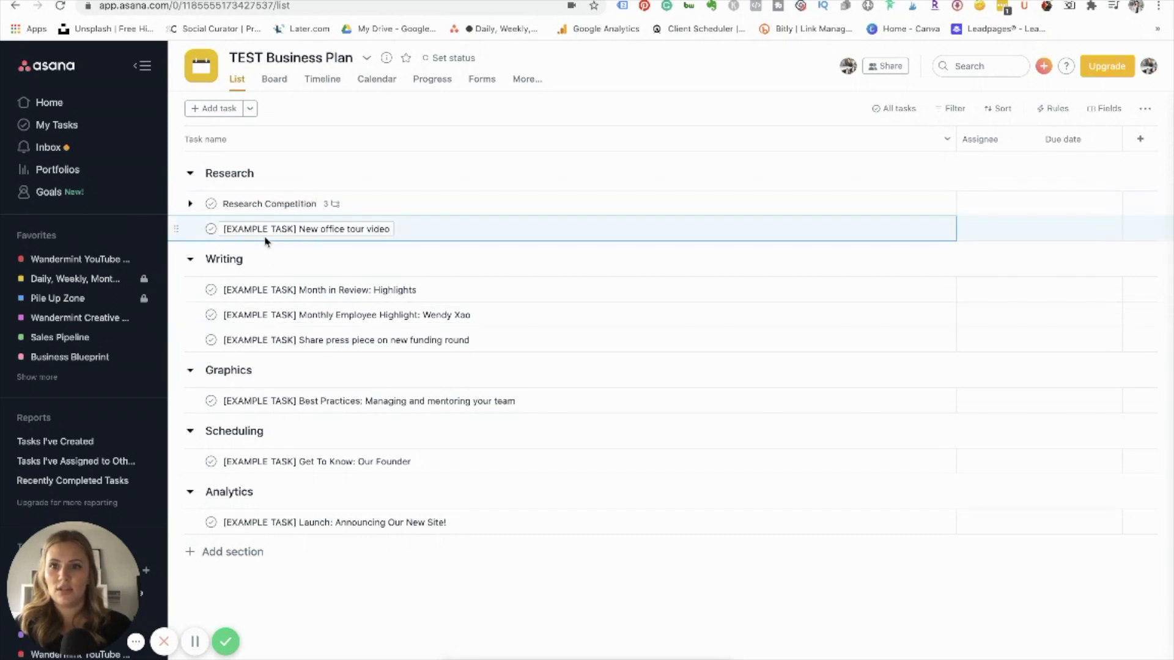
pyautogui.doubleClick(306, 229)
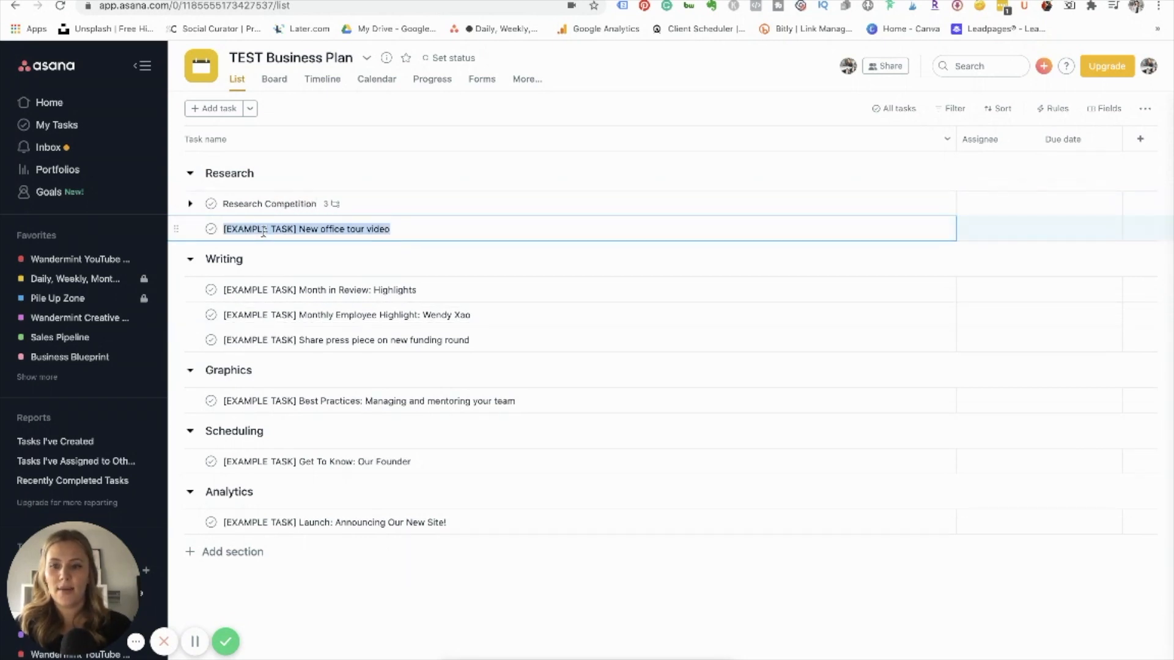
pyautogui.write('Brainstorm Tip')
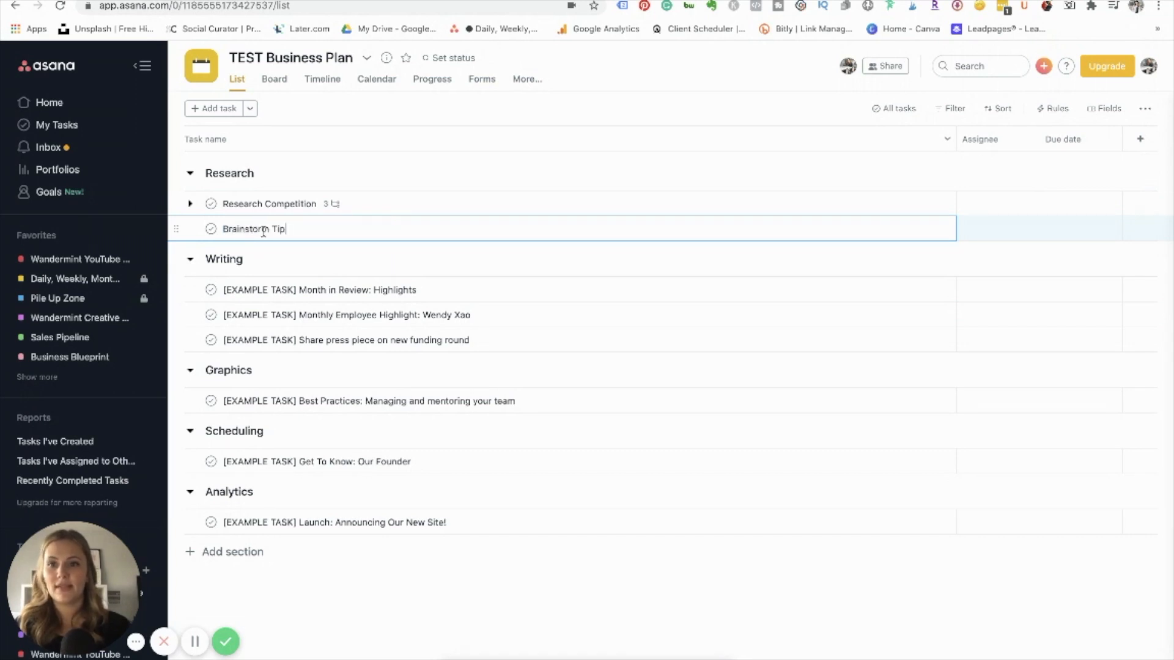
pyautogui.write('Topics')
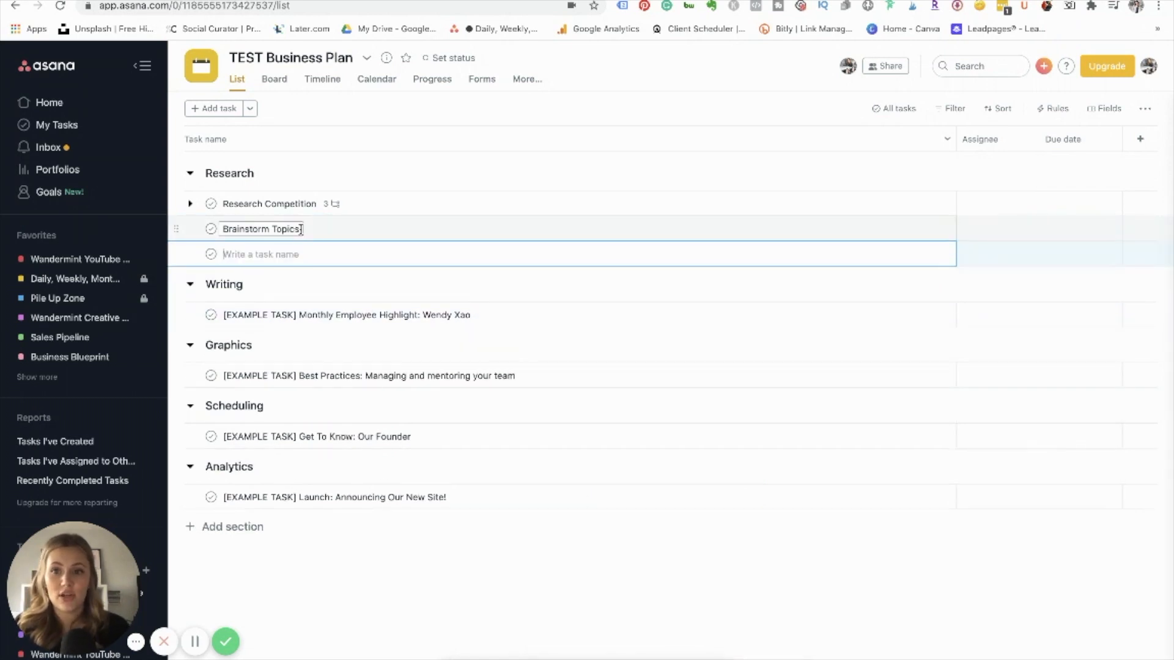
pyautogui.click(262, 229)
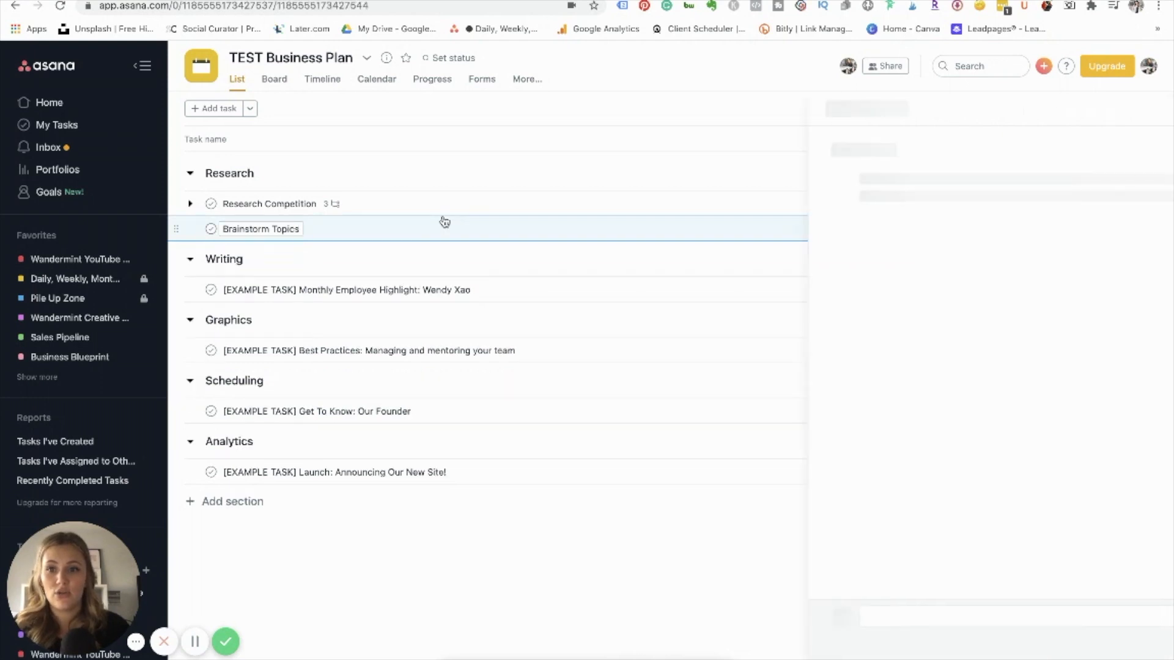
# Assign Brainstorm Topics to yourself and set its due date to Thursday.
pyautogui.click(260, 229)
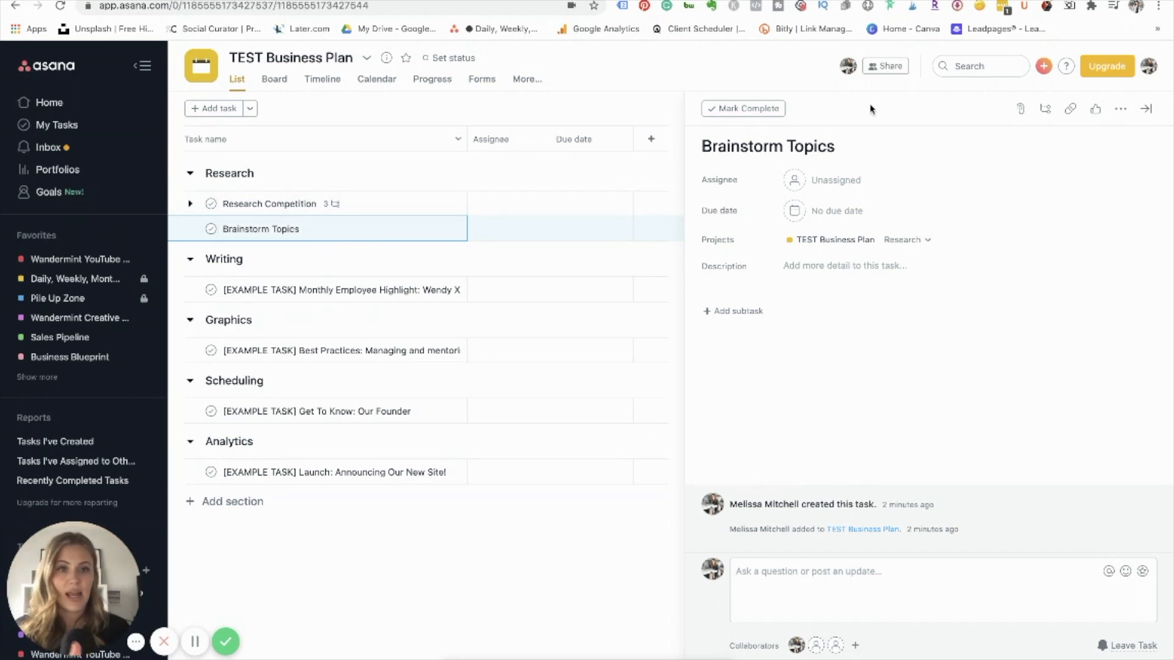
pyautogui.moveTo(823, 179)
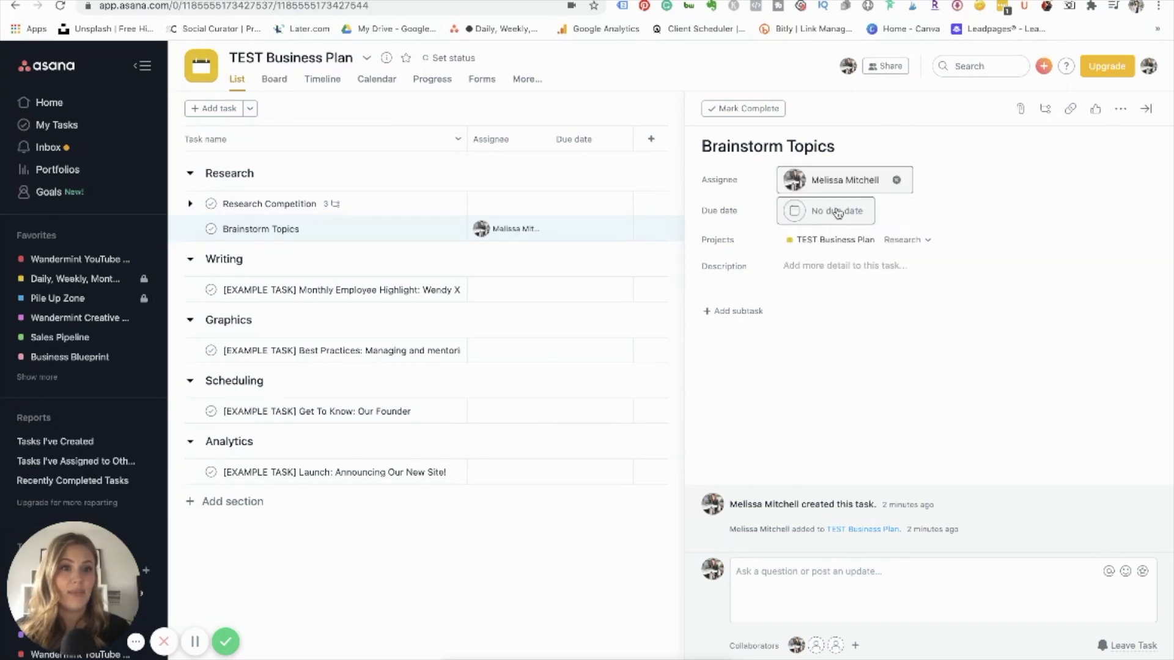
pyautogui.click(823, 210)
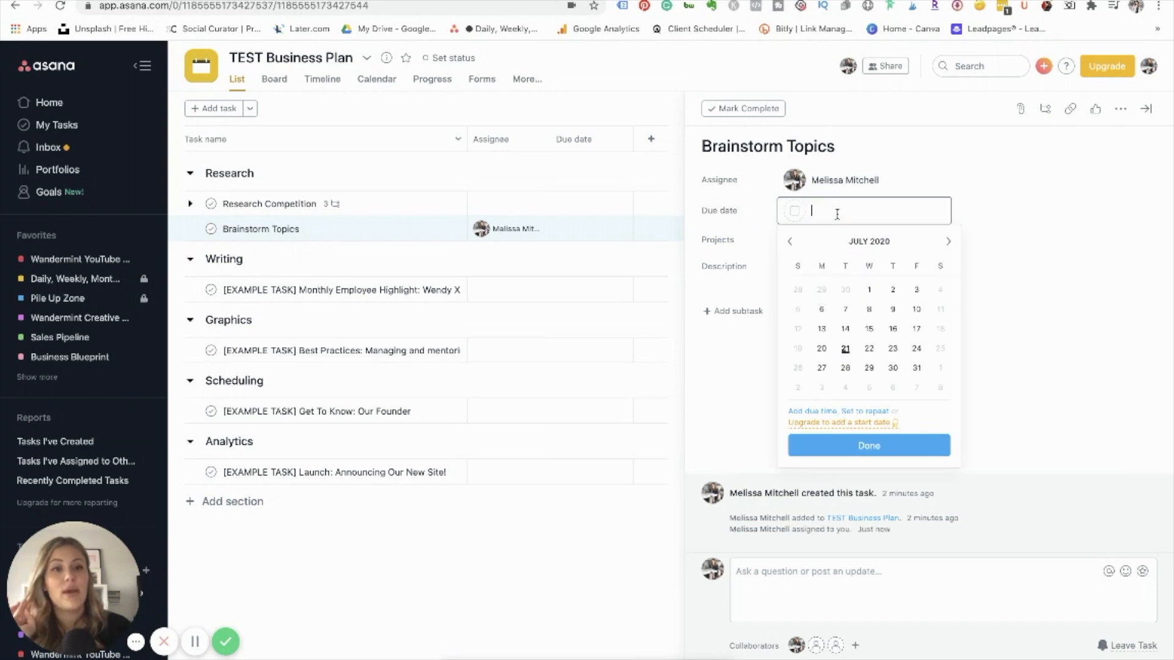
pyautogui.click(891, 349)
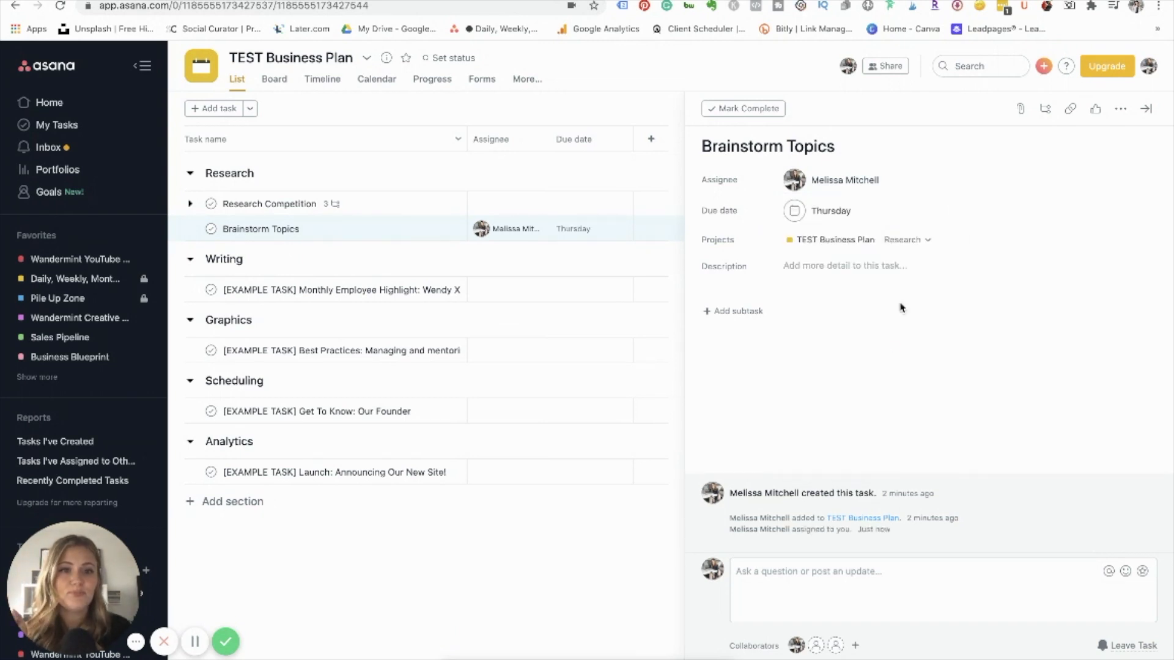
# Describe the task as checking the digital marketer blog for more information.
pyautogui.click(845, 265)
pyautogui.write('Make sure you')
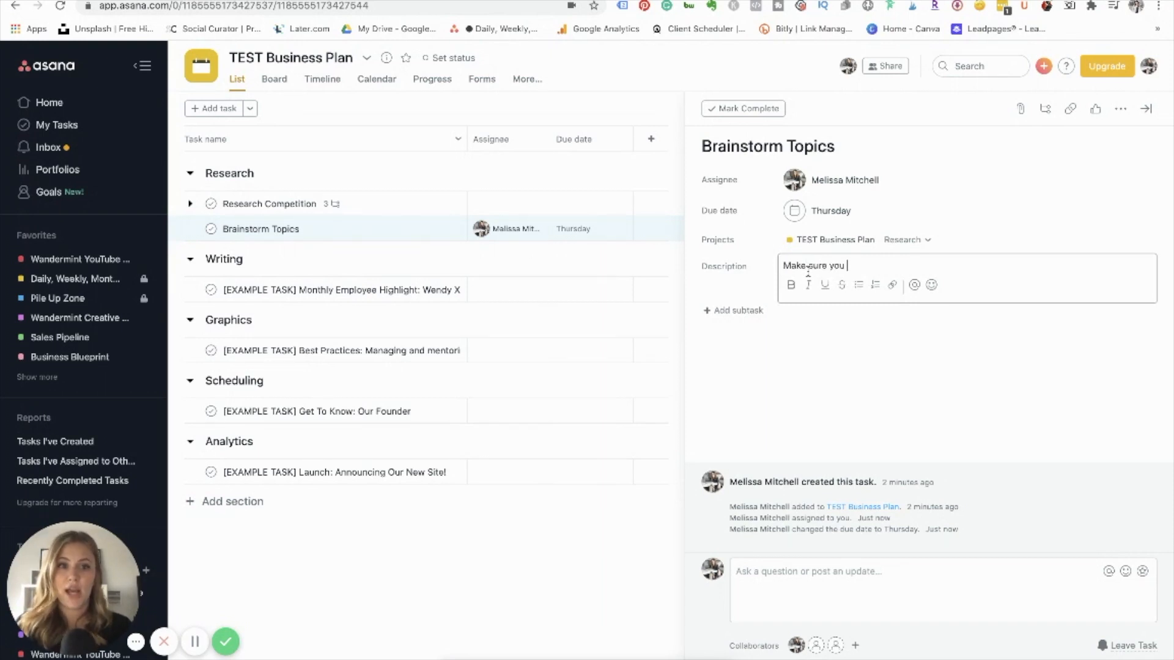
pyautogui.write('check out digital marketer')
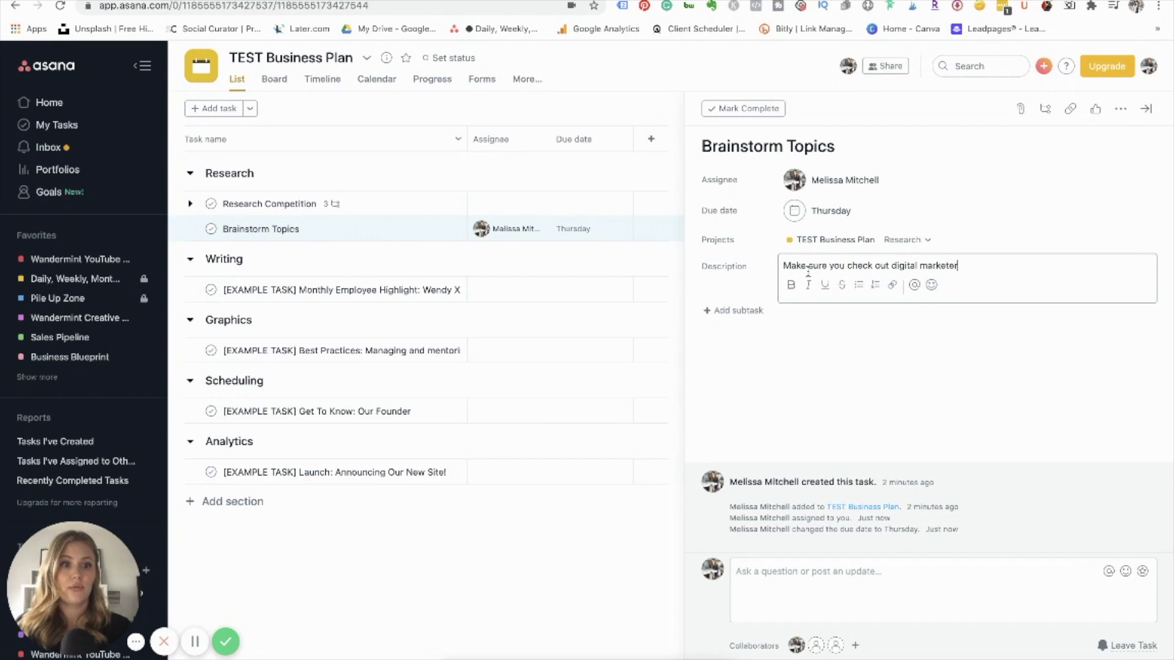
pyautogui.write('bl')
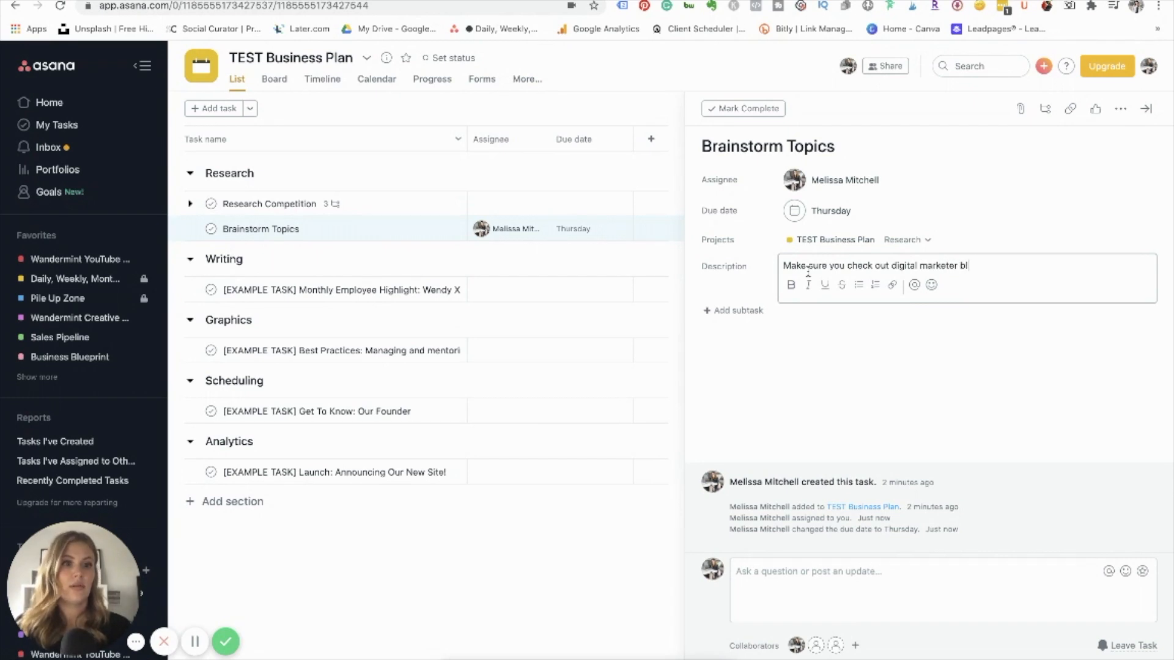
pyautogui.write('og for more information')
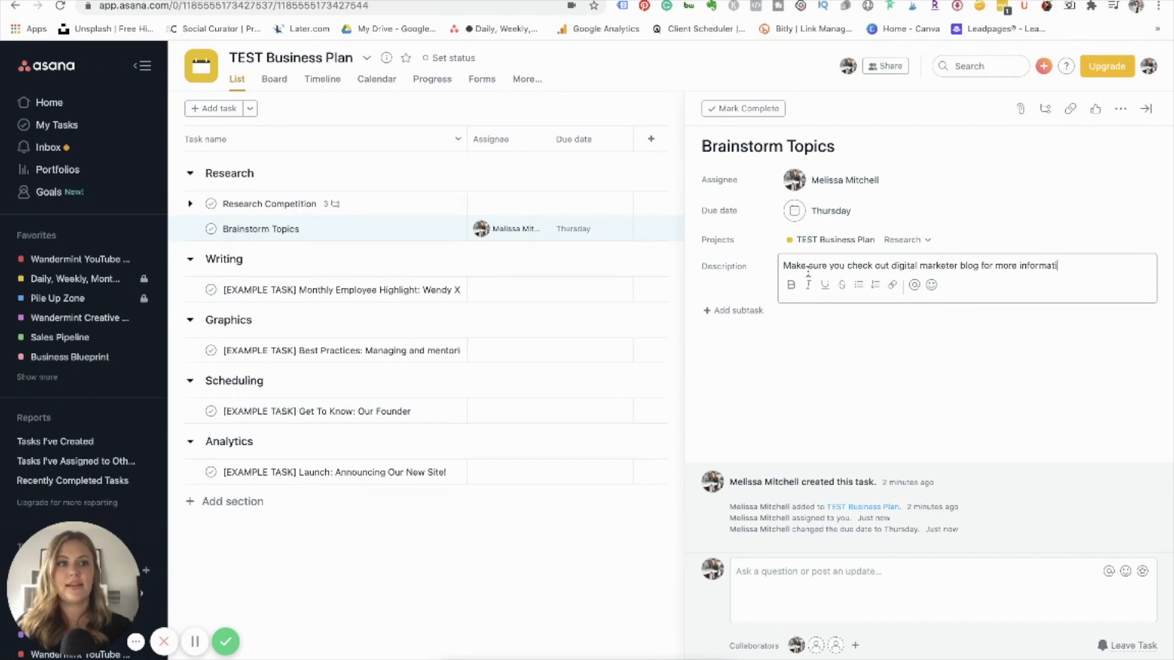
pyautogui.write('on.')
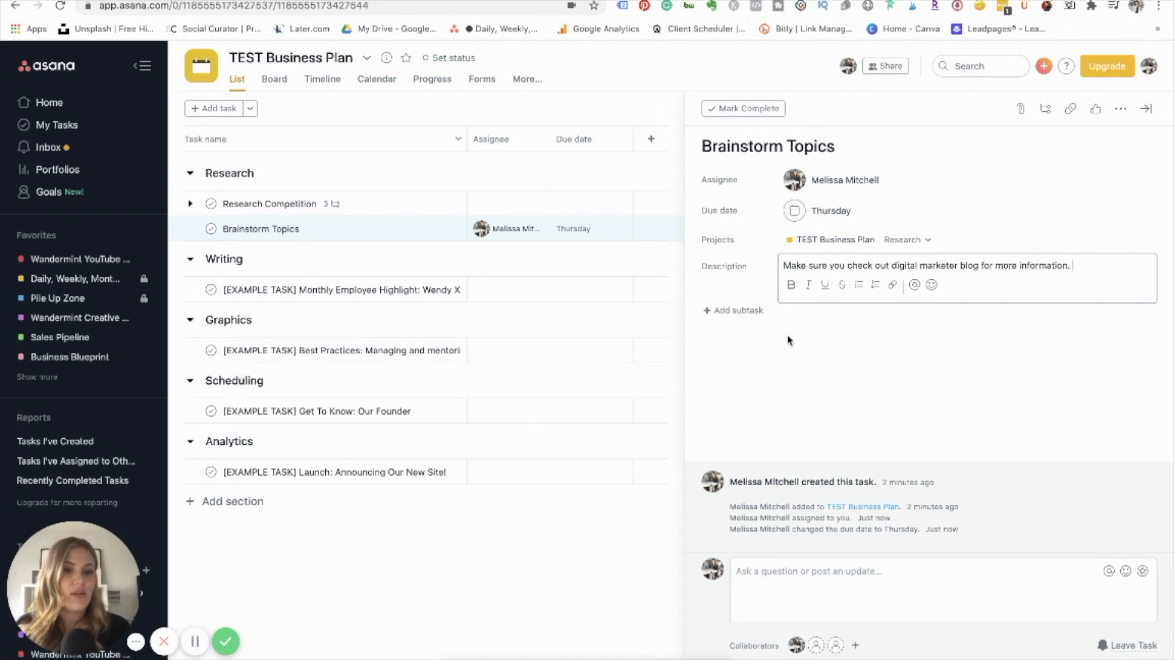
# Add a 'Double Check blog' subtask to Brainstorm Topics, due Jul 16.
pyautogui.click(737, 310)
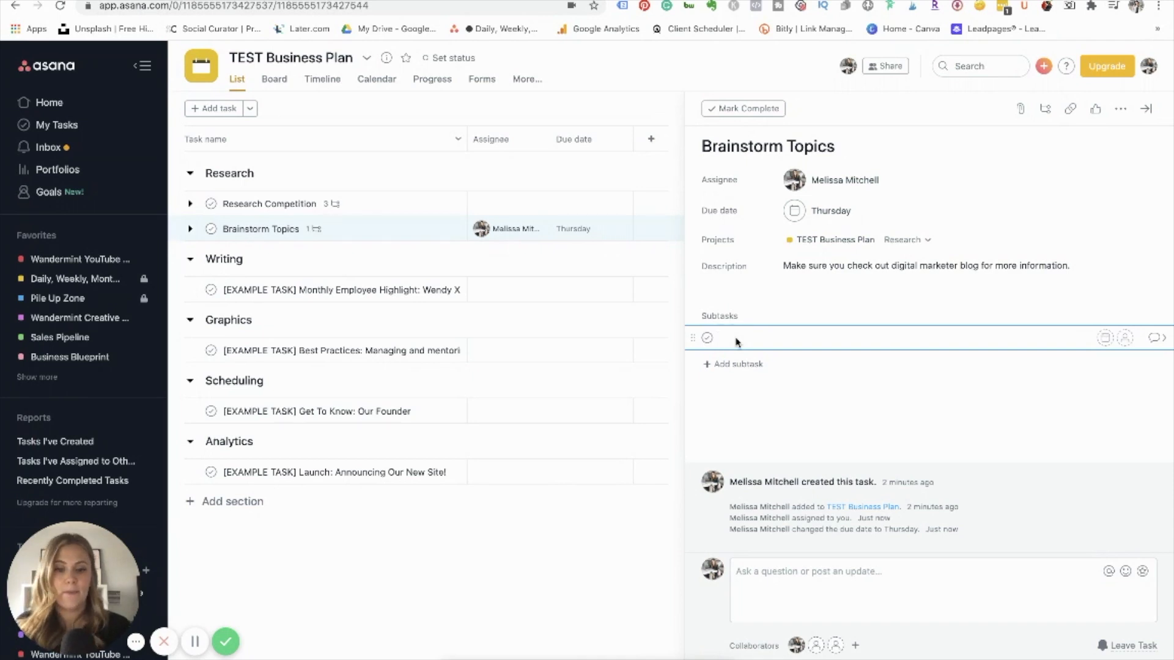
pyautogui.write('D')
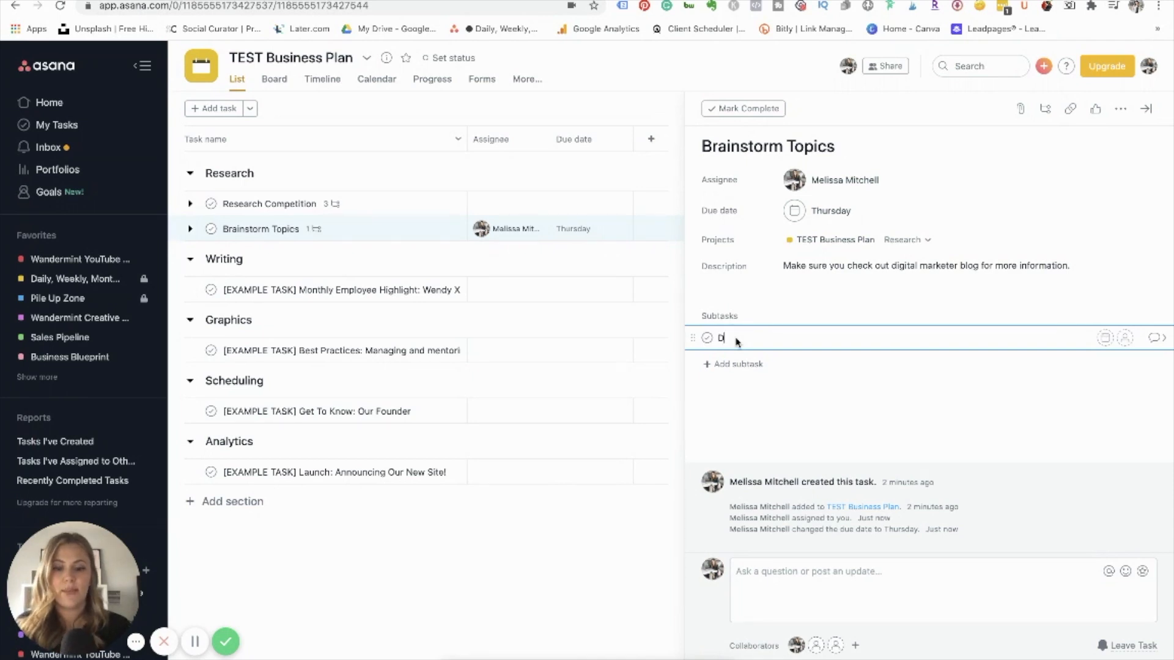
pyautogui.write('Double Check')
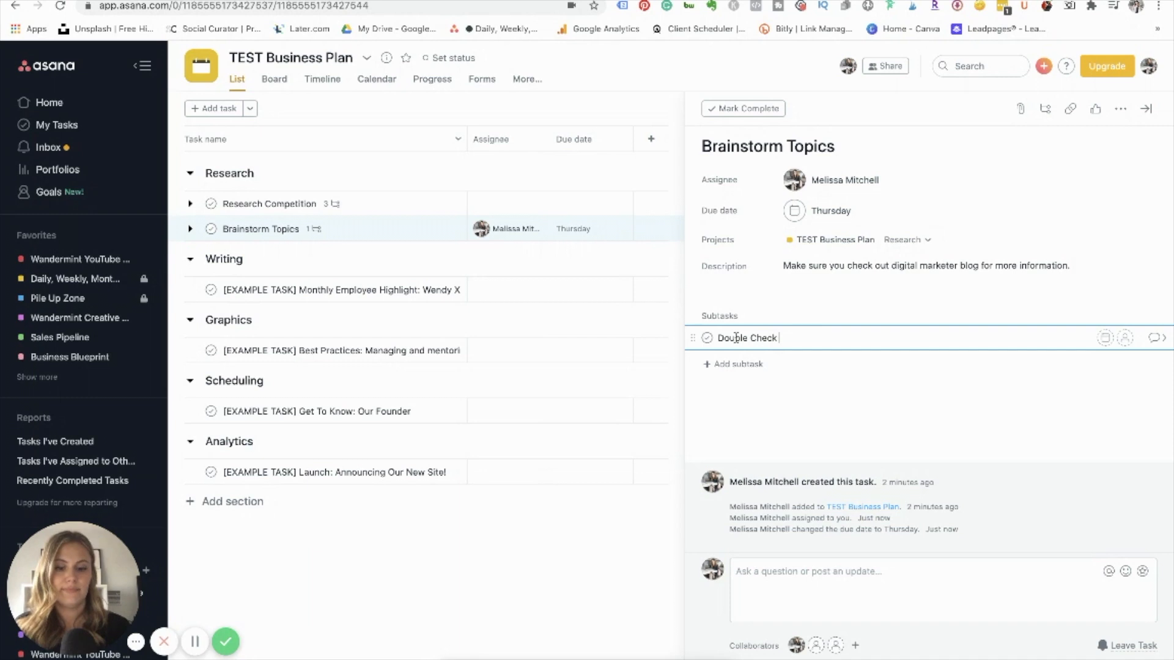
pyautogui.press('Enter')
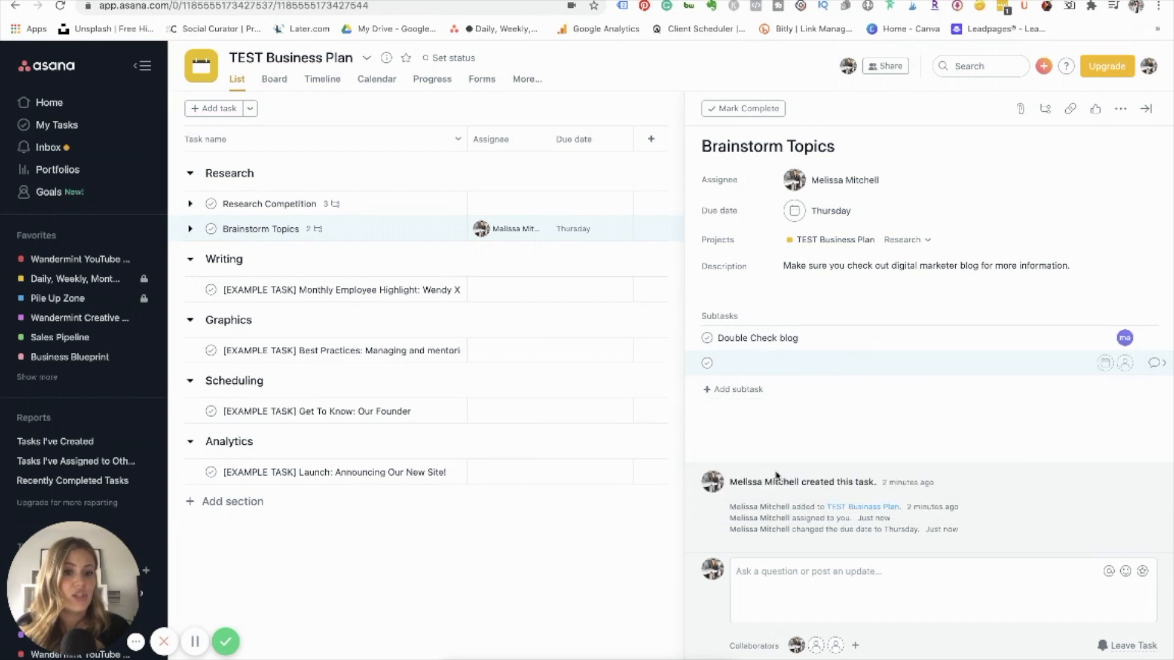
pyautogui.moveTo(1104, 337)
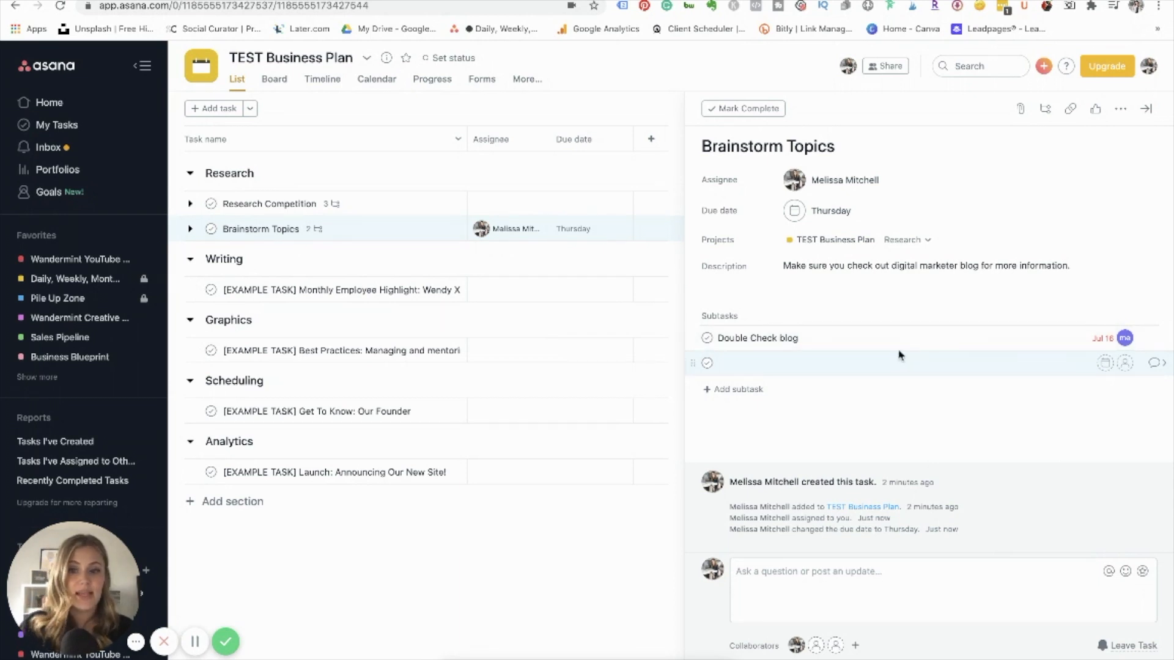
pyautogui.click(767, 145)
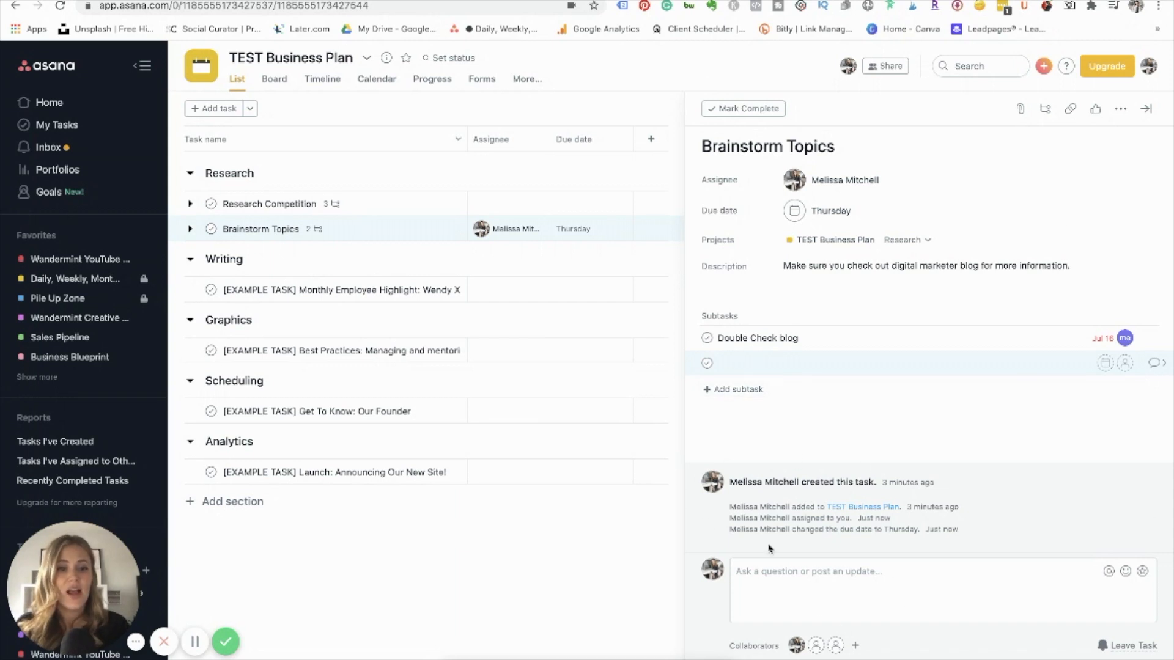
pyautogui.click(861, 571)
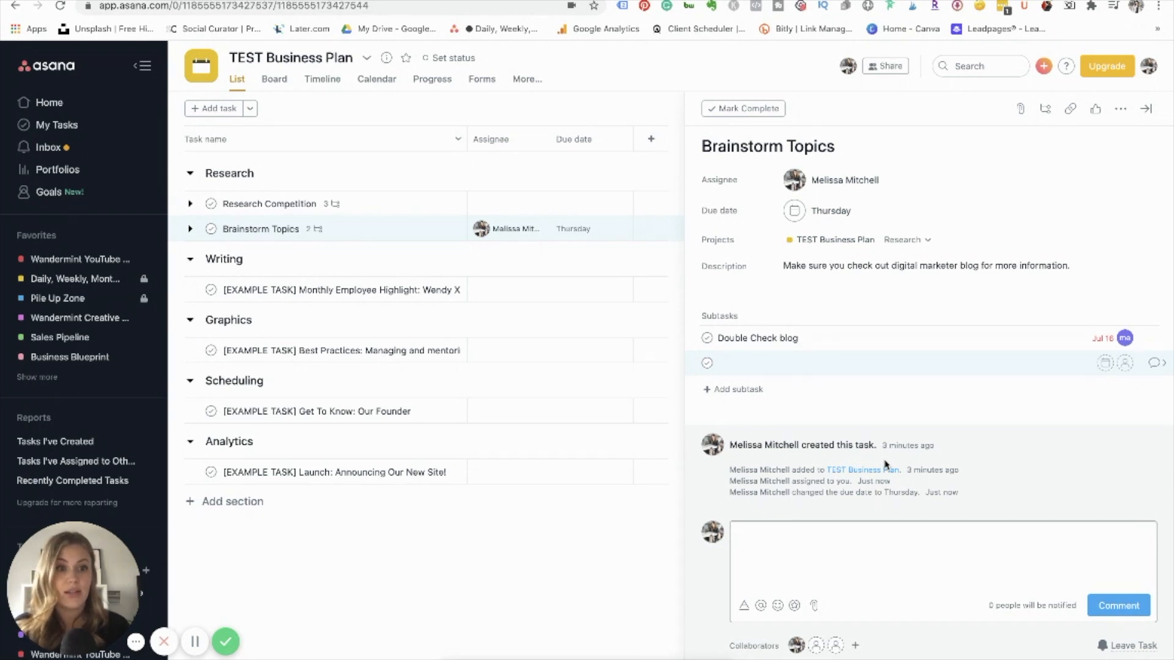
pyautogui.moveTo(1147, 108)
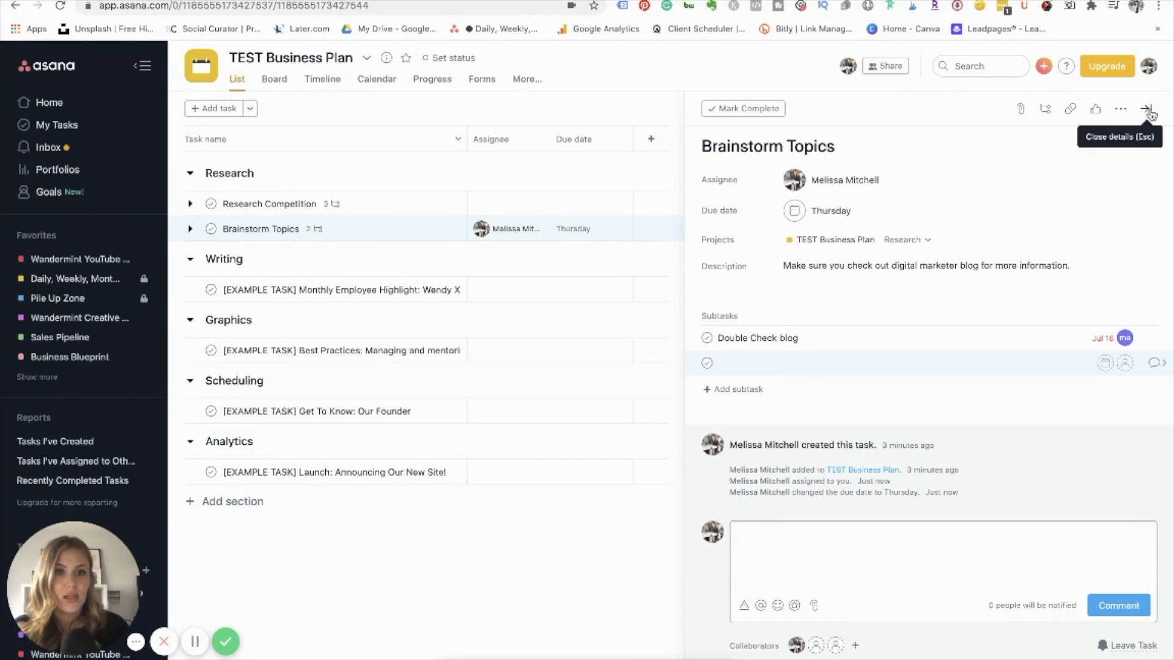
# Close the details pane and mark Brainstorm Topics complete.
pyautogui.click(1148, 108)
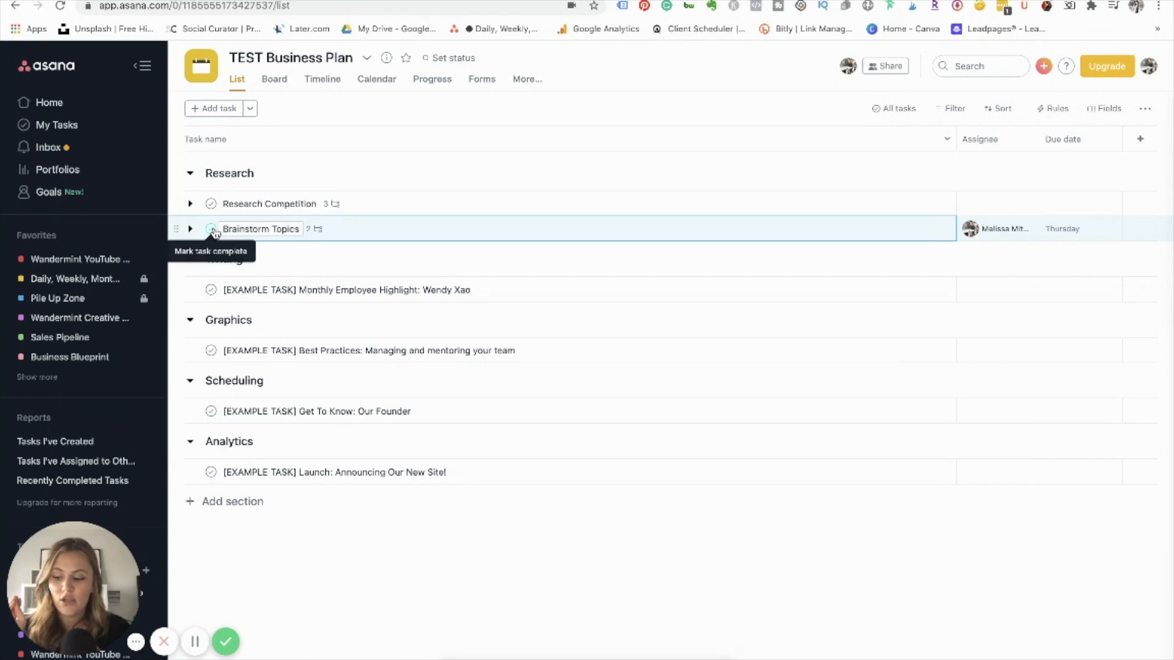
pyautogui.click(260, 229)
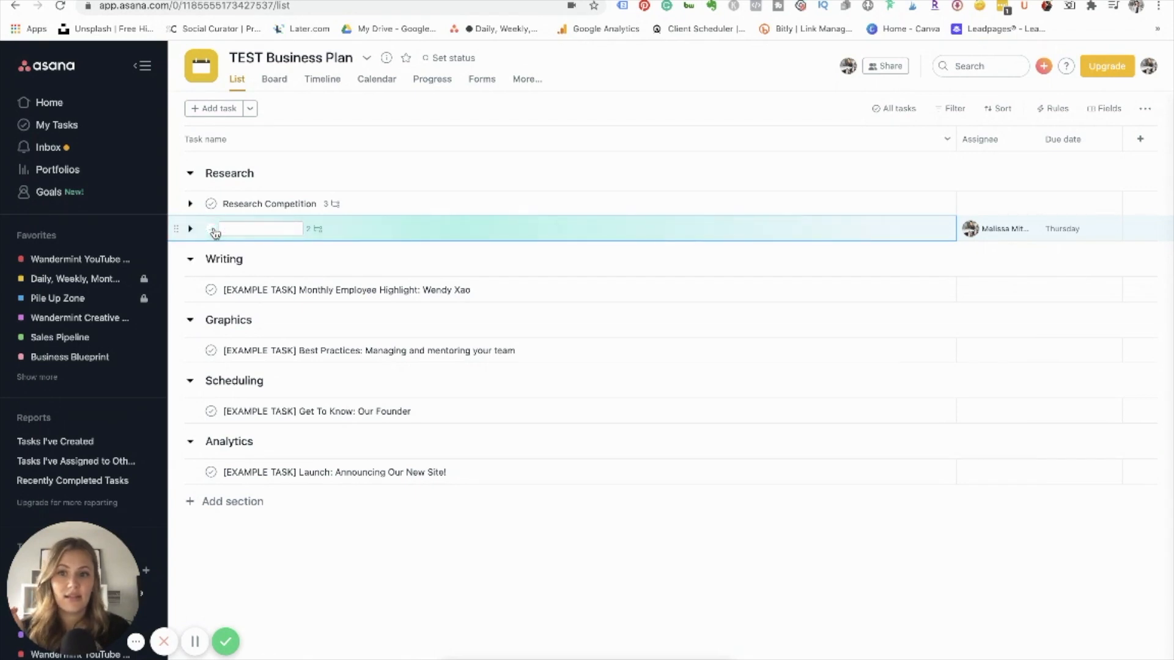
pyautogui.write('Brainstorm Topics')
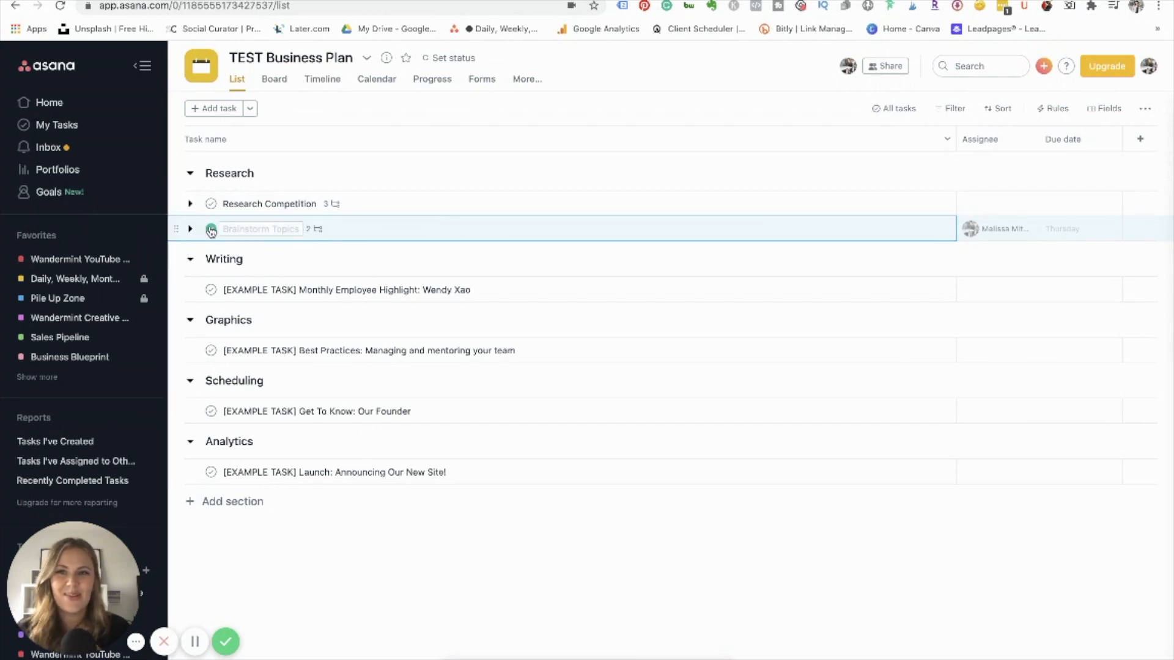
pyautogui.click(212, 229)
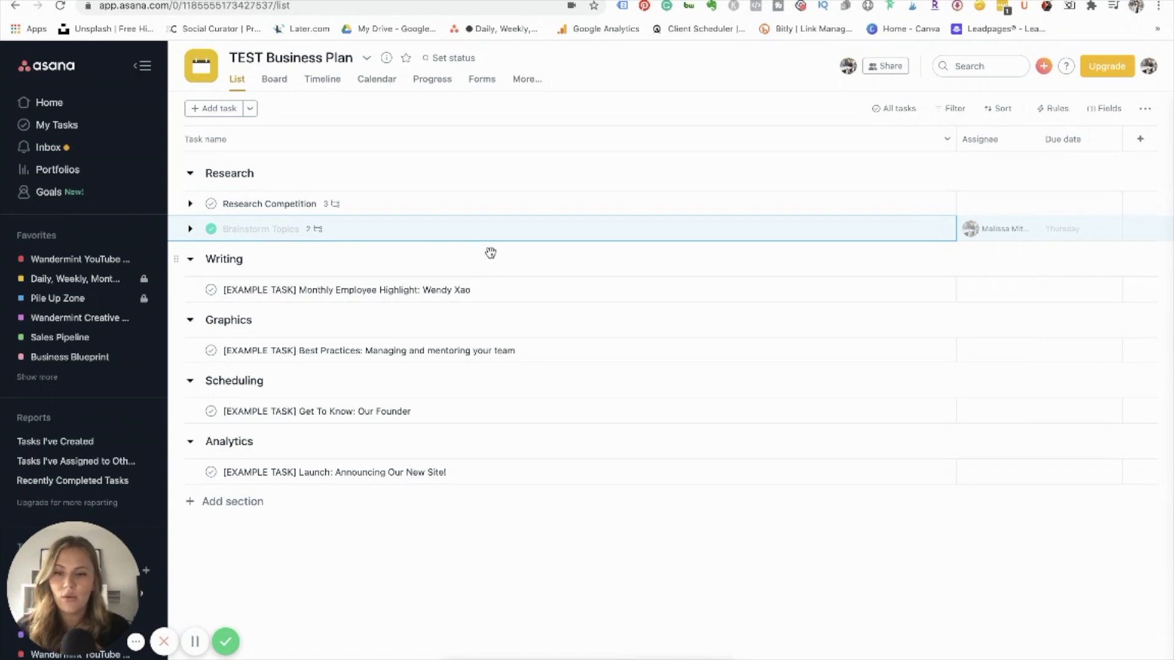
pyautogui.moveTo(542, 218)
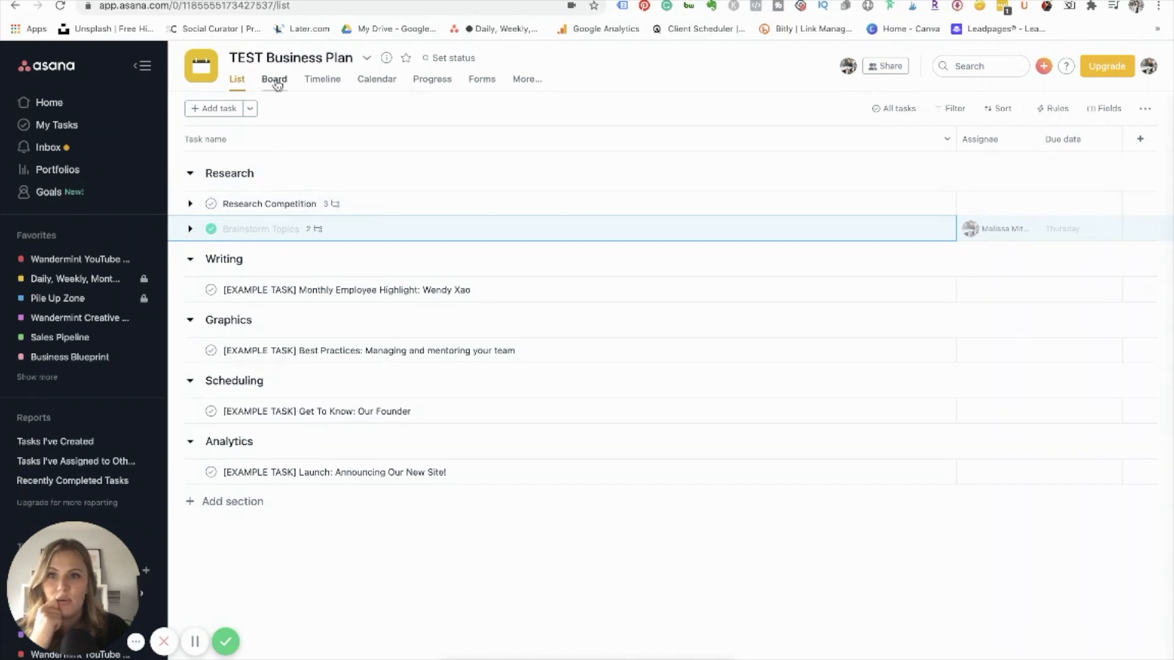
# Show the project as a board and move Employee Highlight and Best Practices tasks across columns.
pyautogui.click(273, 79)
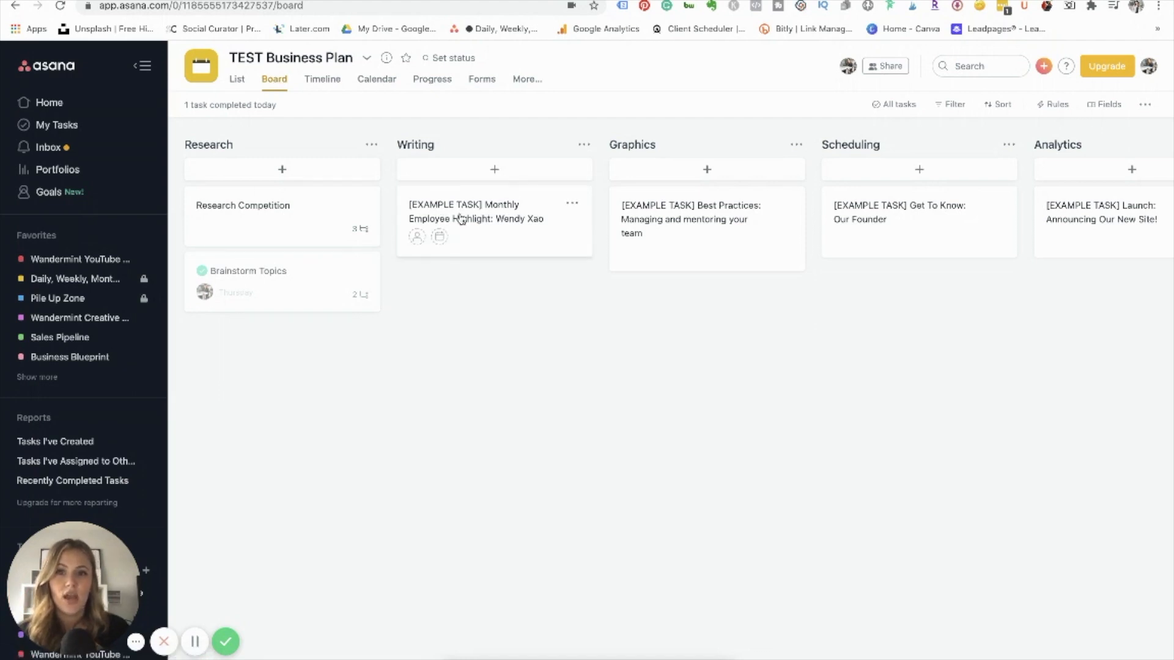
pyautogui.moveTo(476, 219); pyautogui.dragTo(705, 309)
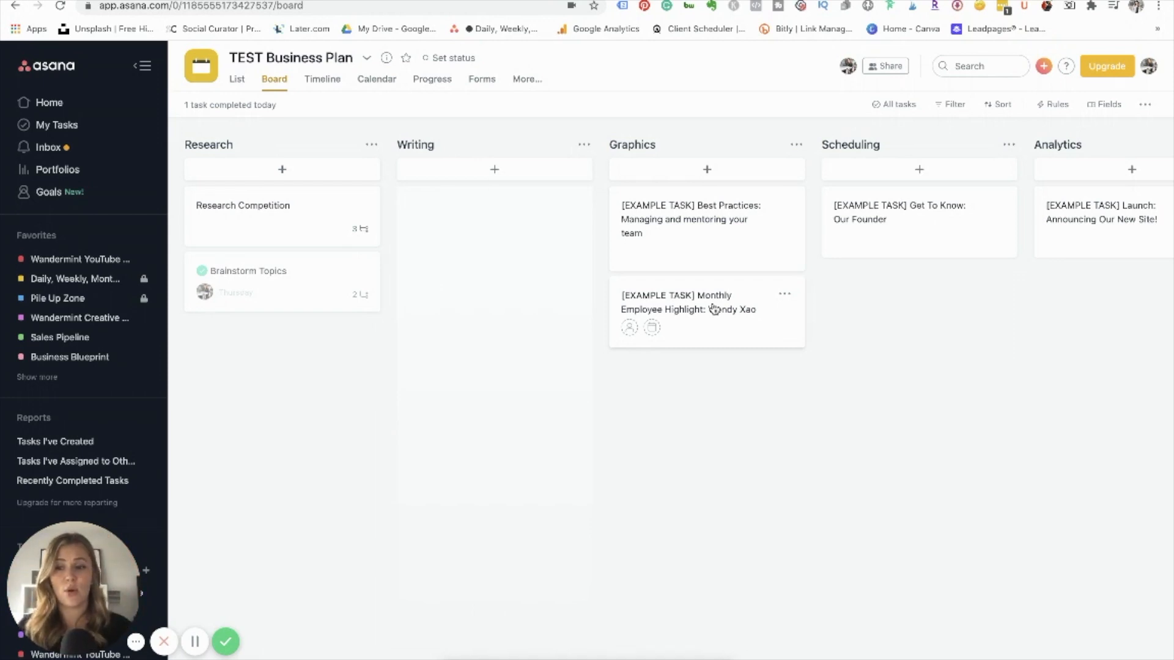
pyautogui.moveTo(702, 283)
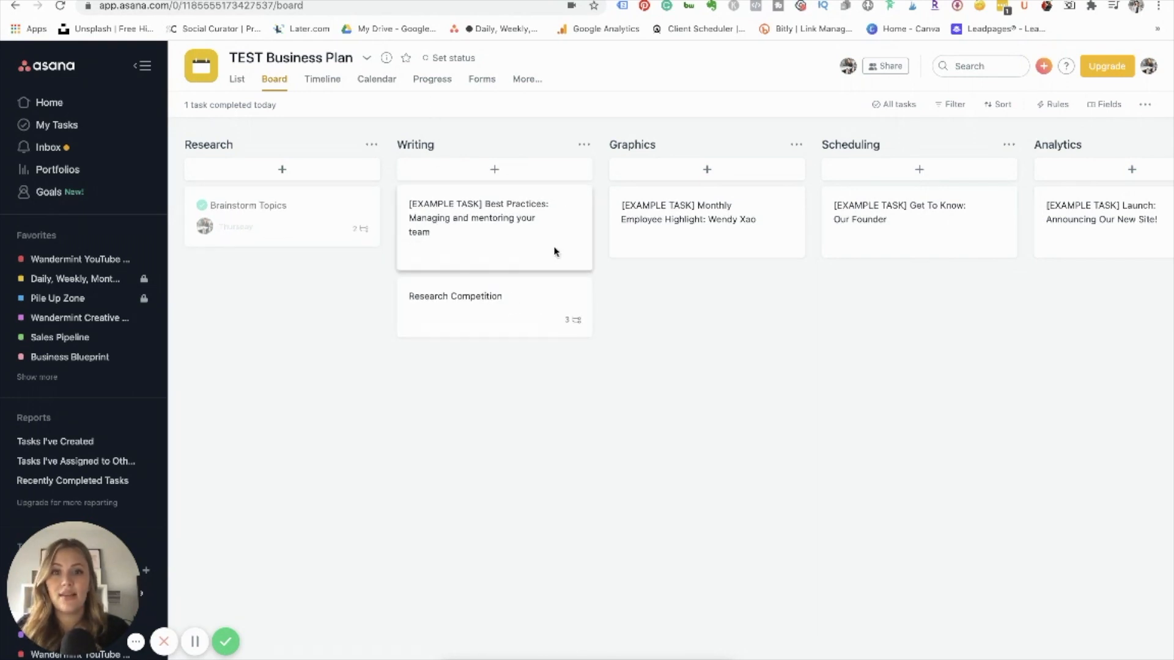
pyautogui.moveTo(494, 218); pyautogui.dragTo(705, 299)
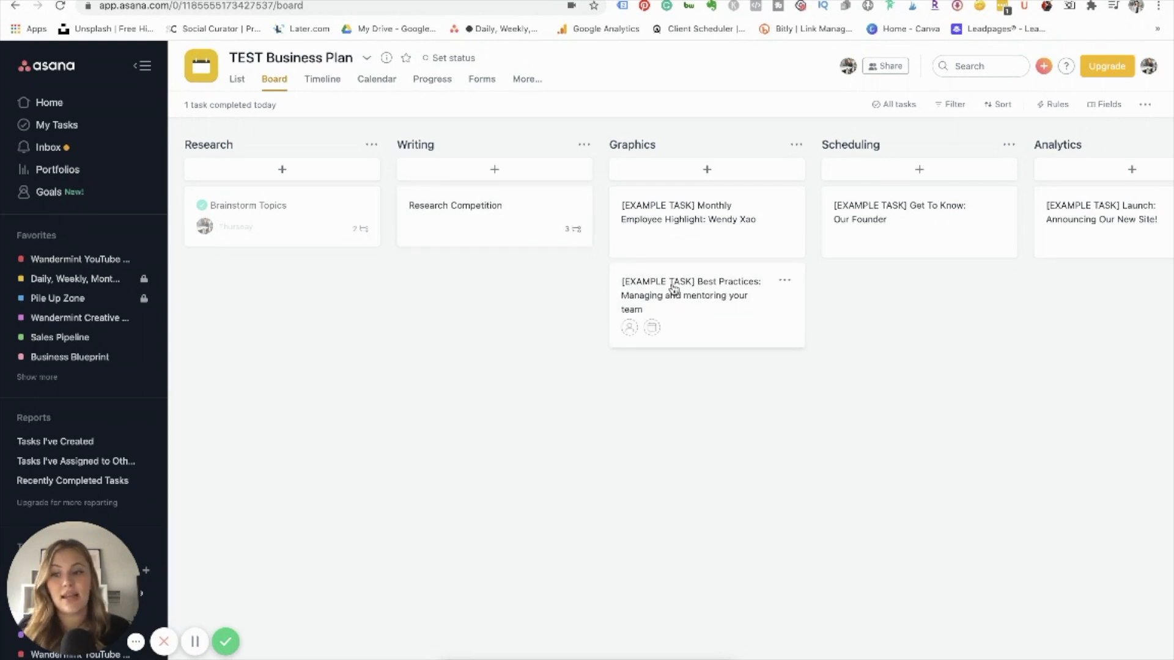
pyautogui.moveTo(706, 294); pyautogui.dragTo(918, 295)
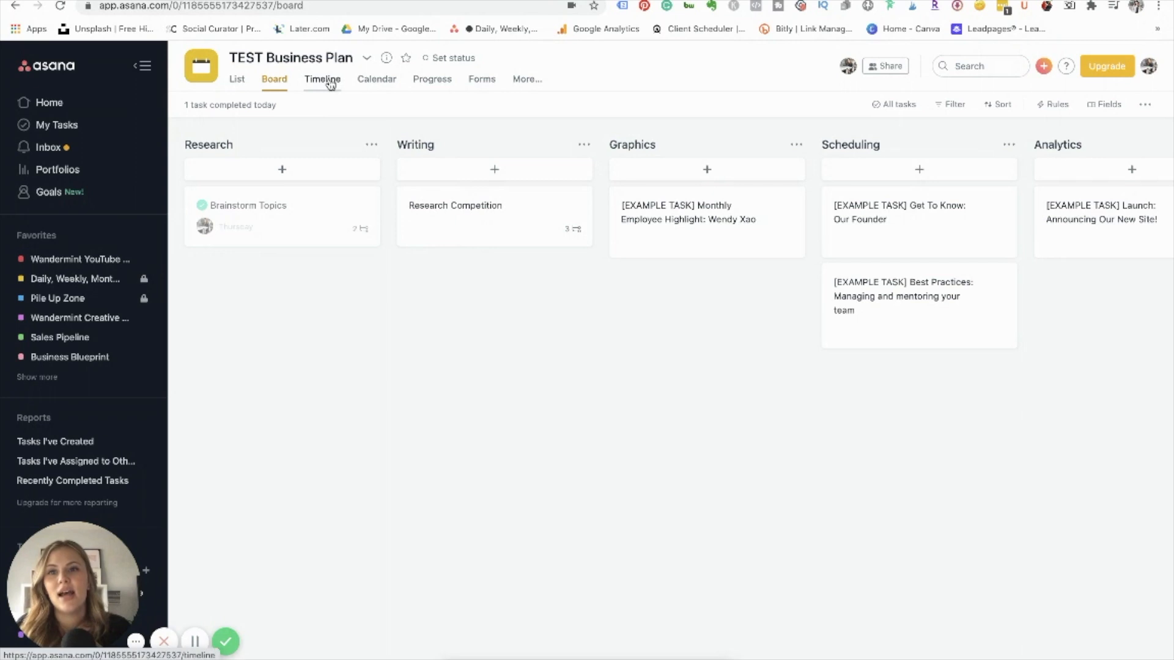
# Show TEST Business Plan on the July 2020 calendar with Brainstorm Topics on the 23rd.
pyautogui.click(377, 78)
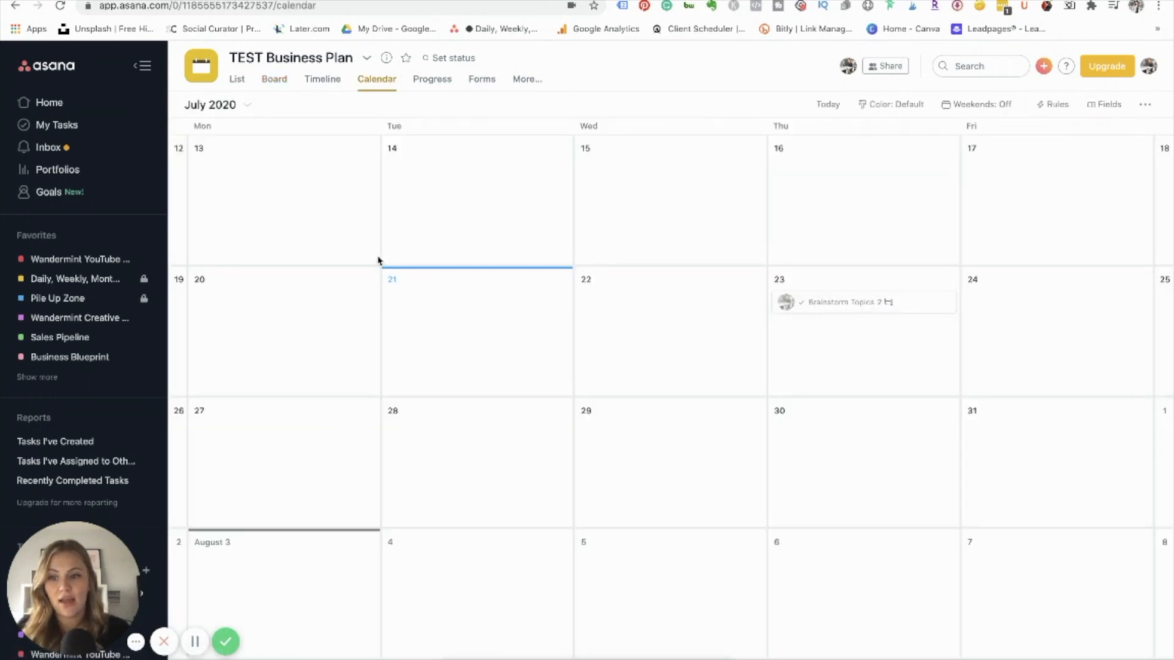
pyautogui.moveTo(504, 368)
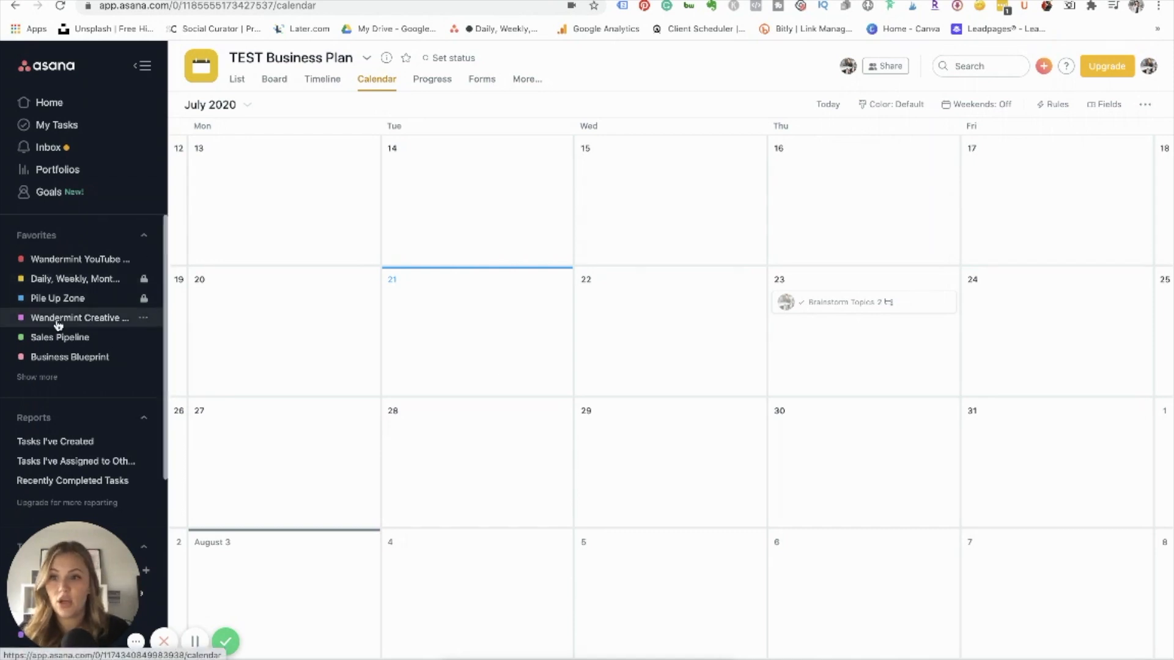
# Review the lemonade stand task in the Wandermint Creative Content Calendar project, then return to its July 2020 calendar.
pyautogui.click(81, 318)
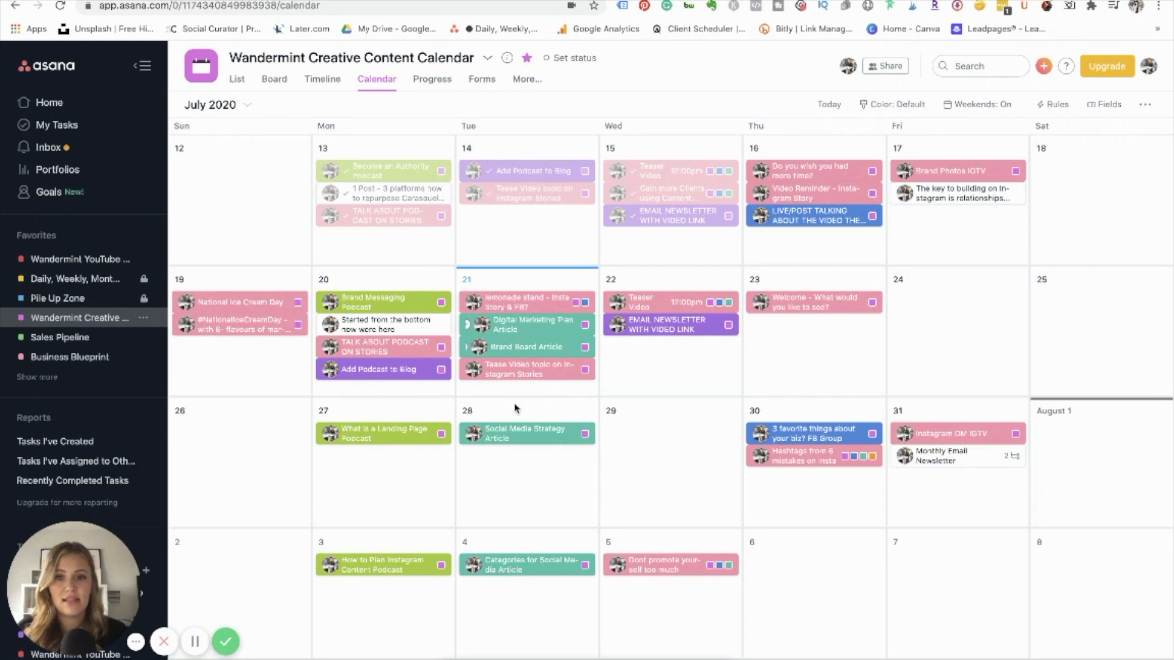
pyautogui.click(513, 302)
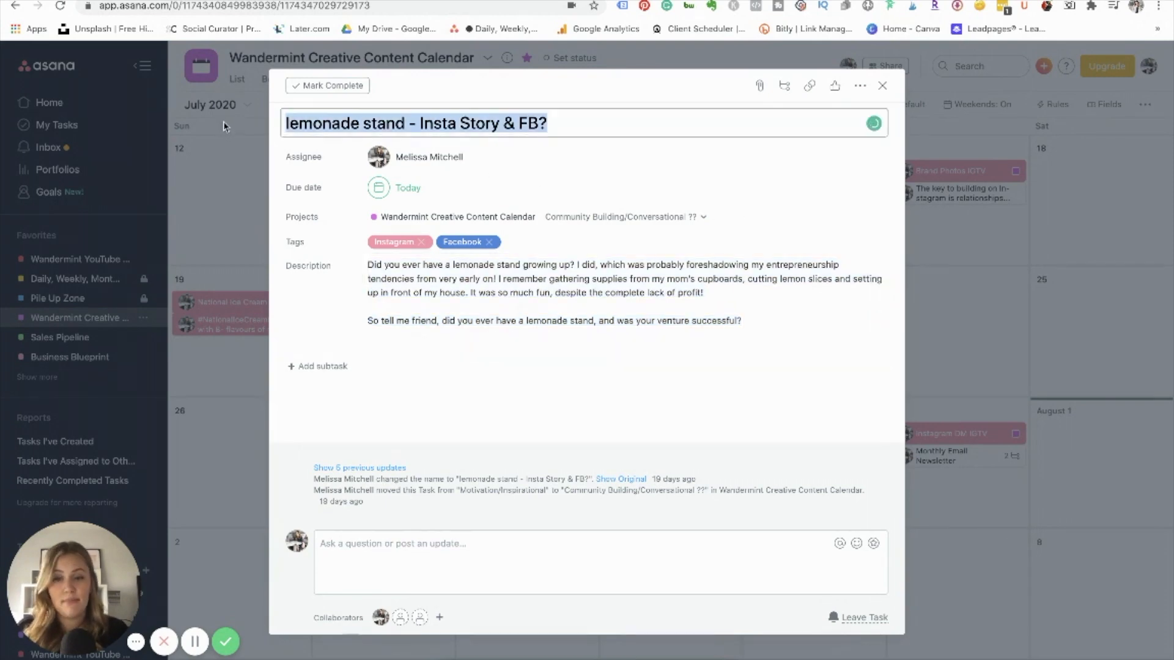
pyautogui.click(408, 189)
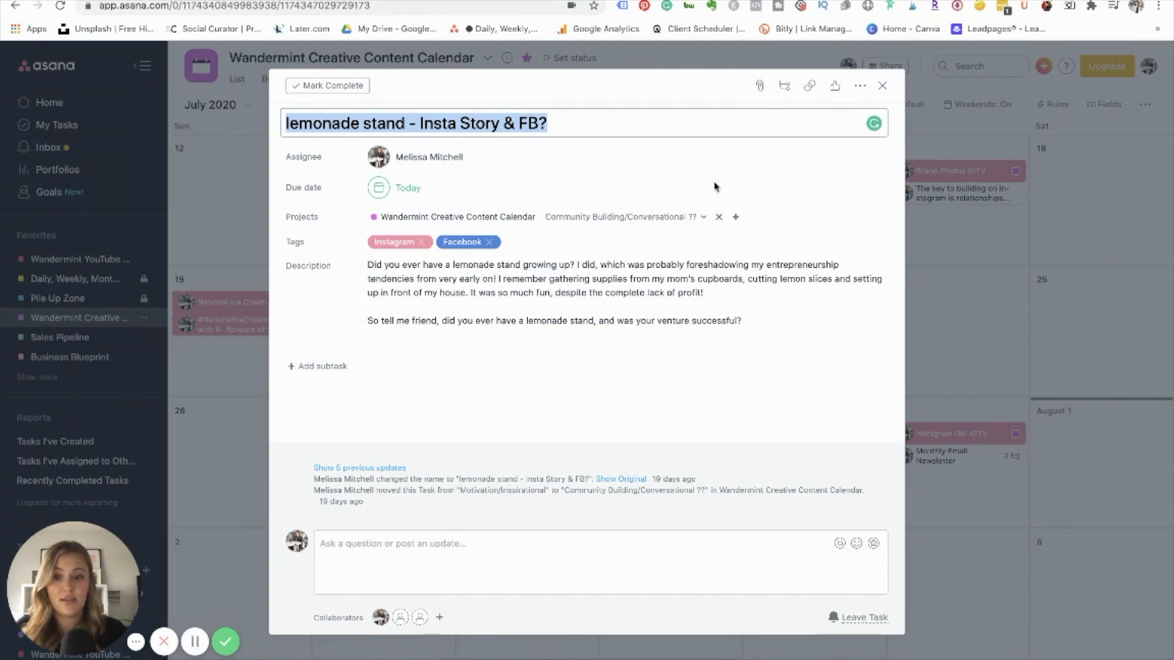
pyautogui.click(882, 85)
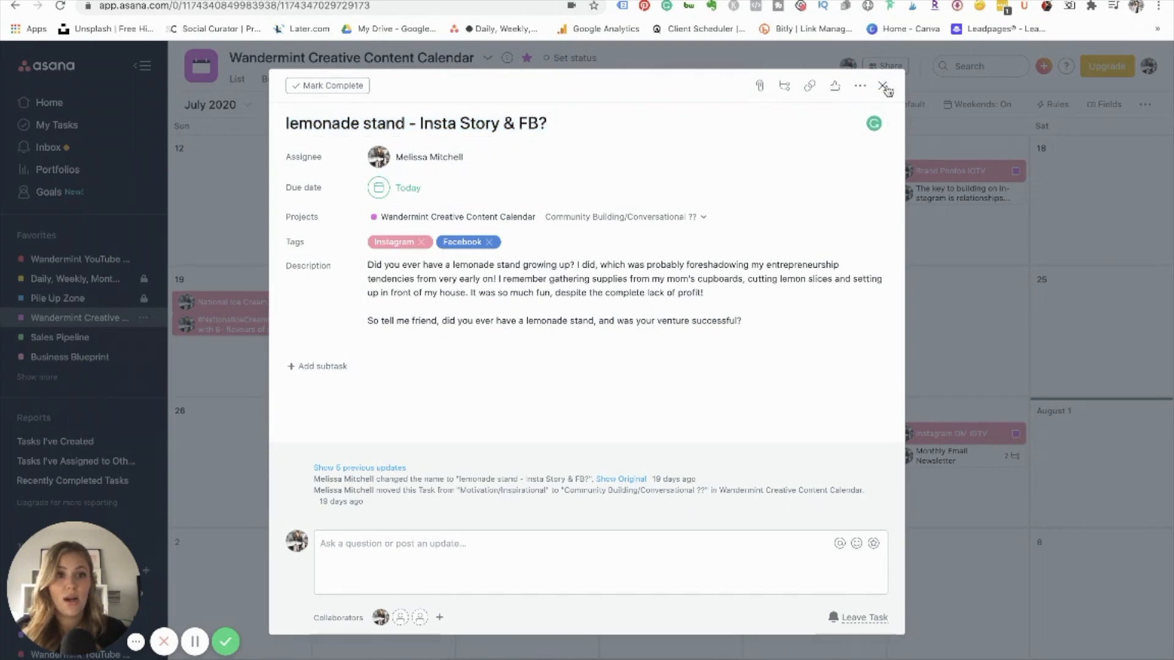
pyautogui.click(883, 86)
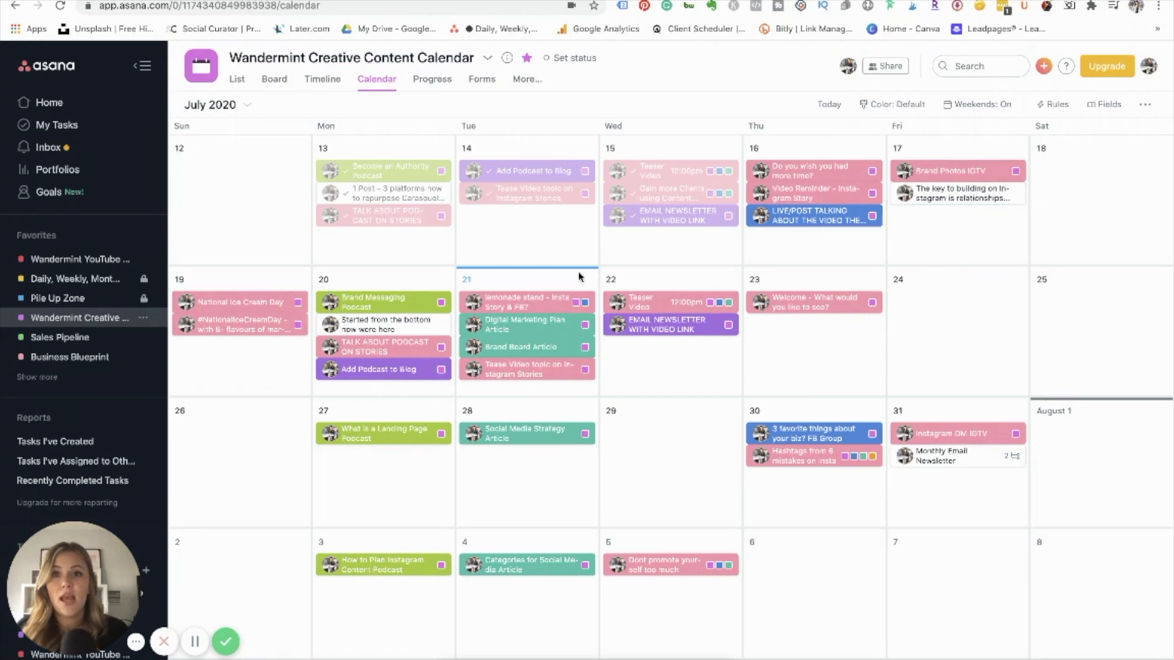
pyautogui.moveTo(198, 197)
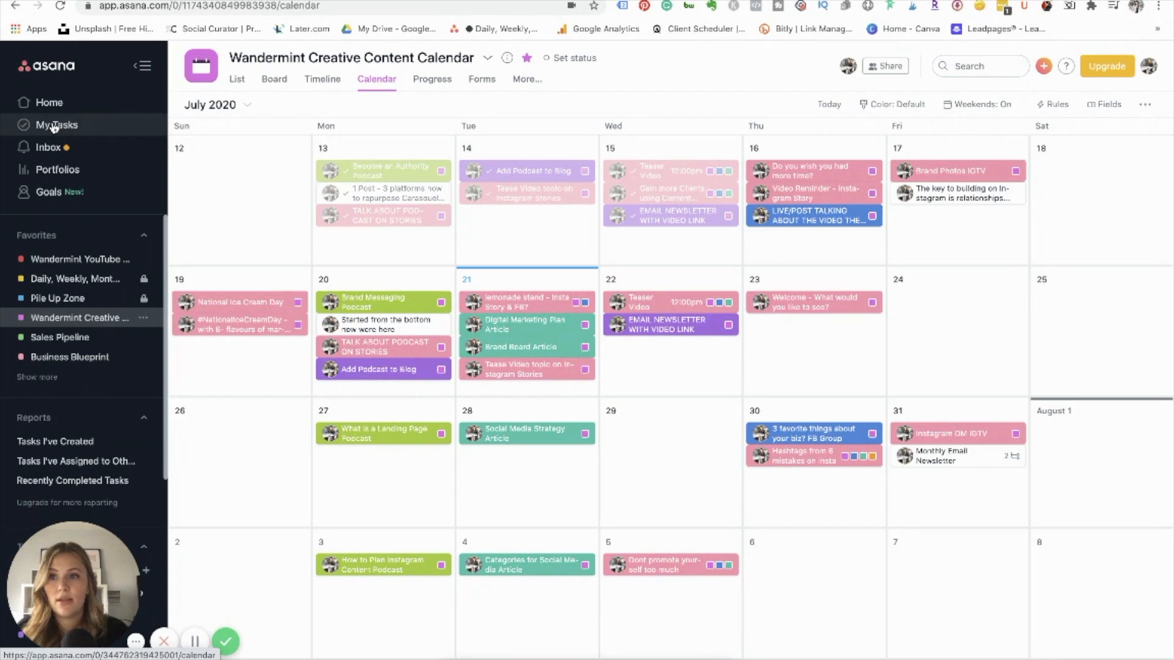
# Show My Tasks briefly as a list, then as the July 2020 calendar of tasks from every project.
pyautogui.click(57, 125)
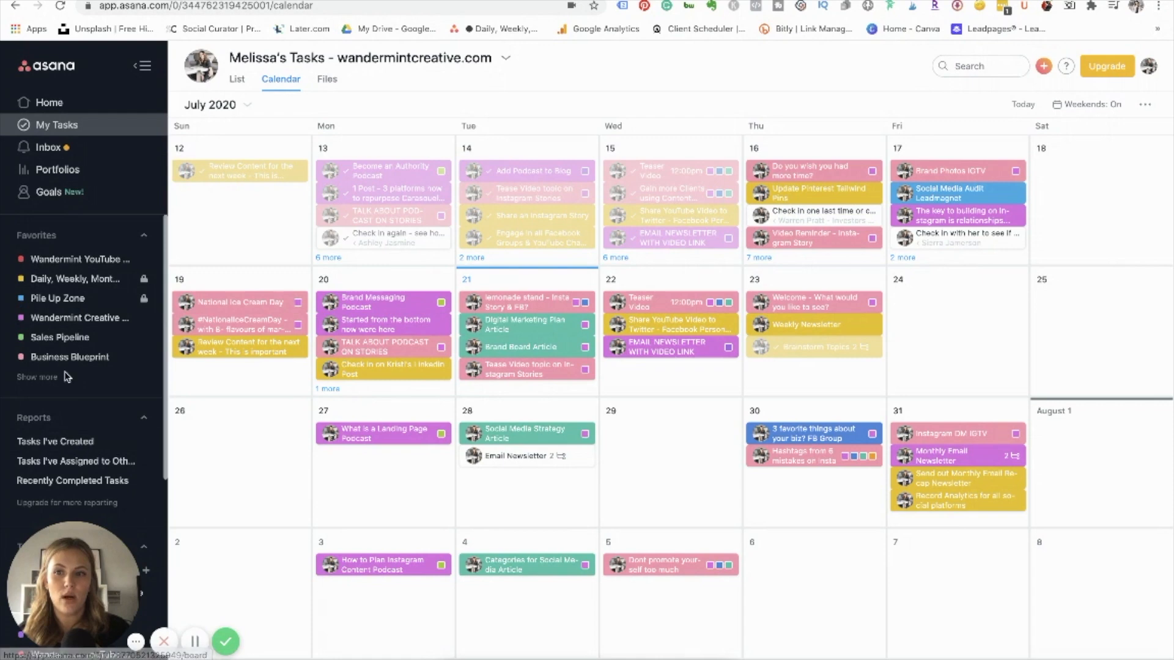
pyautogui.moveTo(75, 279)
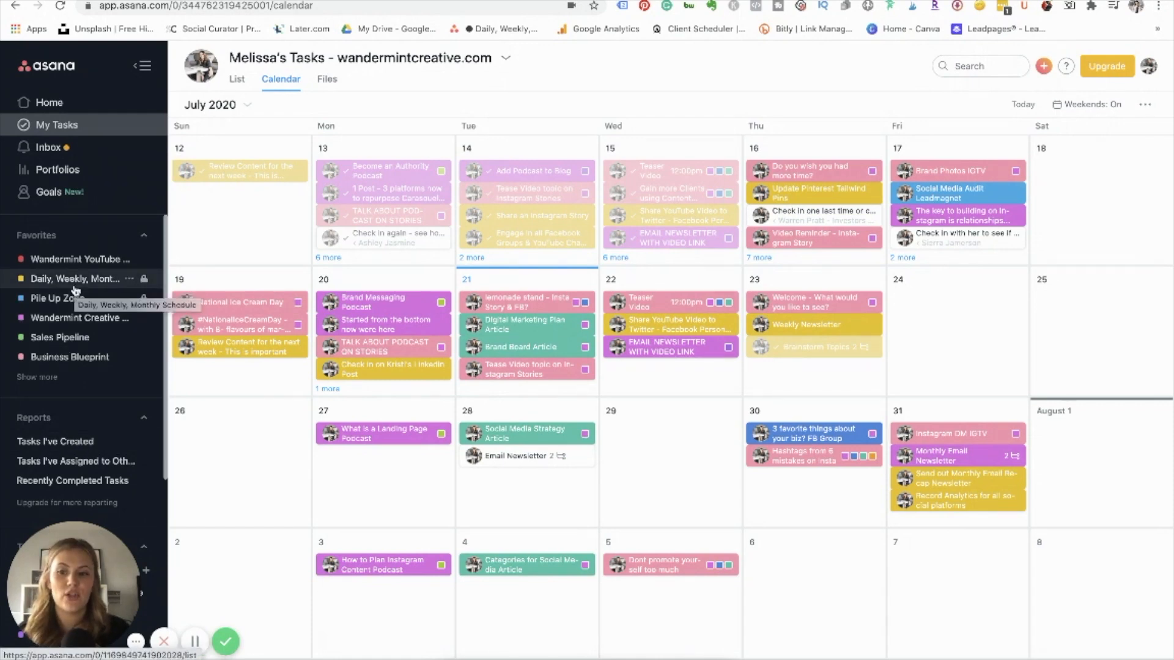
pyautogui.click(327, 433)
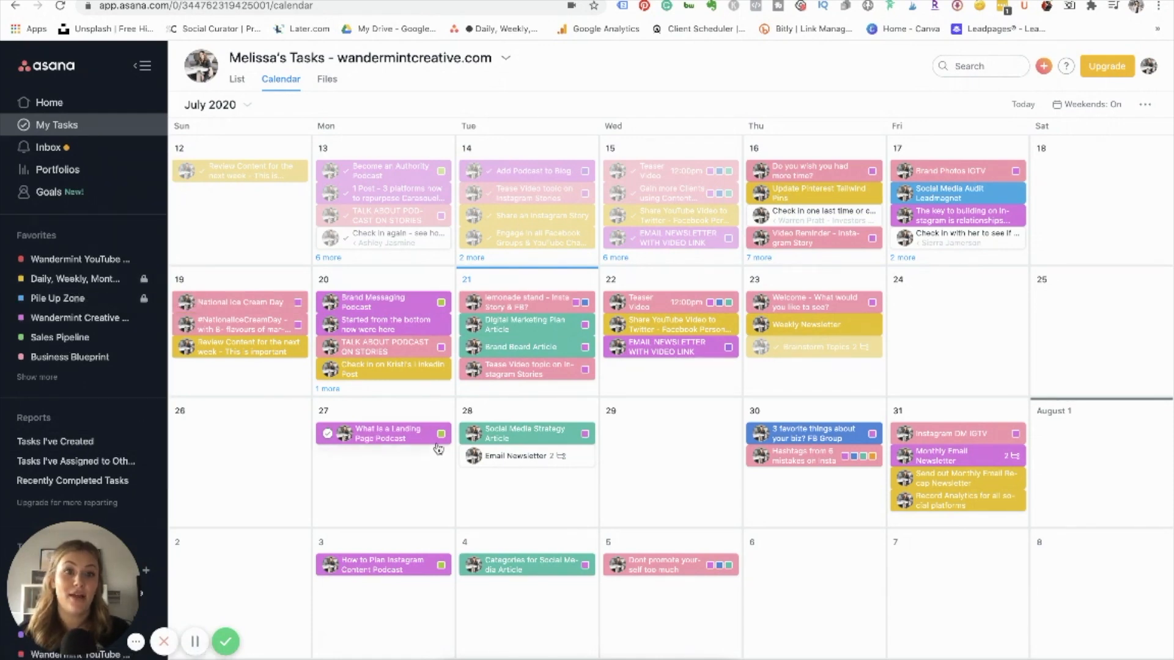
pyautogui.click(236, 78)
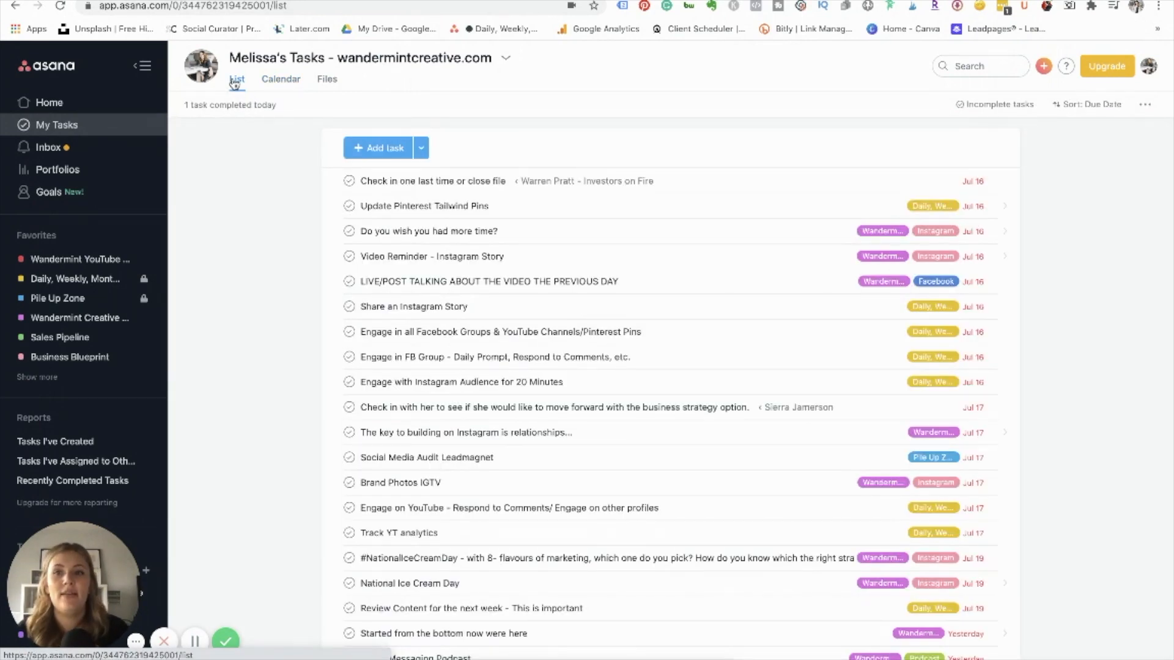
pyautogui.moveTo(582, 365)
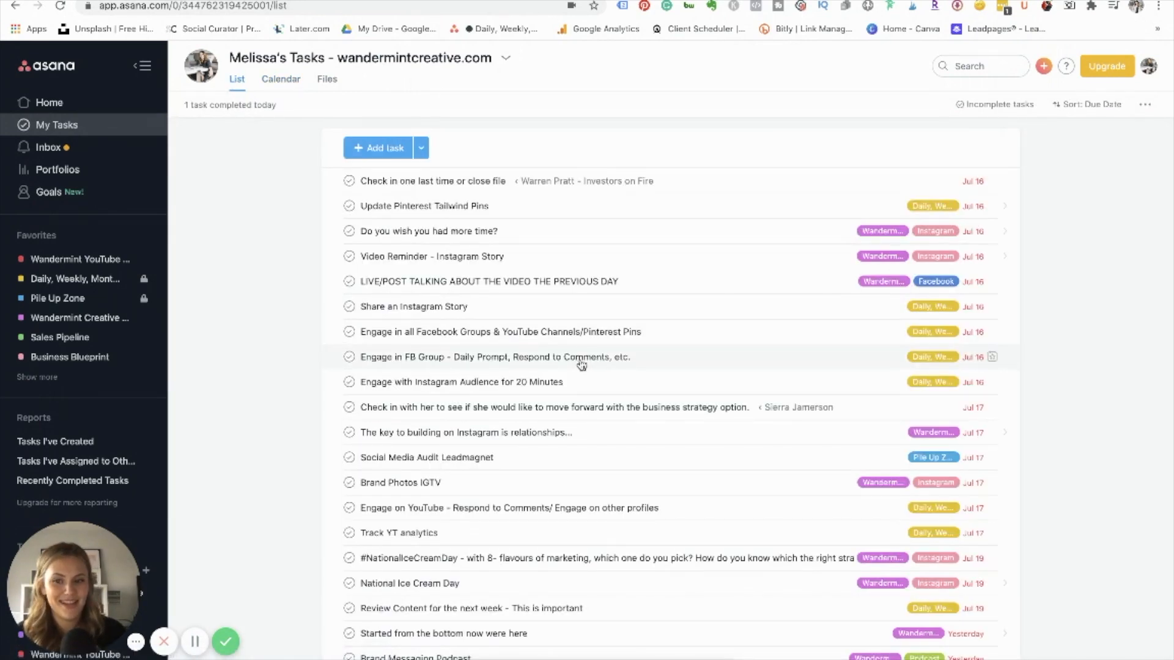
pyautogui.click(281, 78)
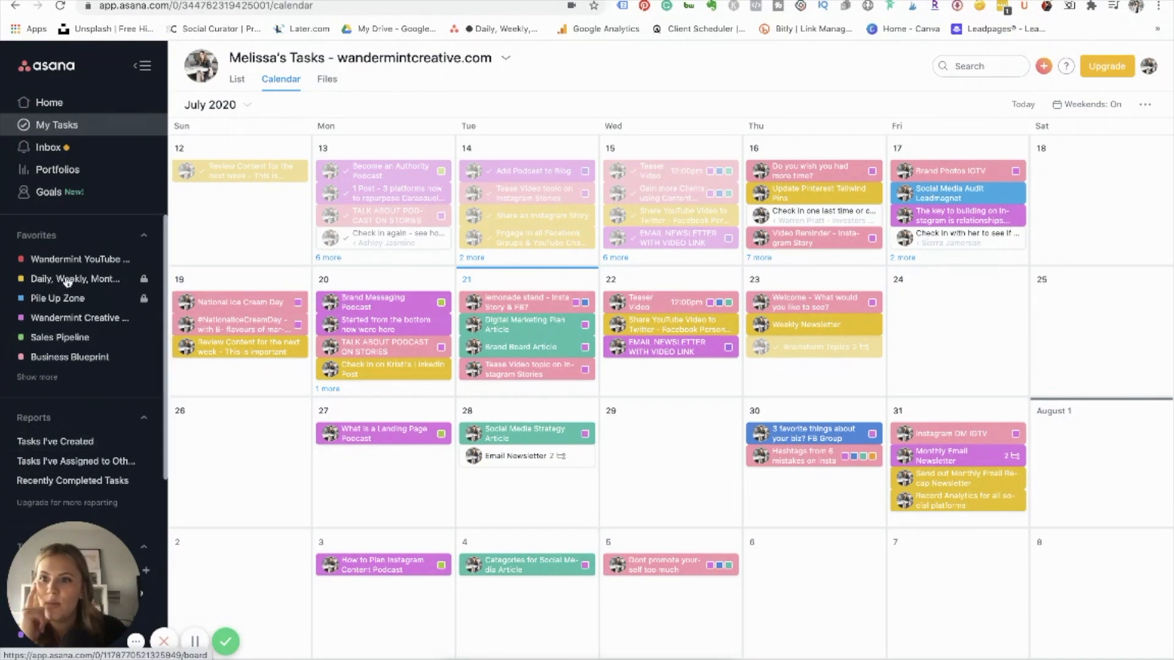
# From Home's Recent Projects, reopen TEST Business Plan and show its Forms page.
pyautogui.click(49, 101)
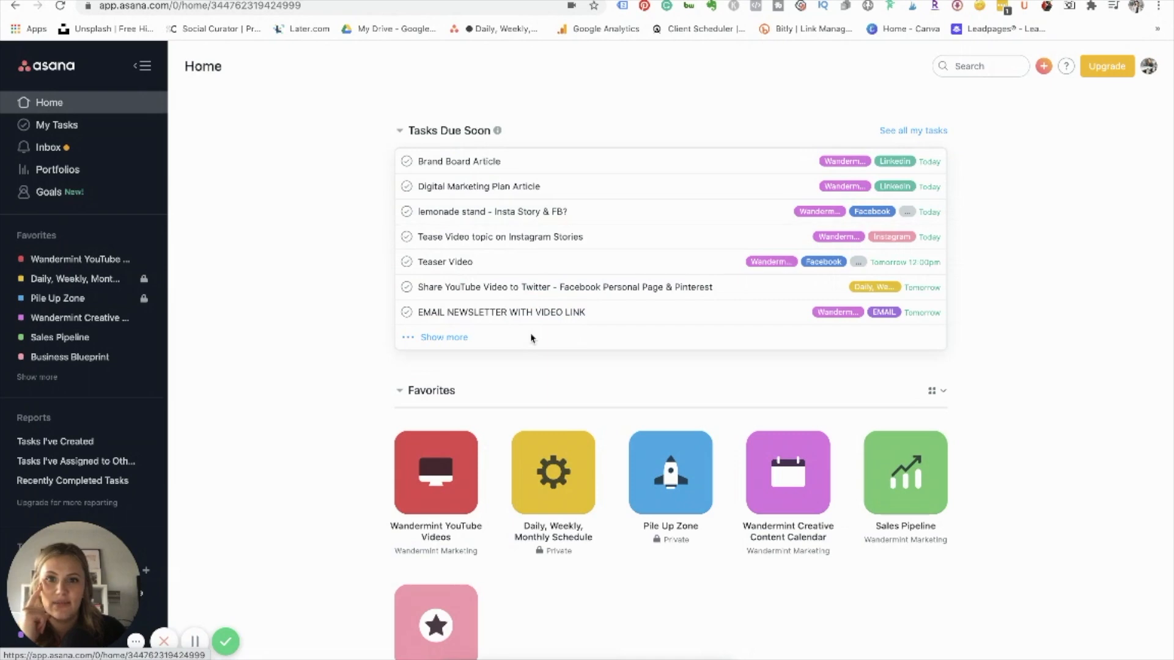
pyautogui.scroll(-3)
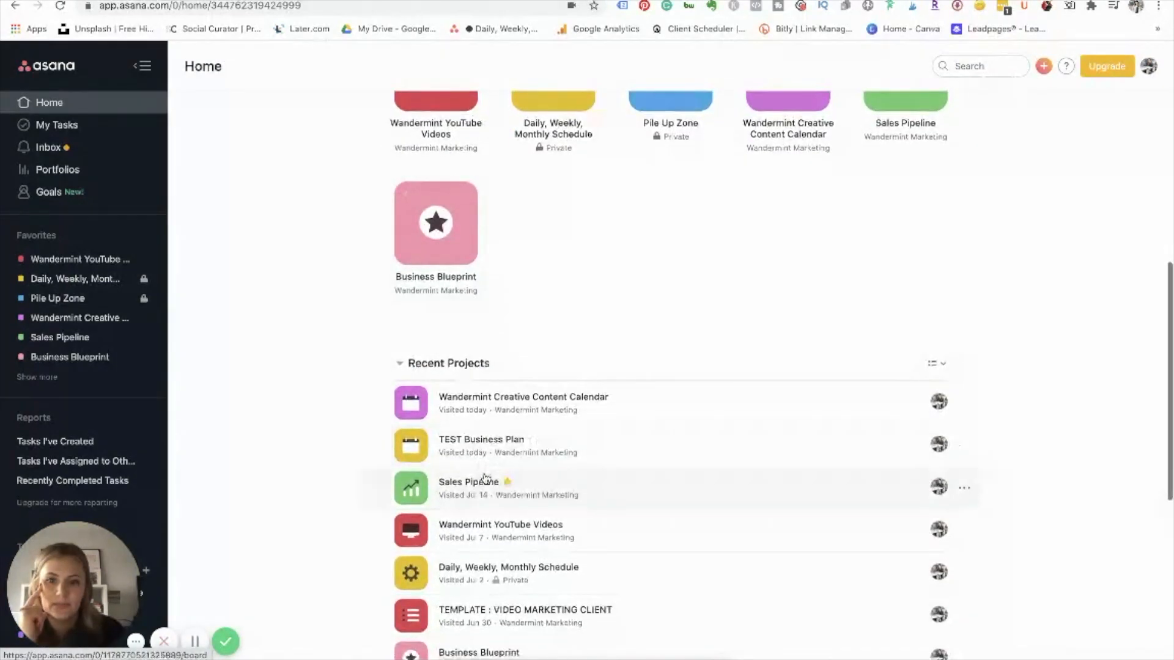
pyautogui.click(480, 439)
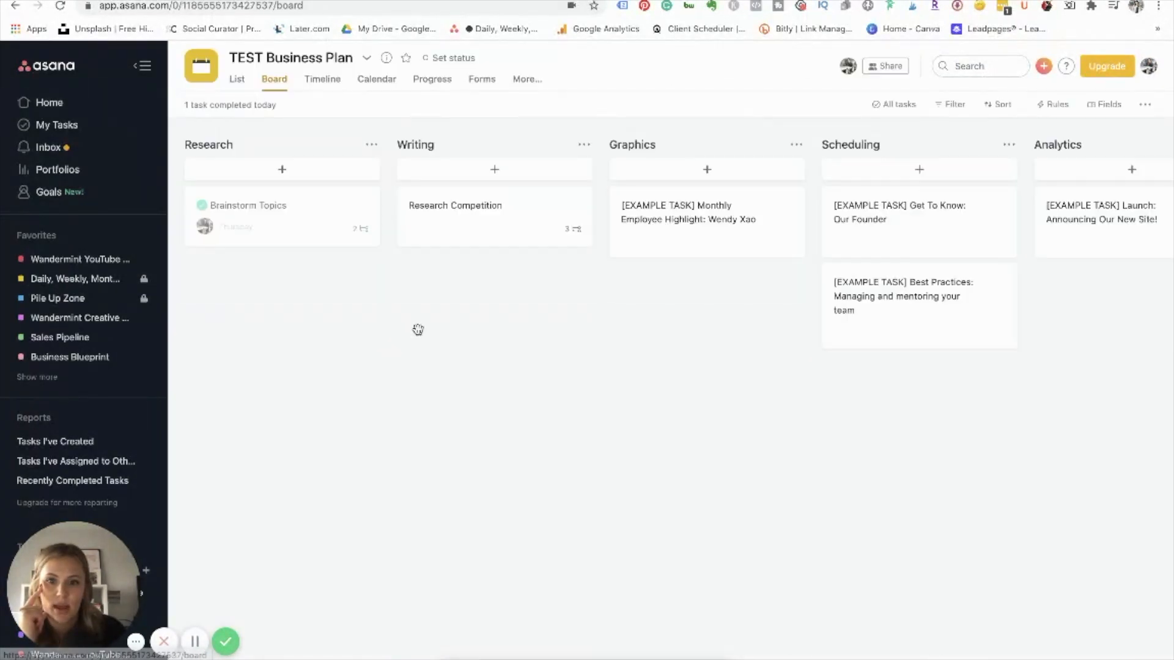
pyautogui.moveTo(451, 125)
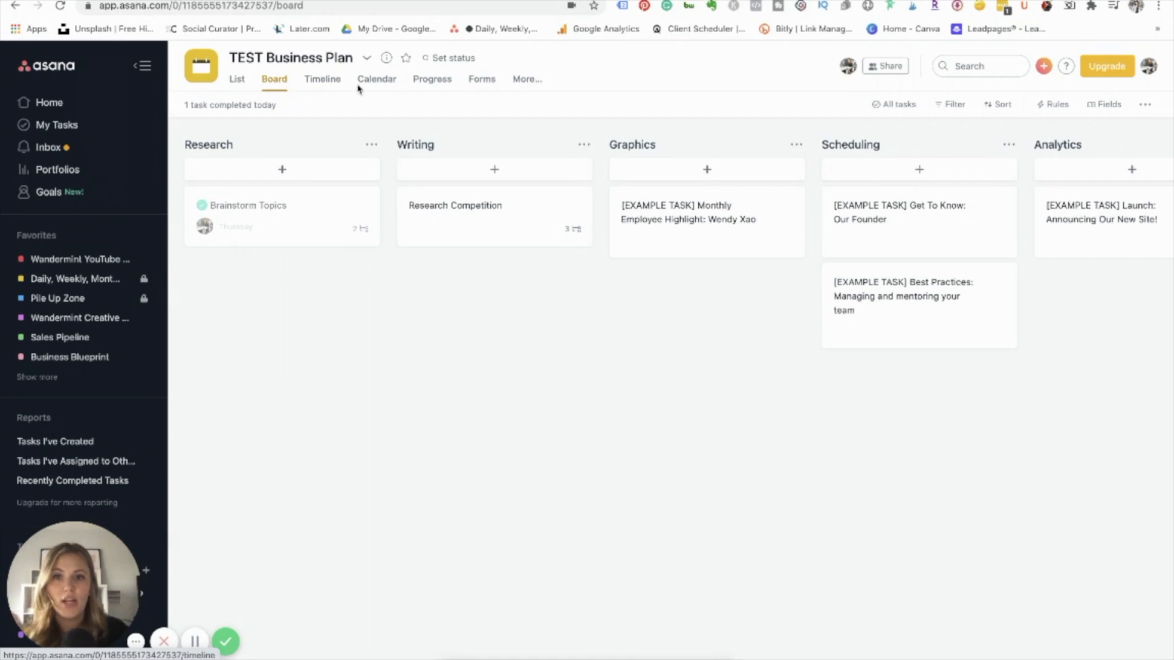
pyautogui.click(482, 79)
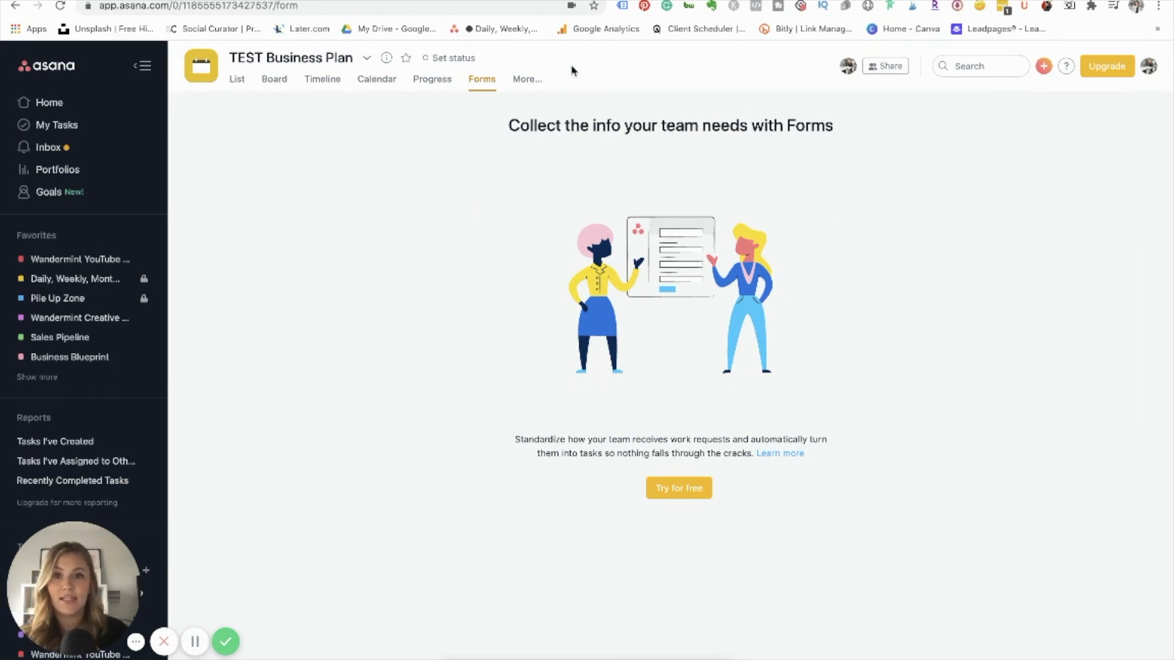
# Go to TEST Business Plan's Conversations page via More… and begin a new conversation.
pyautogui.click(526, 78)
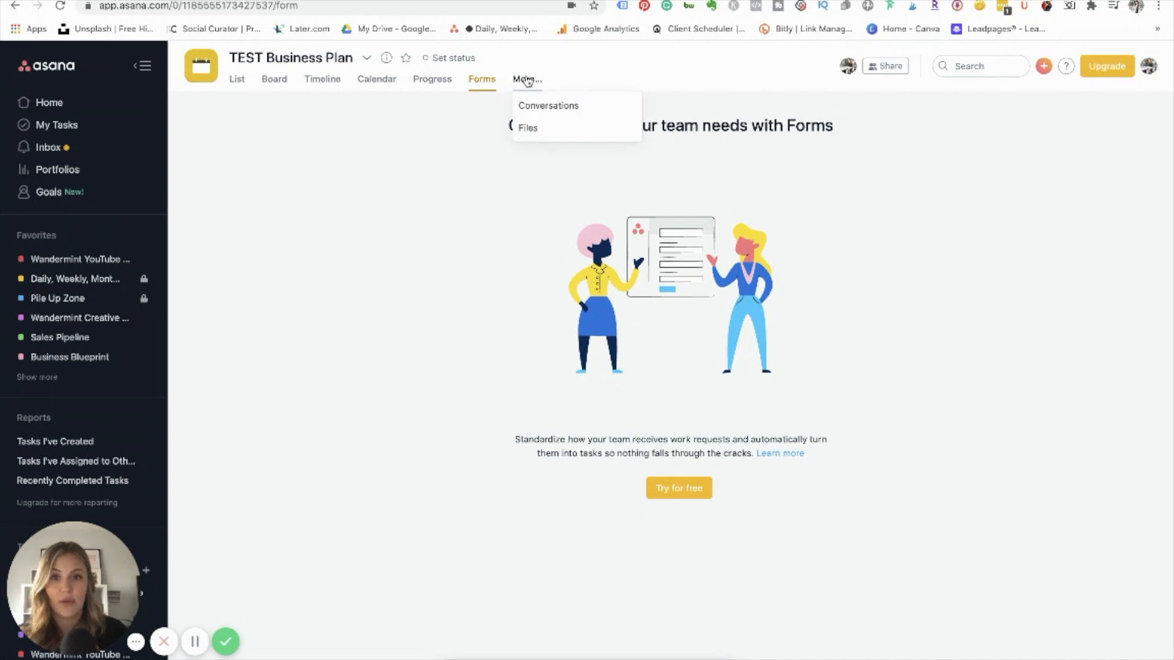
pyautogui.click(547, 105)
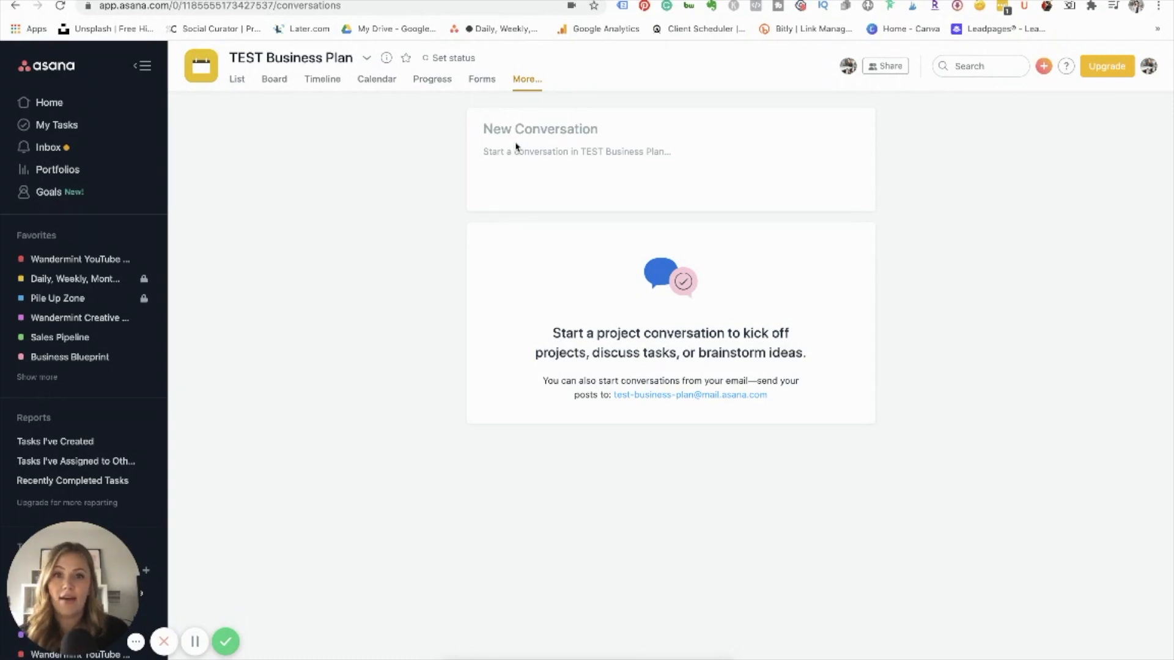
pyautogui.moveTo(428, 225)
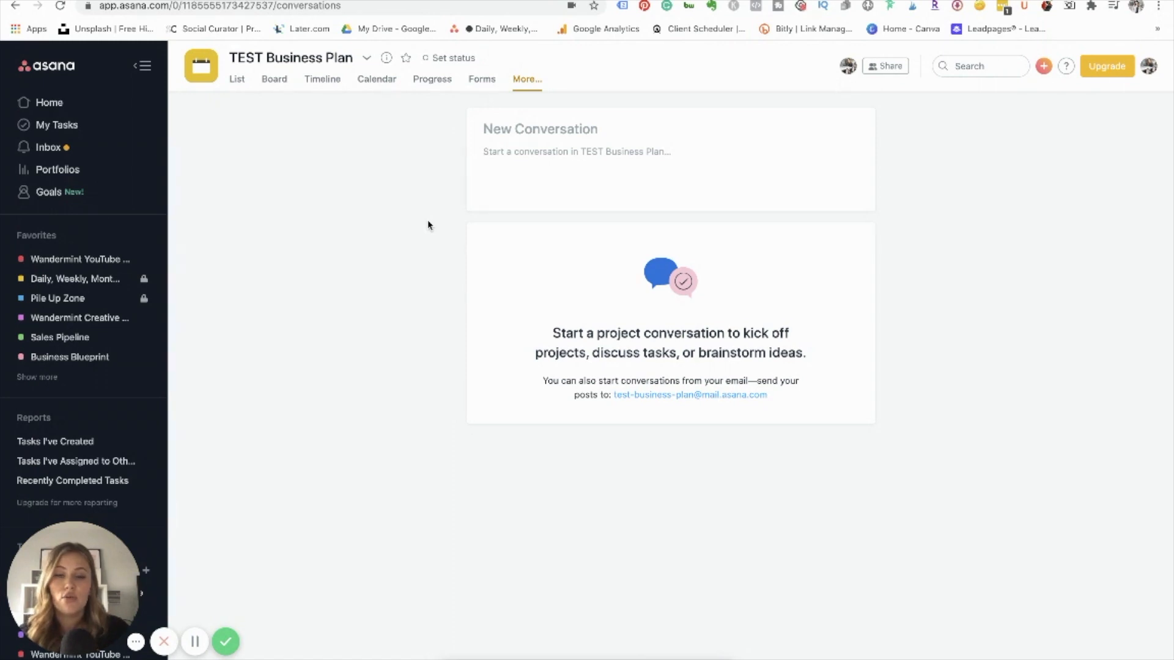
pyautogui.moveTo(422, 201)
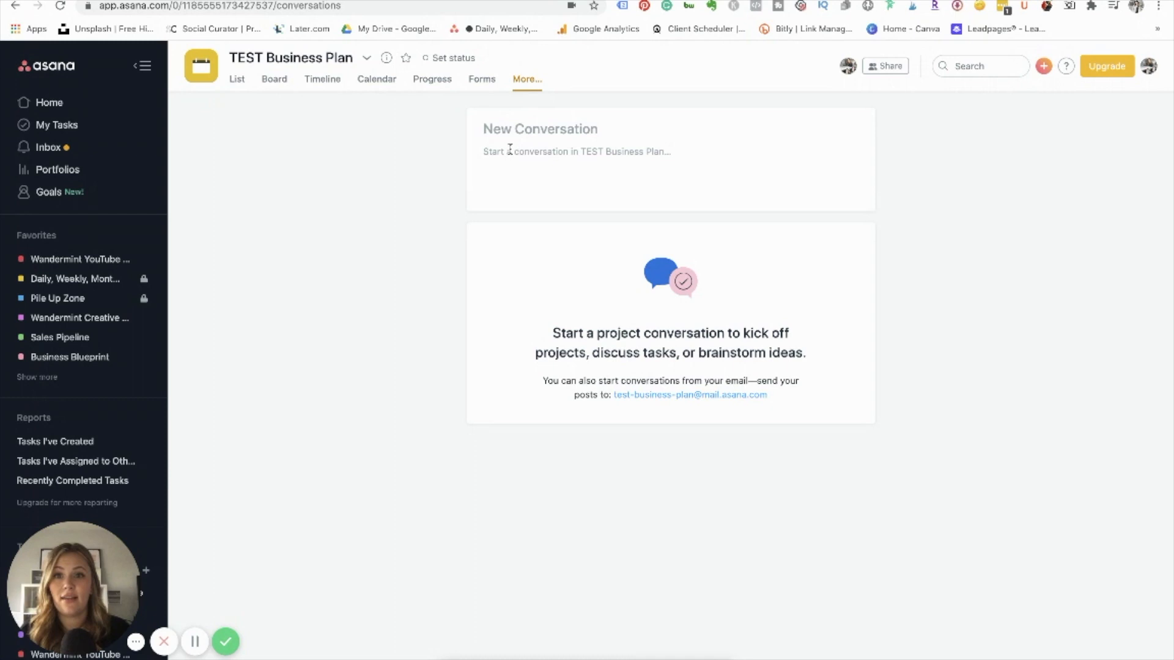
pyautogui.click(544, 218)
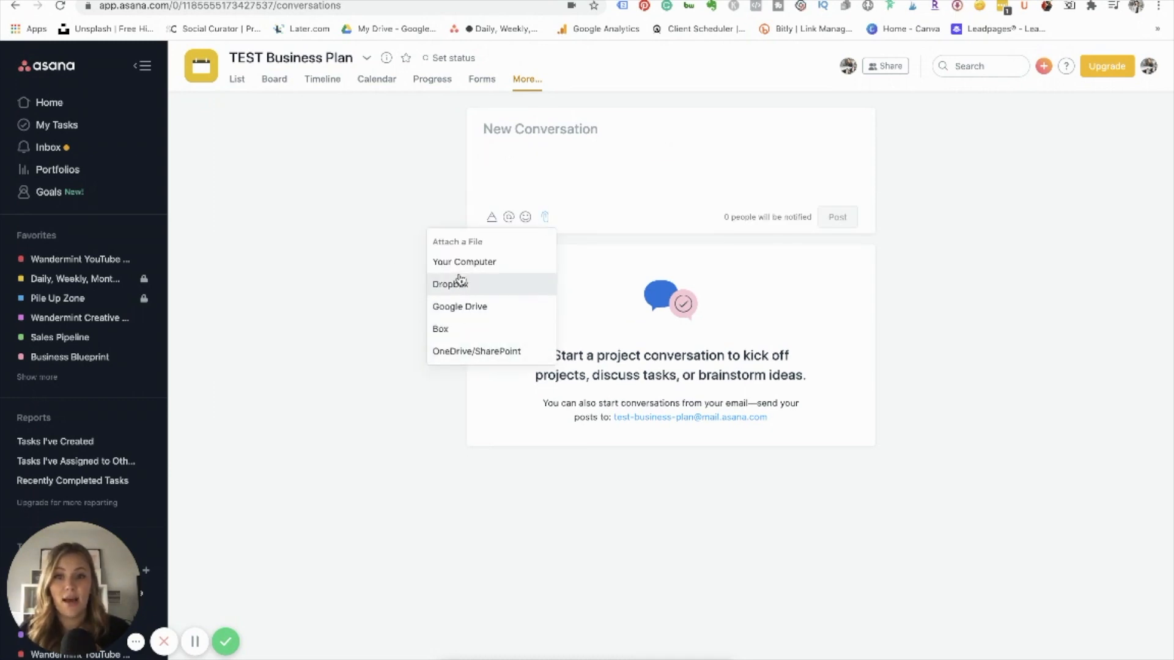
pyautogui.moveTo(463, 262)
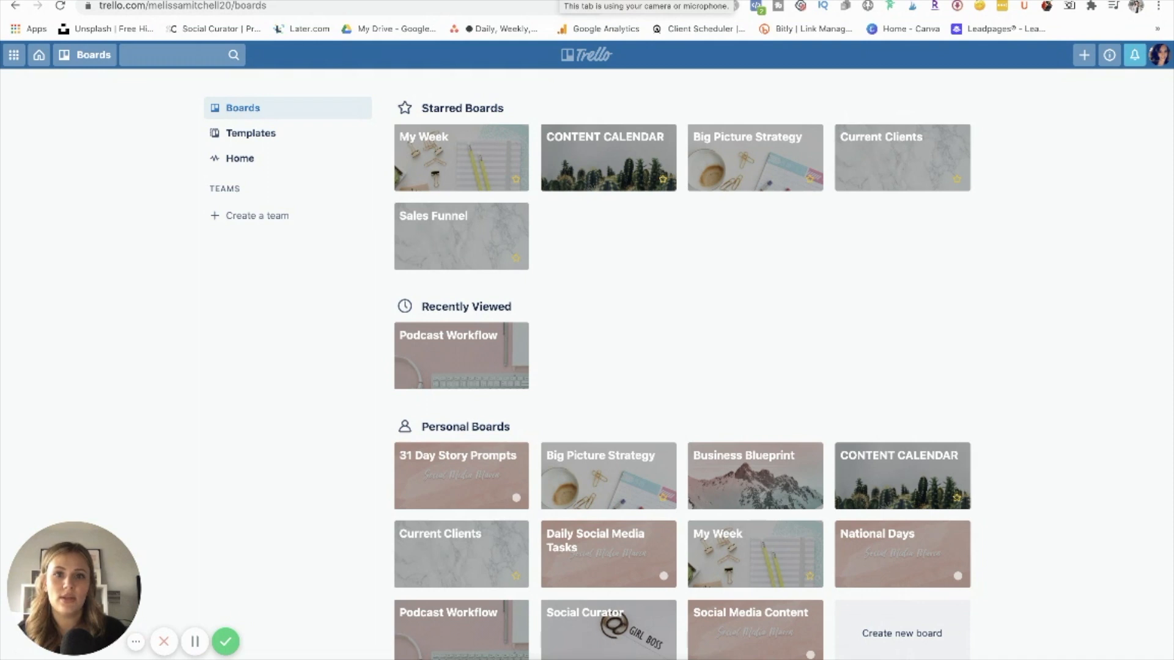
pyautogui.moveTo(289, 215)
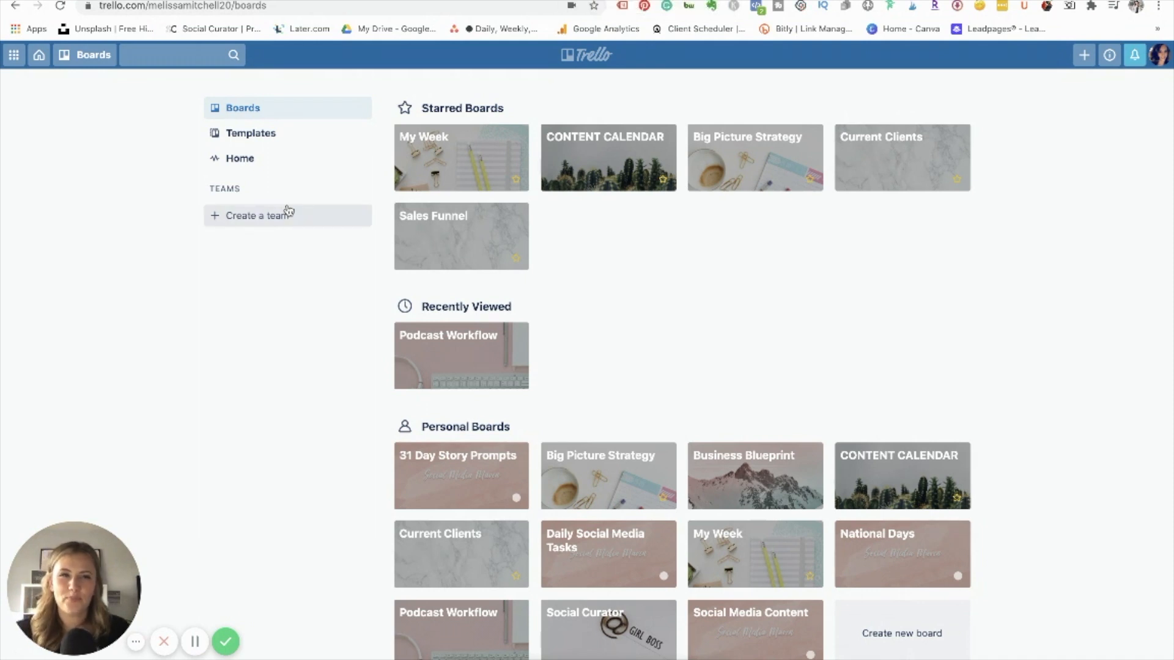
pyautogui.moveTo(233, 215)
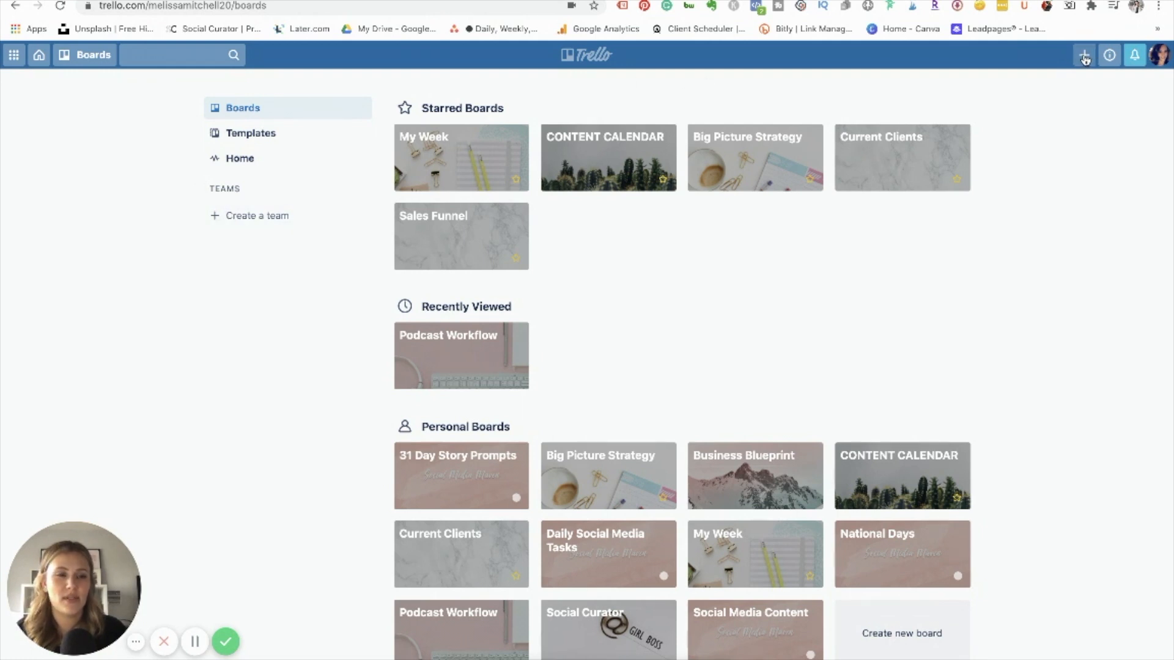
# Create a new private board titled TEST Content from the + menu.
pyautogui.click(1083, 55)
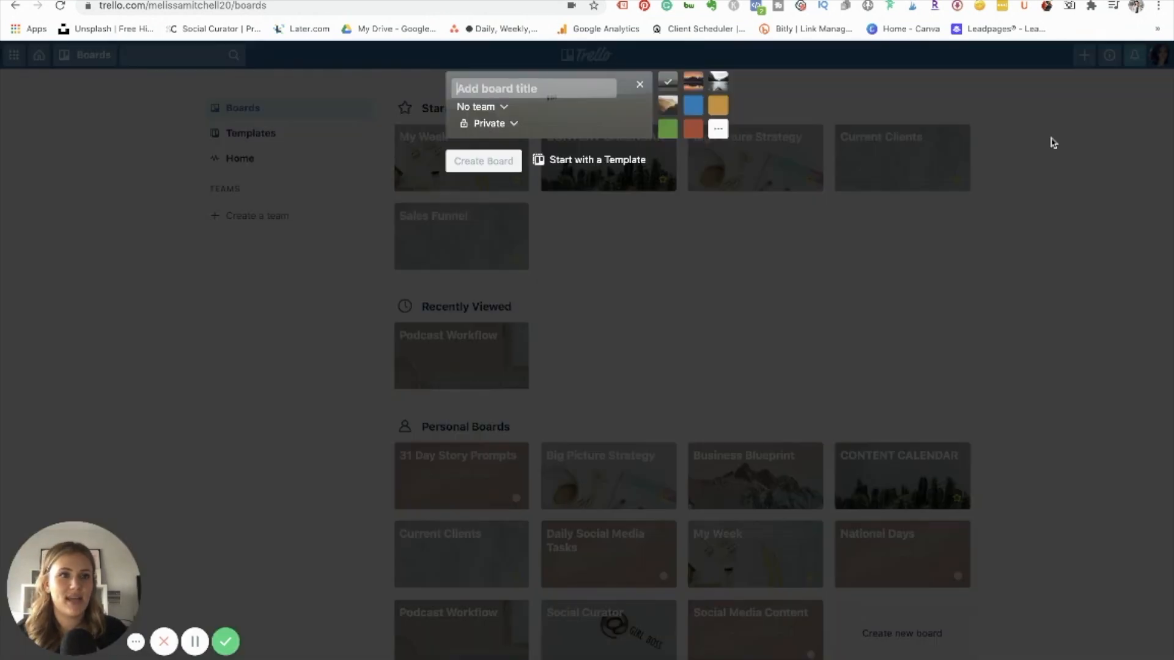
pyautogui.write('TEST')
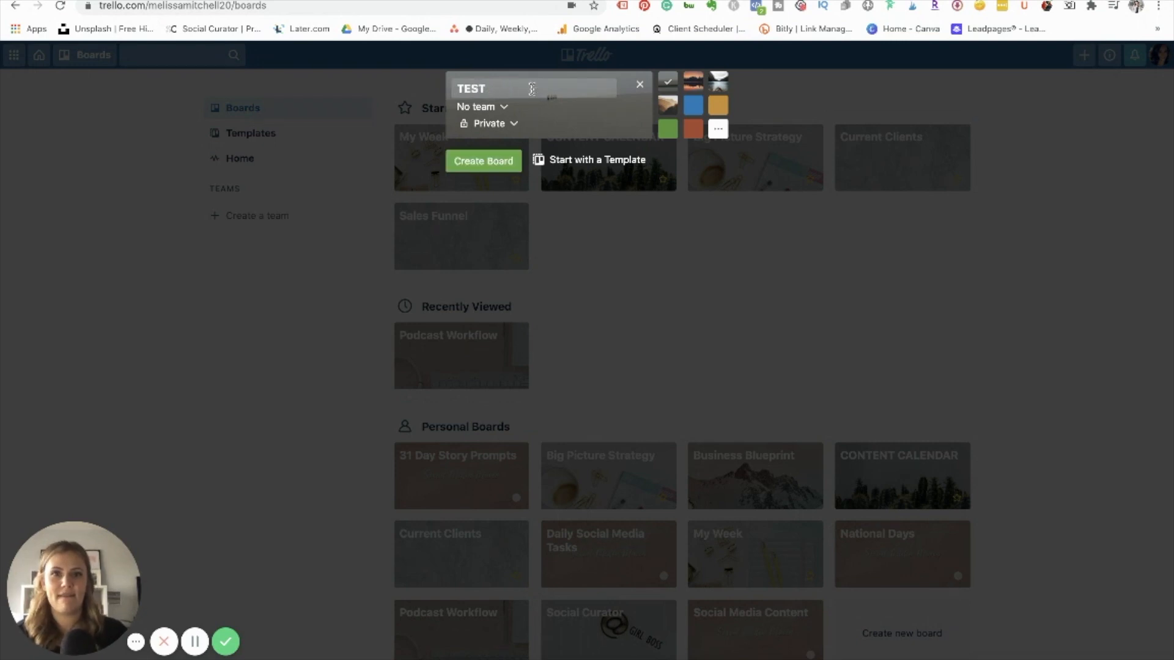
pyautogui.click(483, 161)
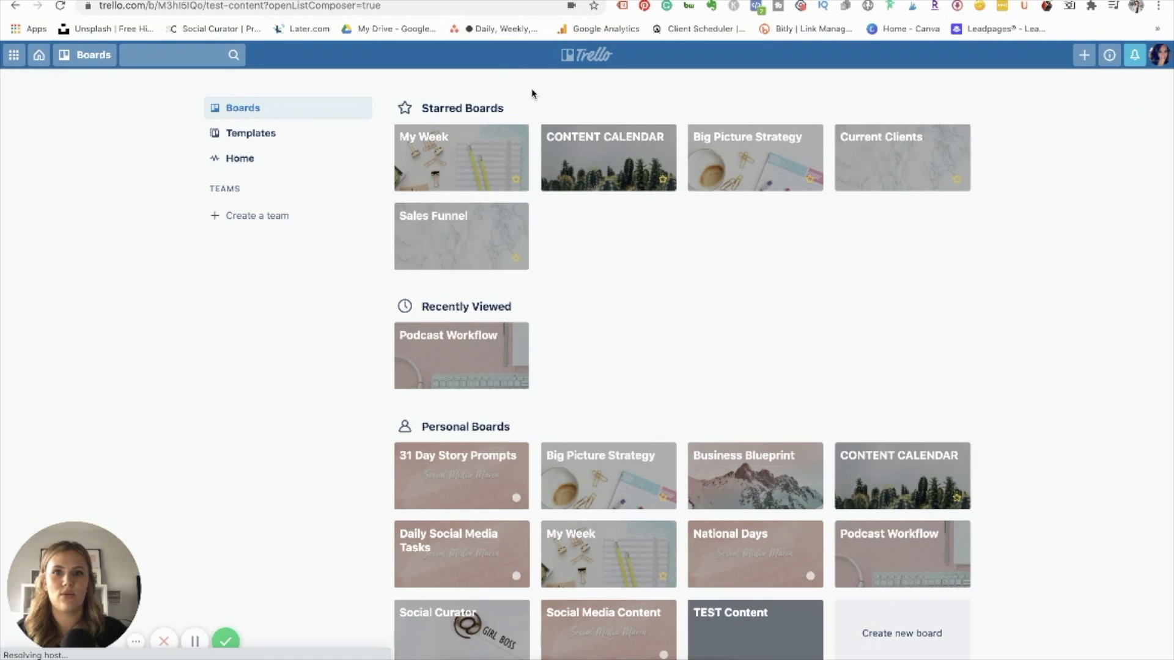
pyautogui.click(755, 629)
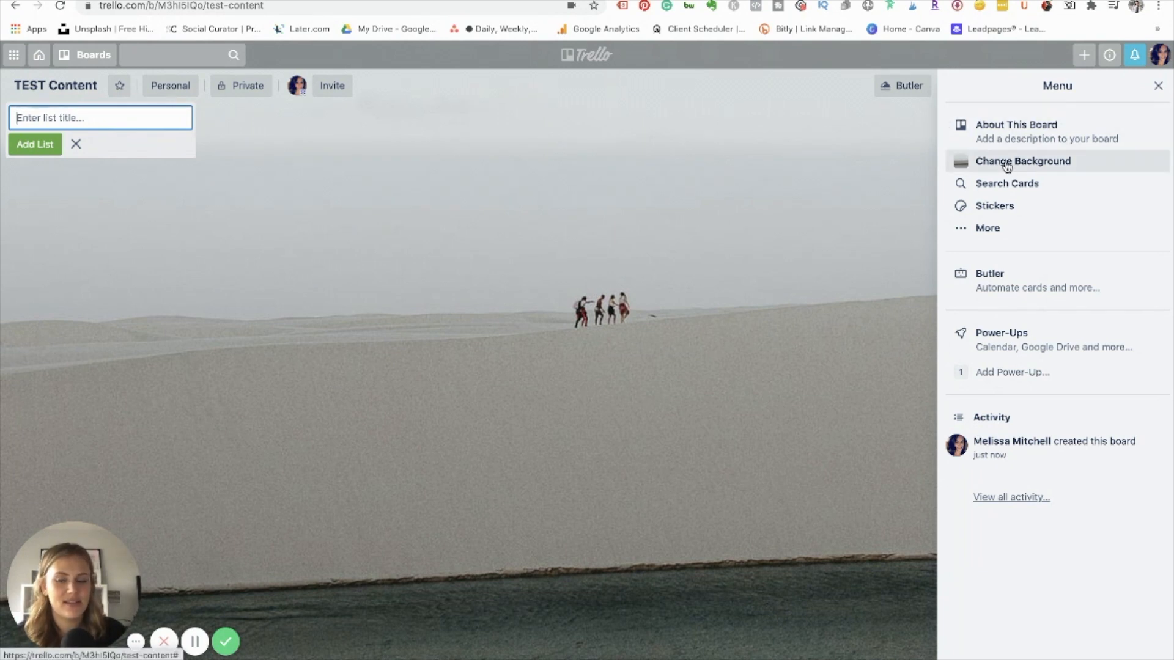
# Set the board background to the wheat field photo and start the first list.
pyautogui.click(1022, 161)
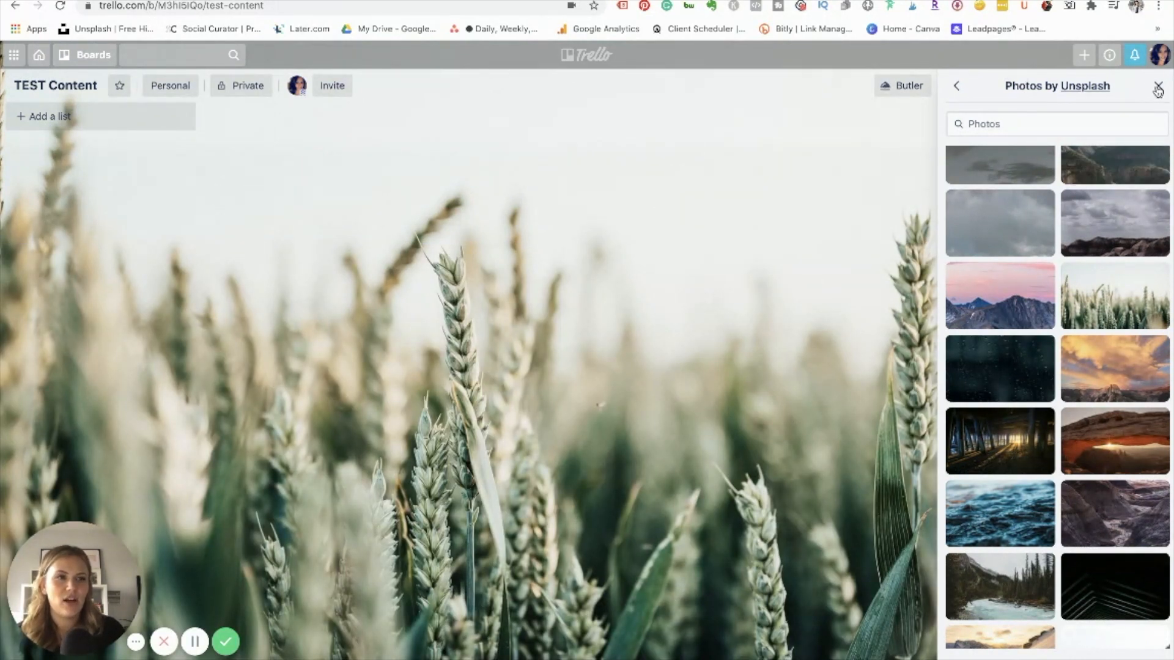
pyautogui.click(1158, 85)
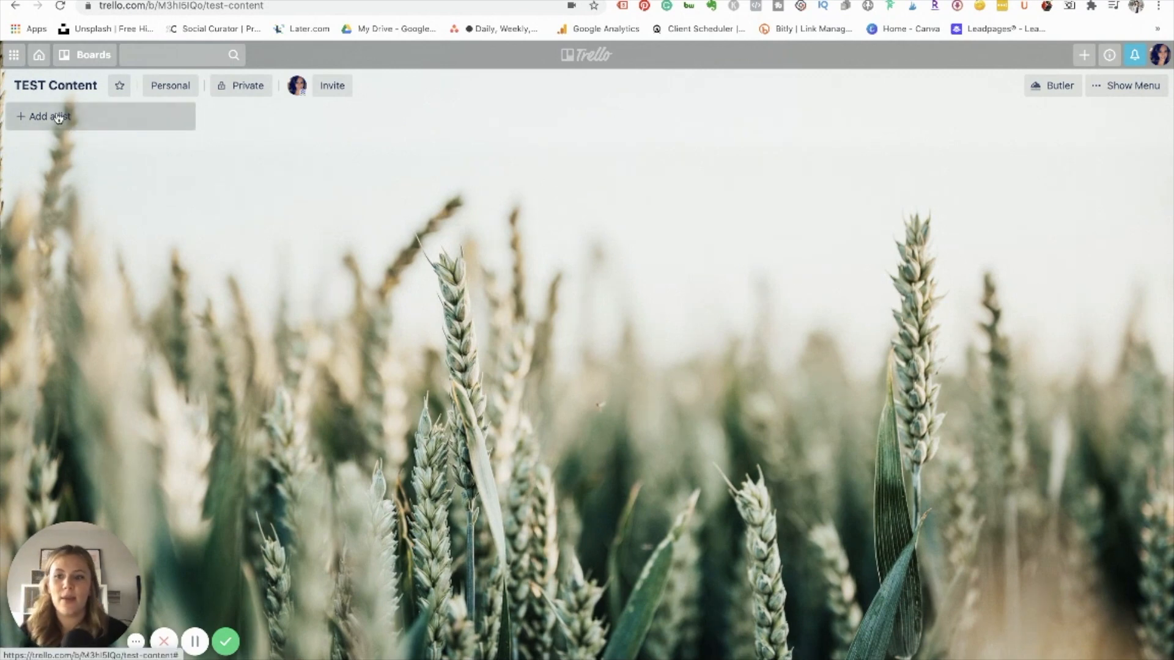
pyautogui.click(49, 116)
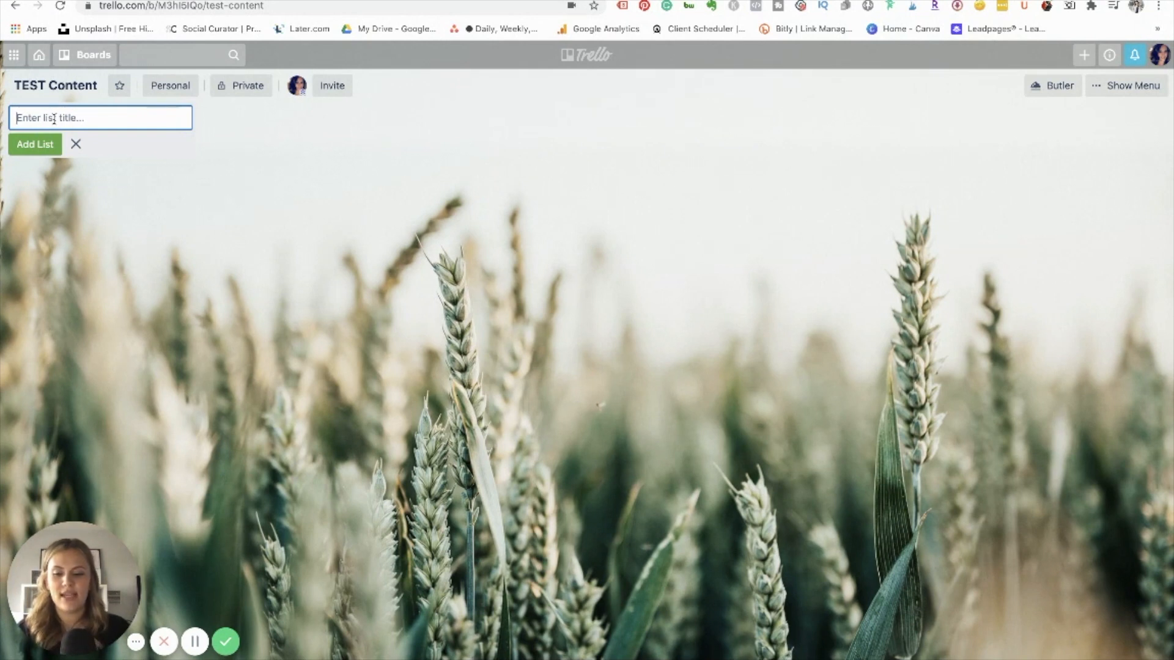
# Add Research, Writing, Graphics, Schedule and Analytics lists and start a card under Research.
pyautogui.write('Research')
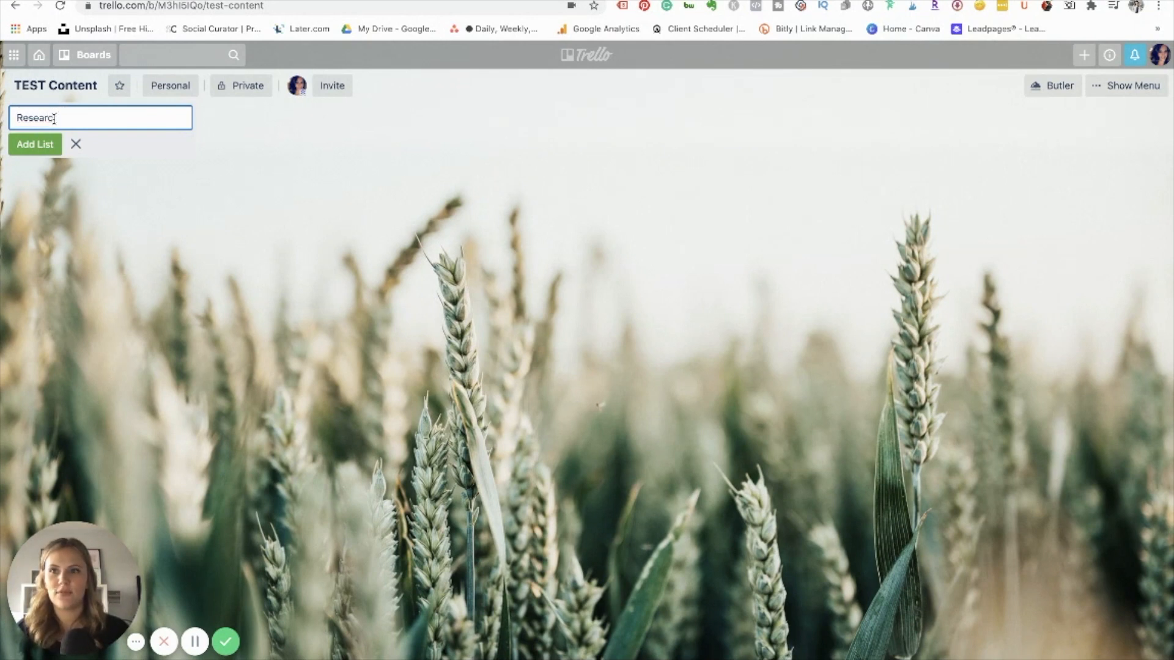
pyautogui.write('Wr')
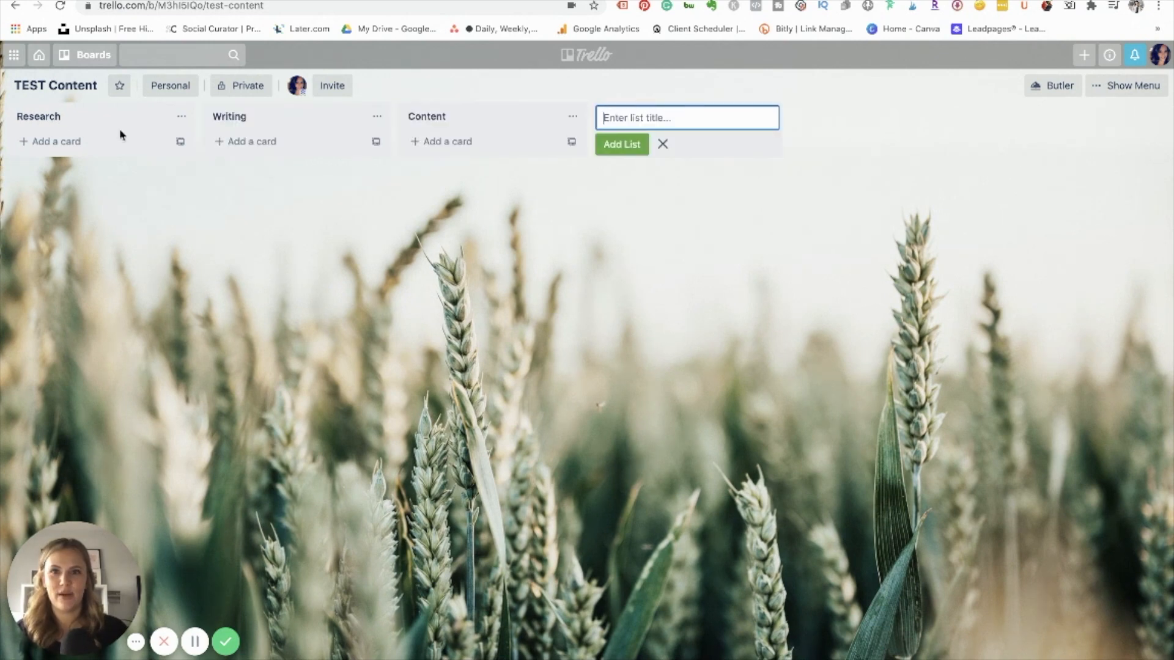
pyautogui.write('Graphics')
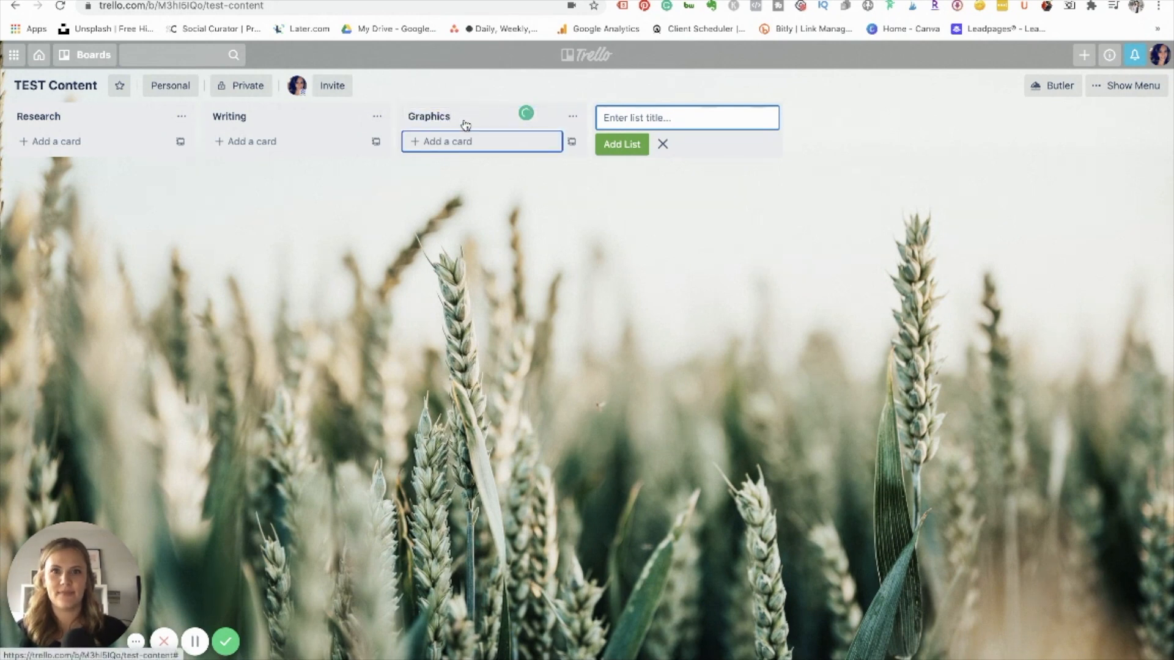
pyautogui.write('Schedu')
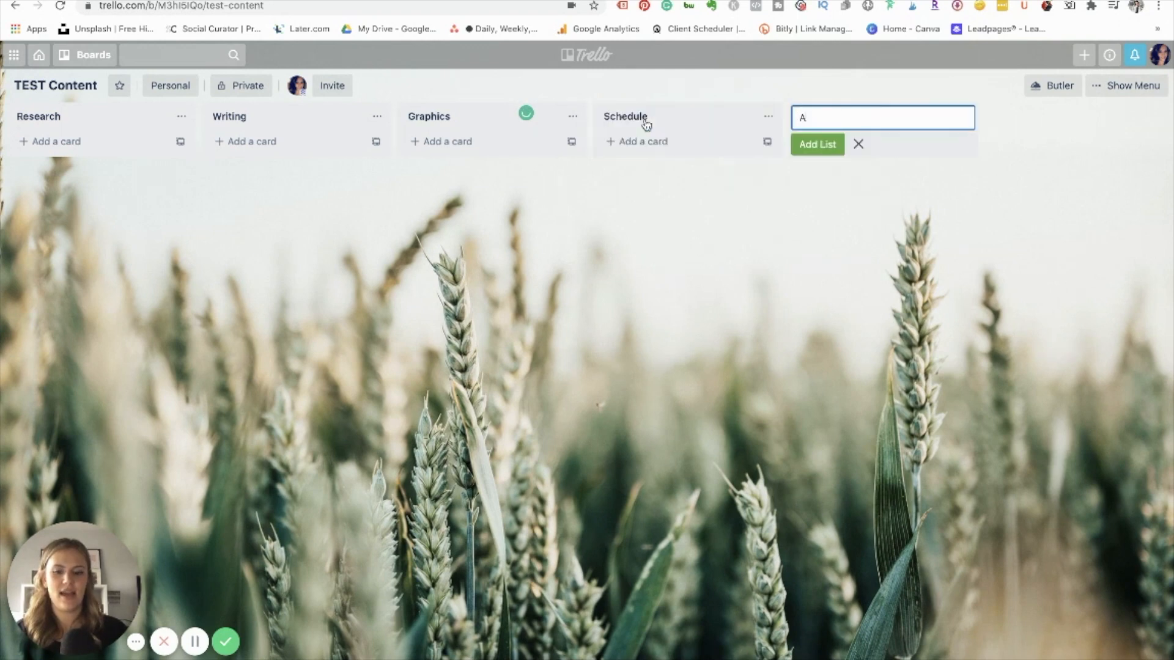
pyautogui.click(816, 145)
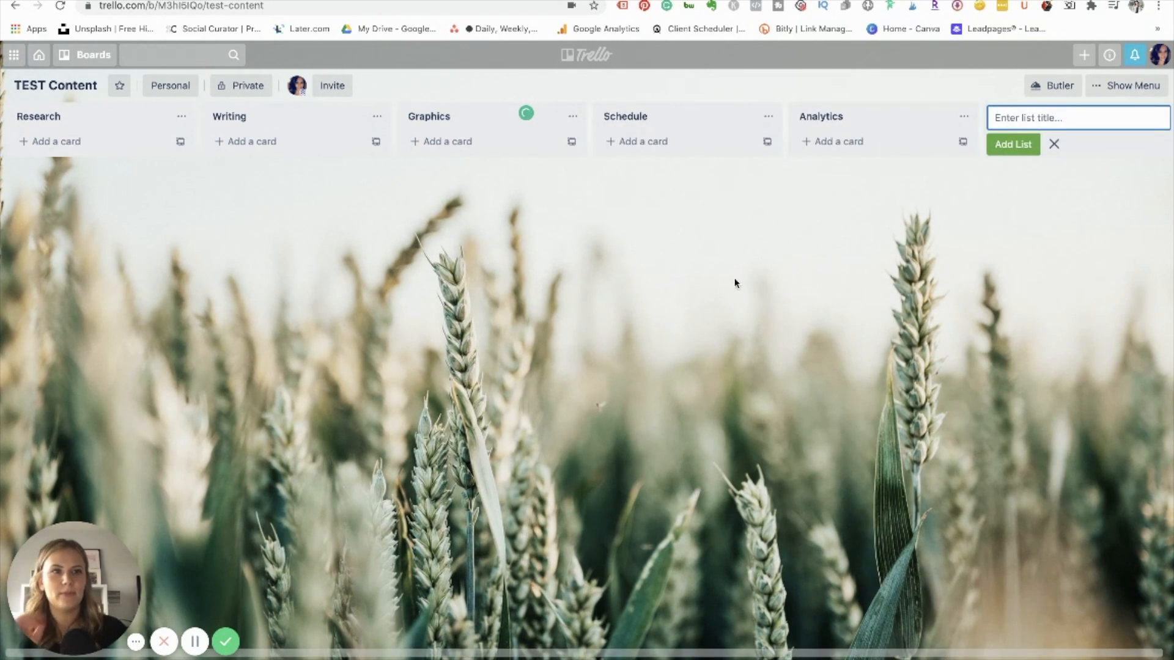
pyautogui.click(1053, 144)
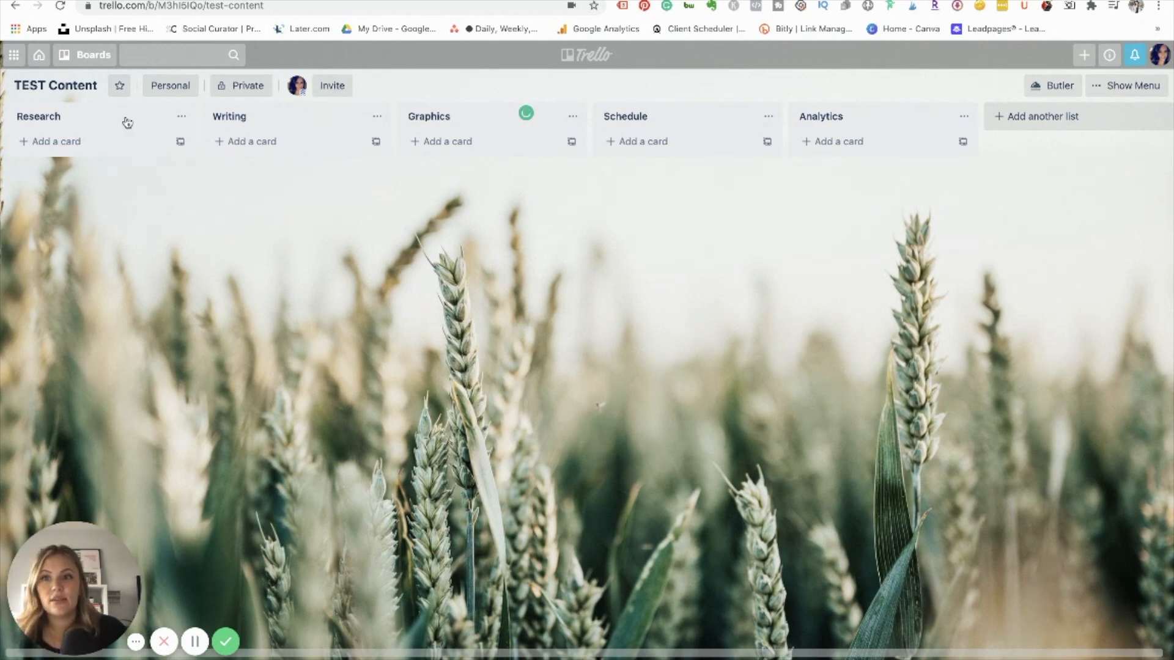
pyautogui.click(54, 142)
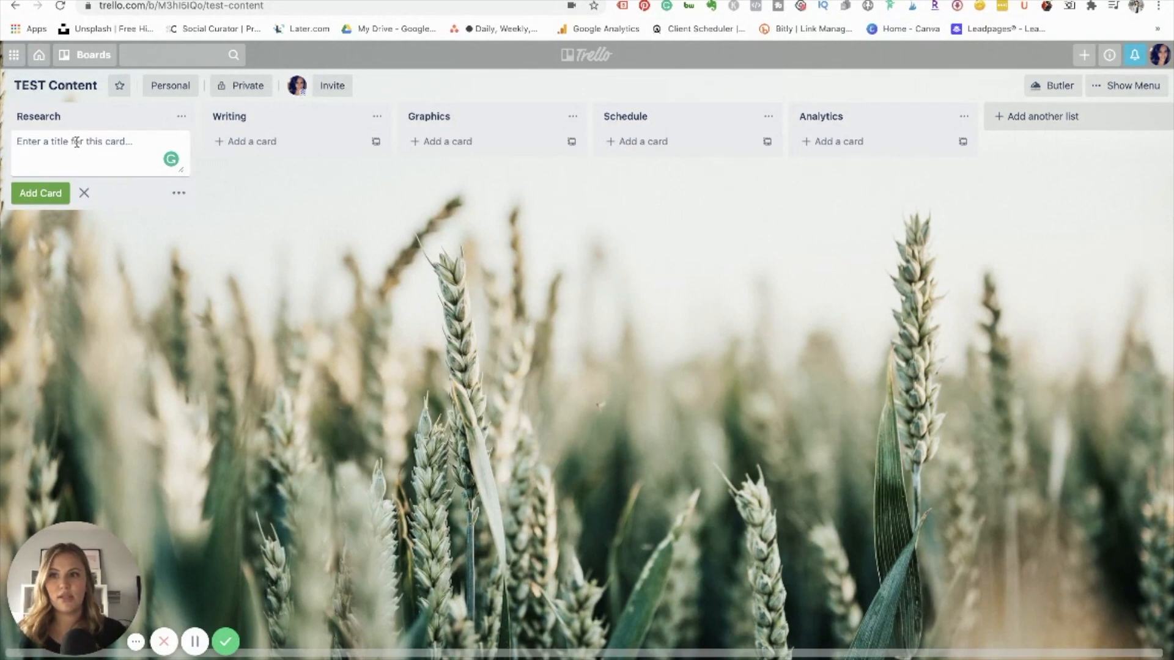
# Add Brainstorm Topics and two more cards to Research and bring up Brainstorm Topics' details.
pyautogui.write('Brai')
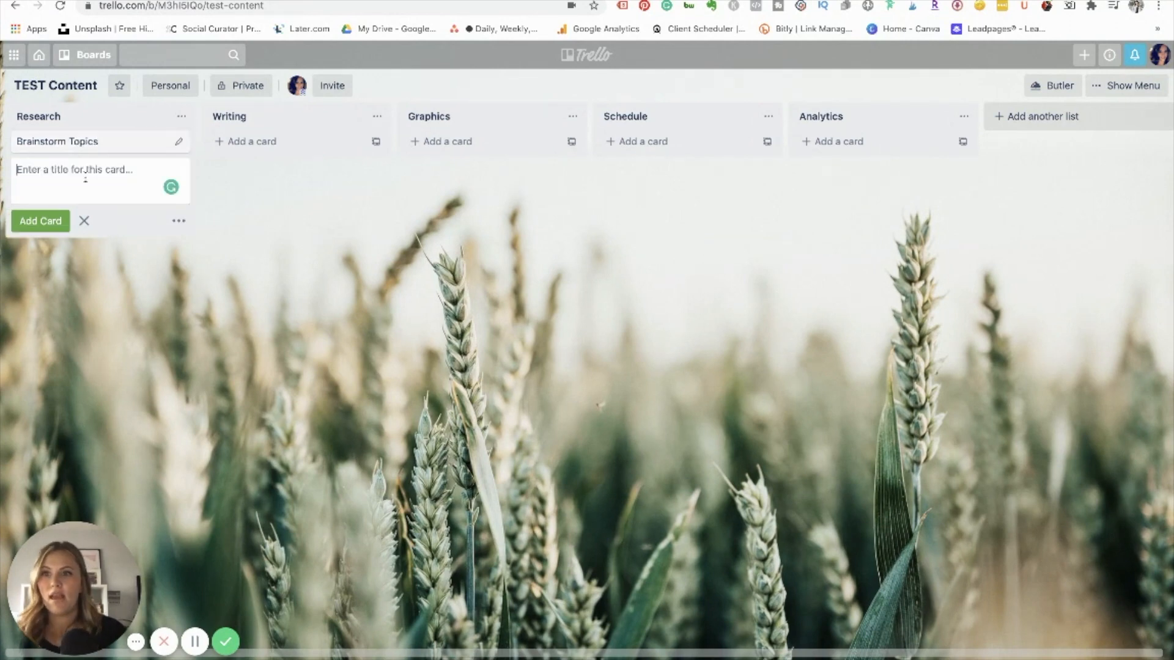
pyautogui.write('El')
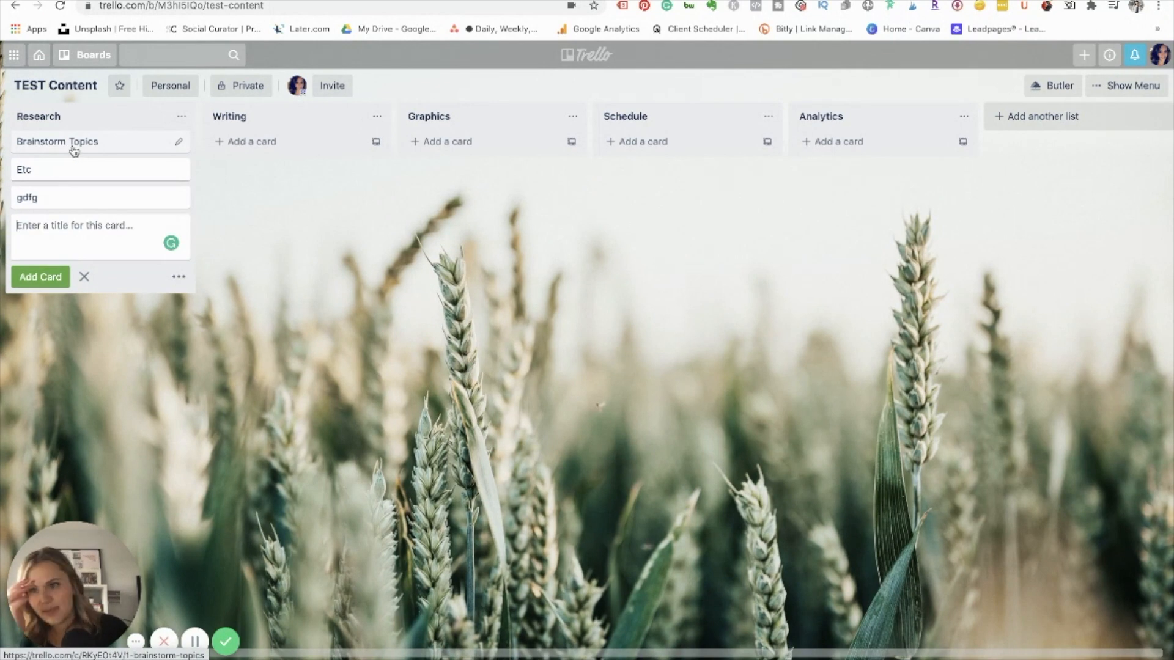
pyautogui.click(58, 142)
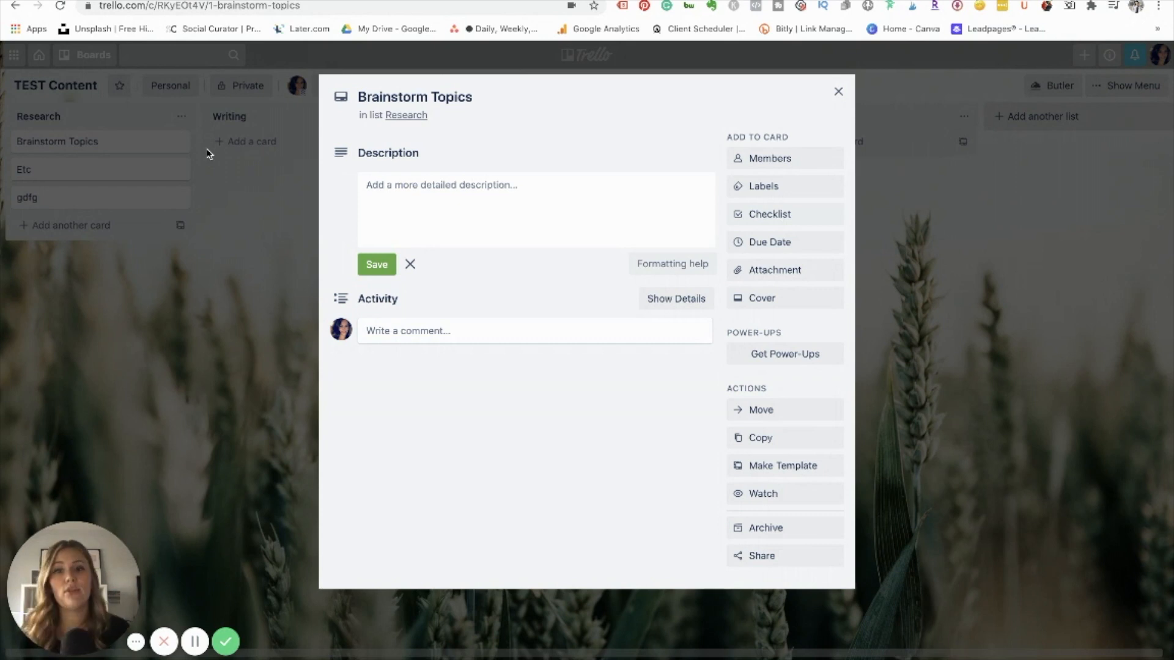
# Save the description 'This is what I need to do.' on the Brainstorm Topics card.
pyautogui.click(534, 209)
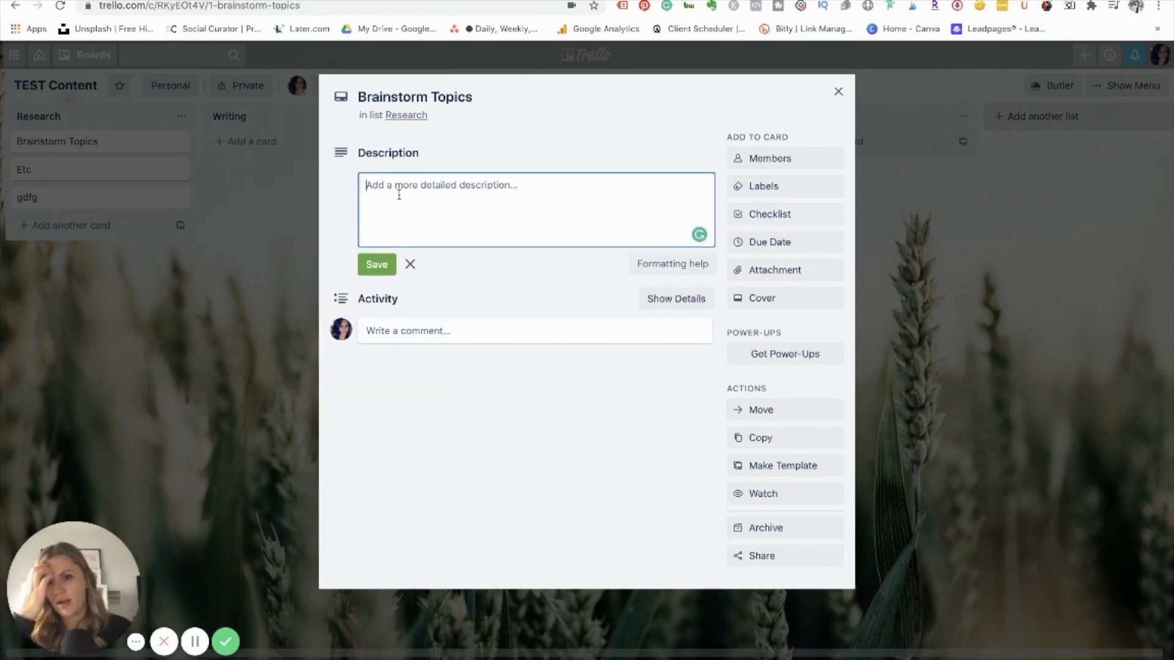
pyautogui.write('This is what I')
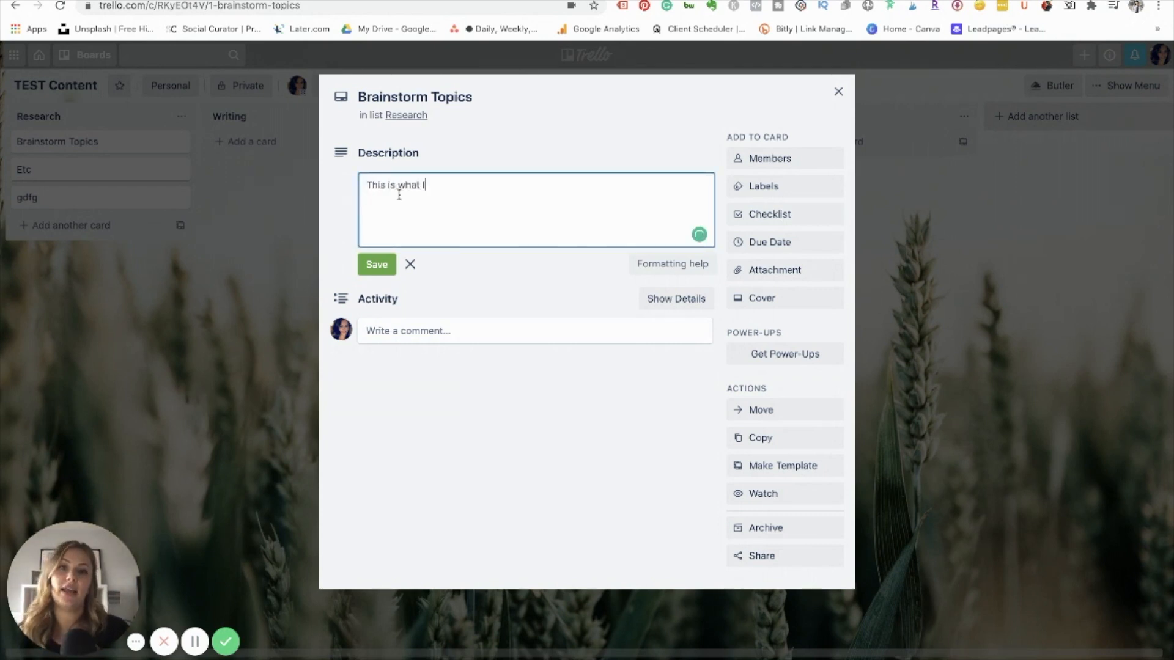
pyautogui.write('need to do.')
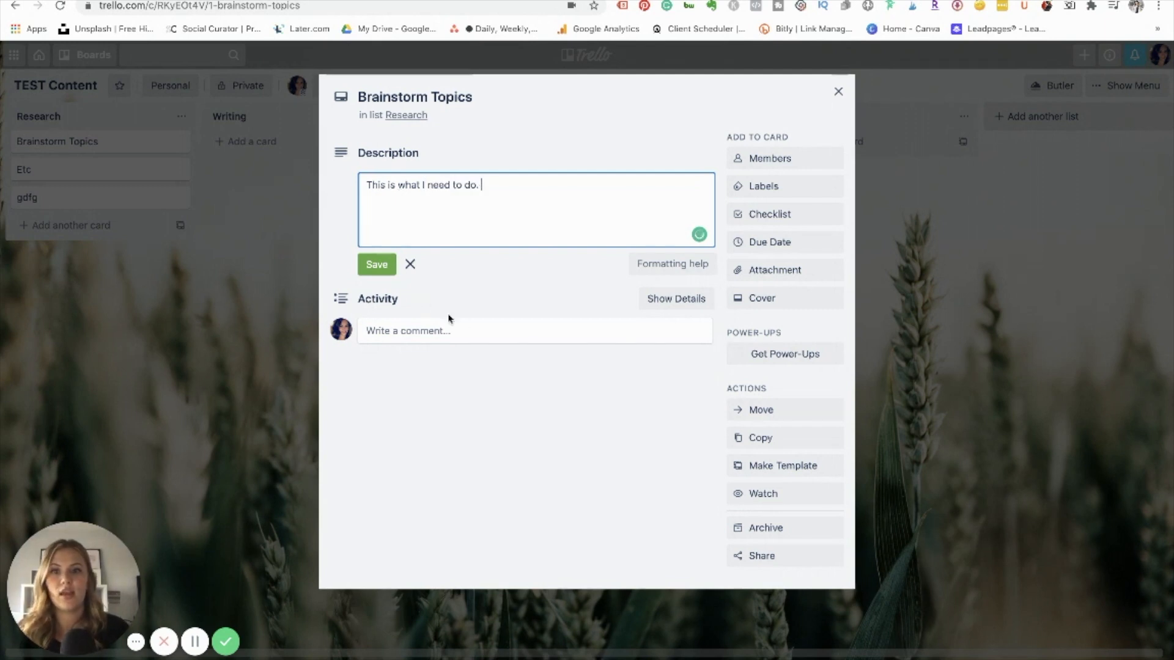
pyautogui.click(376, 264)
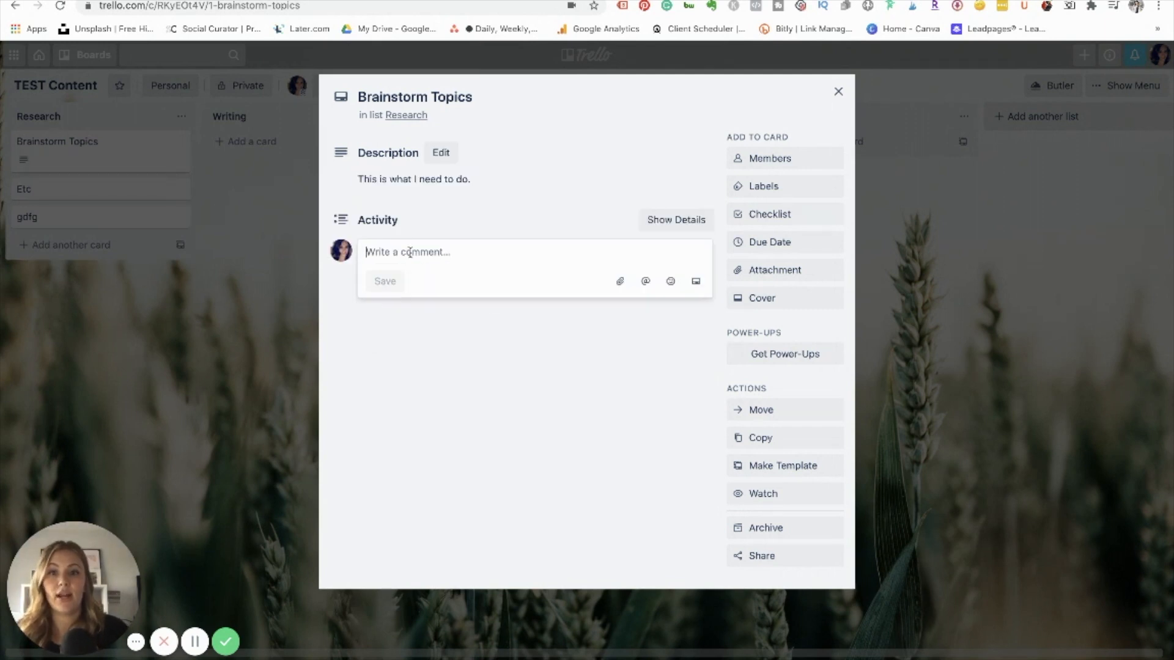
# Post the comment 'Make sure to do this' mentioning board member Melissa.
pyautogui.click(535, 252)
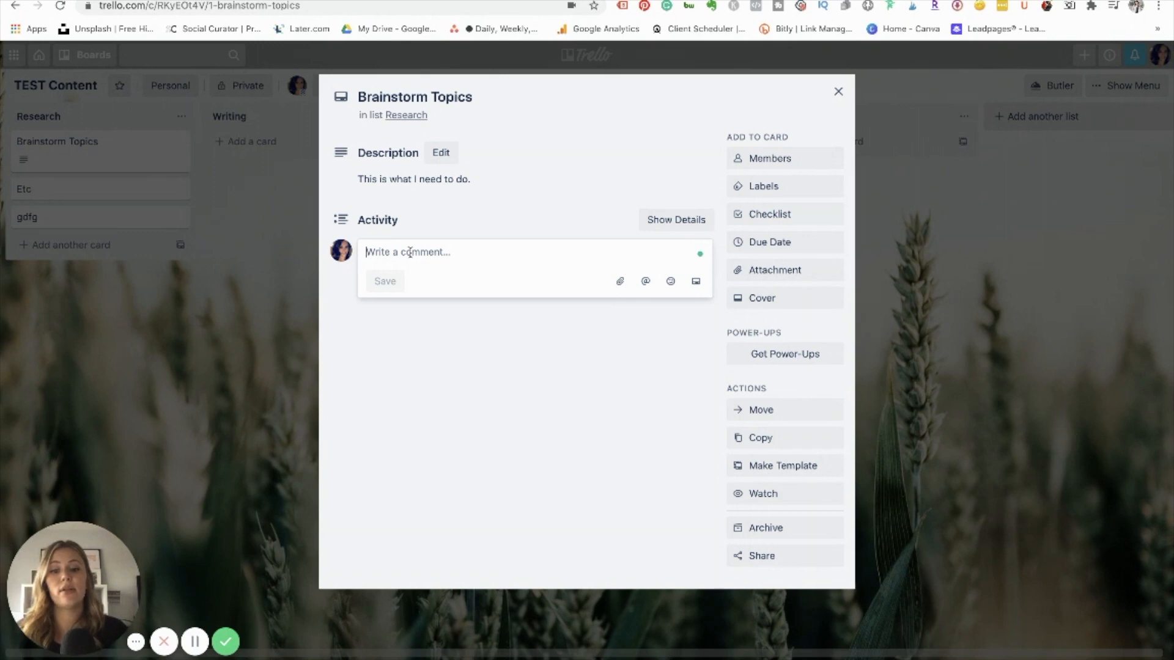
pyautogui.write('Make sure to do')
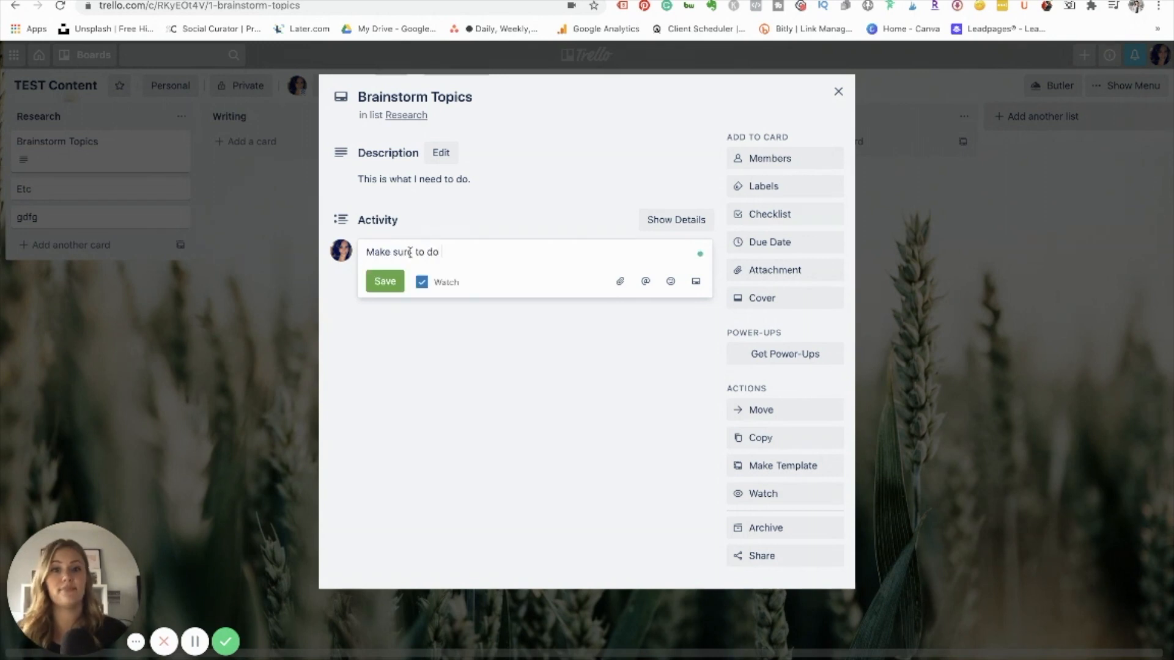
pyautogui.write('this')
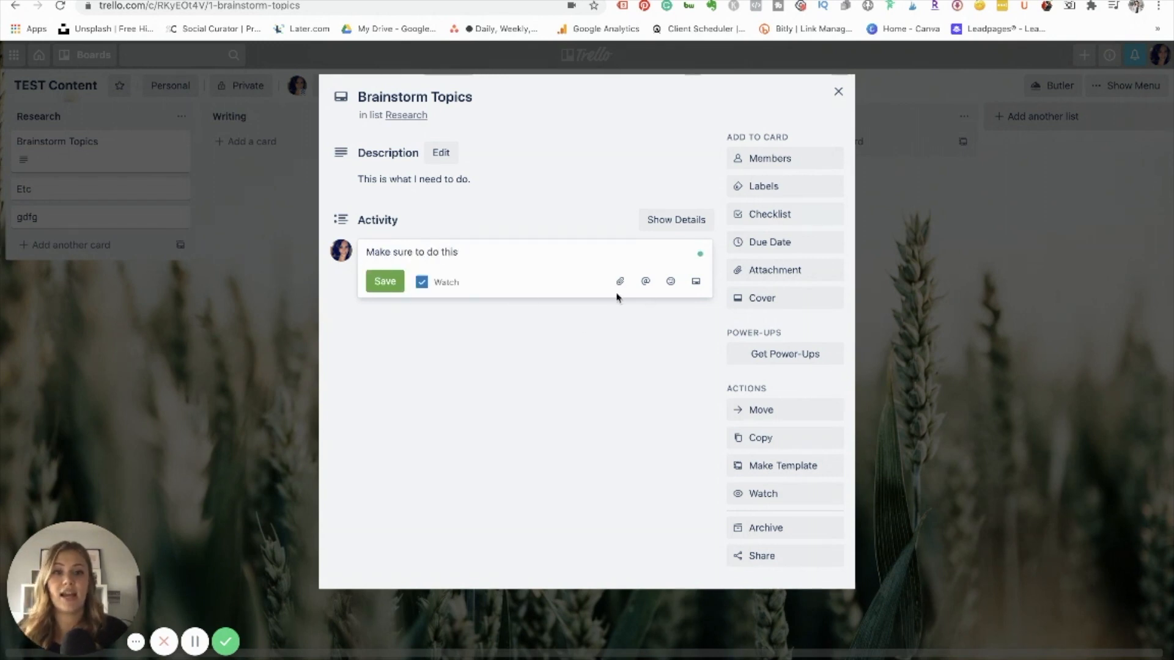
pyautogui.click(644, 281)
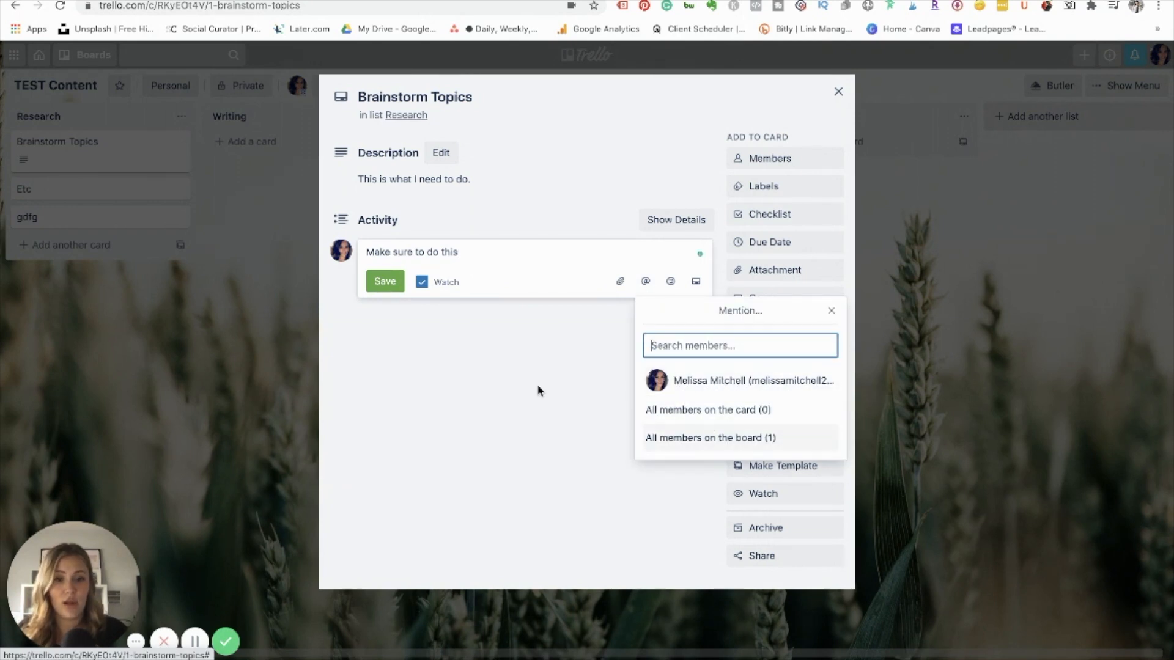
pyautogui.click(723, 380)
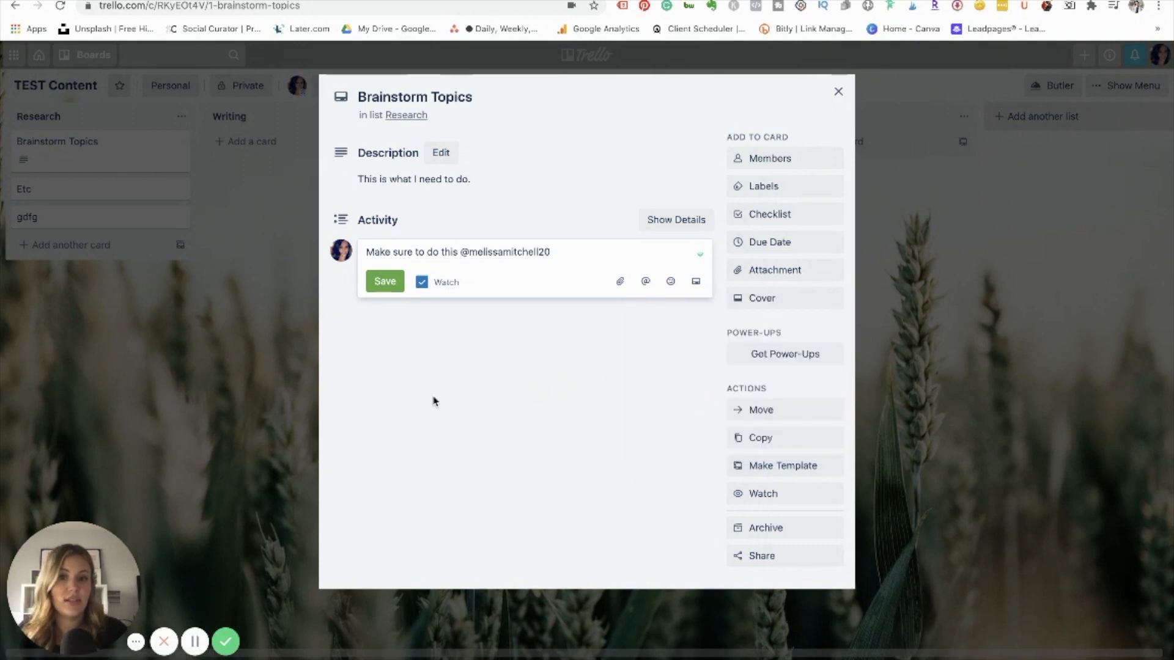
pyautogui.click(385, 281)
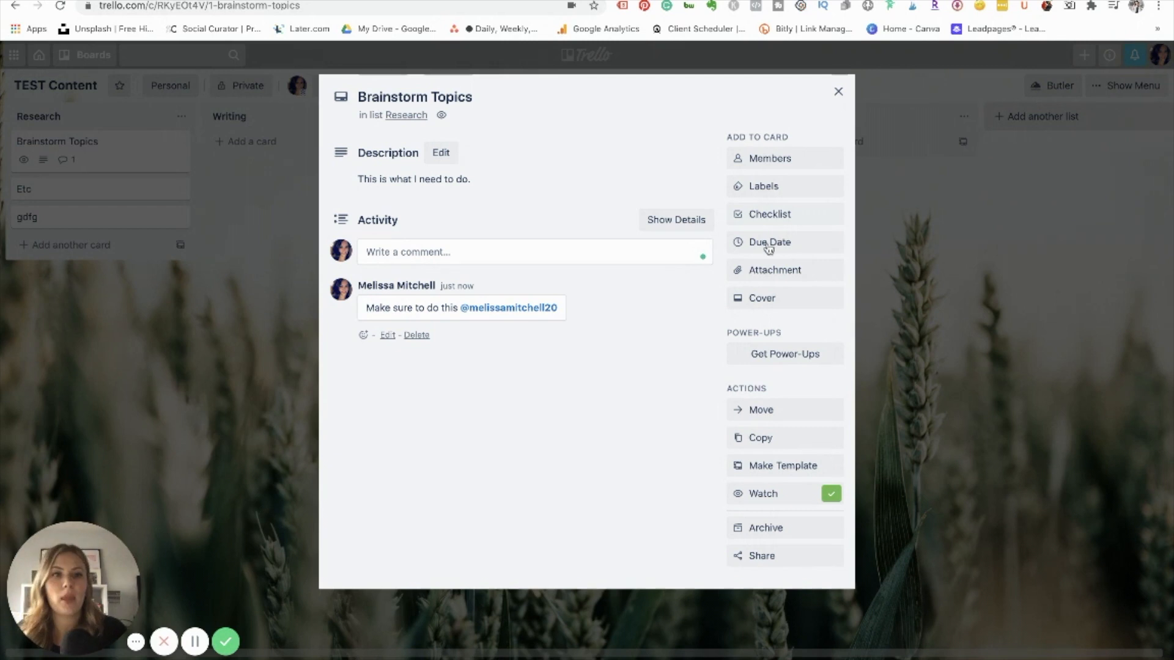
pyautogui.click(763, 186)
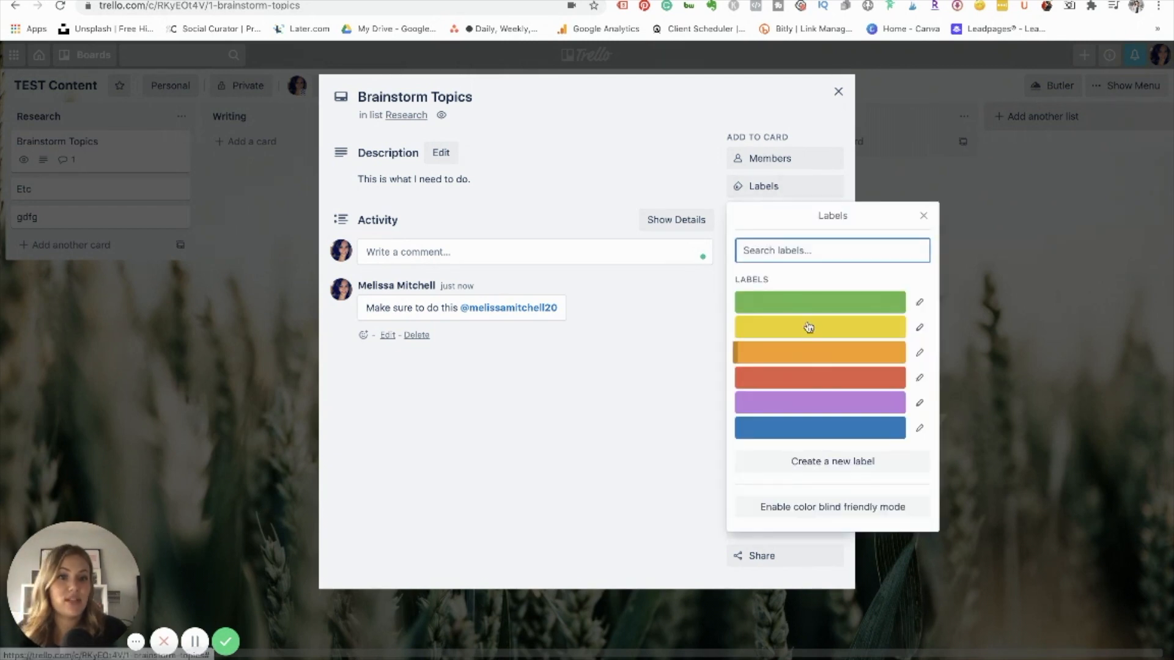
# Give Brainstorm Topics a green label and a Jul 1, 12:51 PM due date.
pyautogui.click(819, 302)
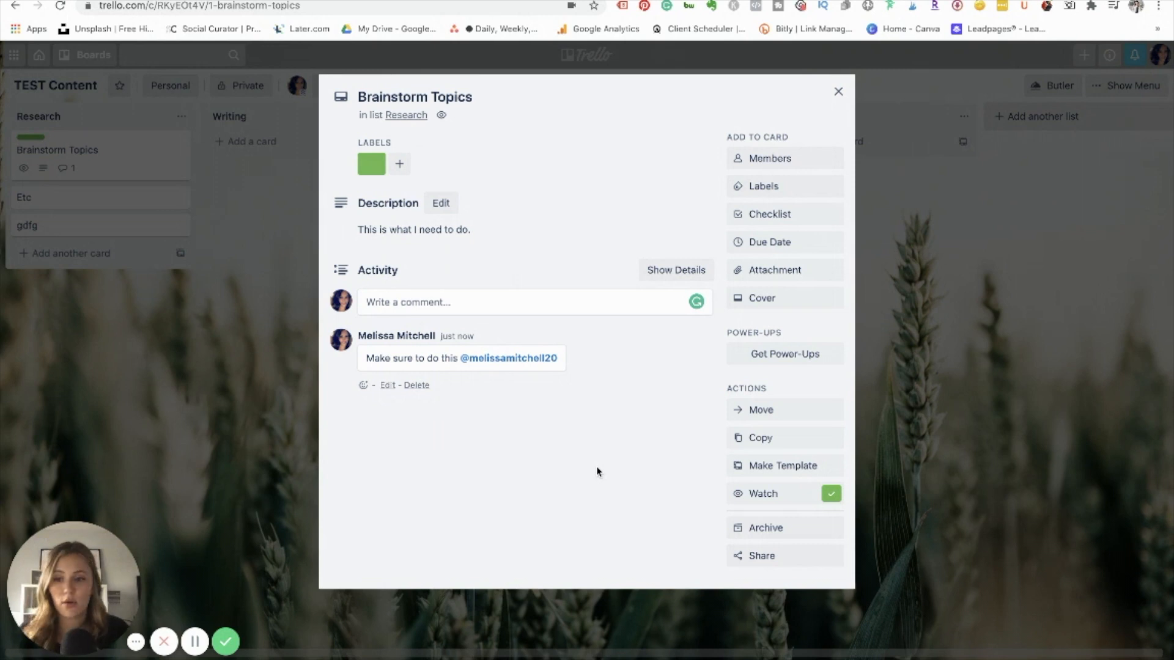
pyautogui.click(769, 242)
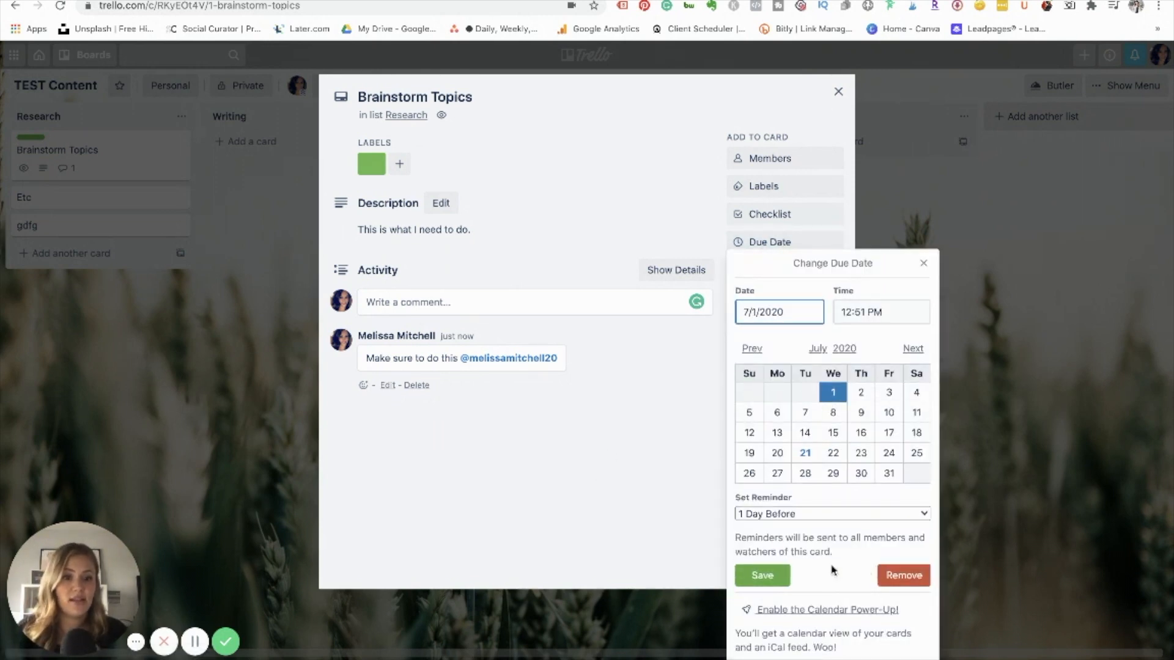
pyautogui.click(762, 575)
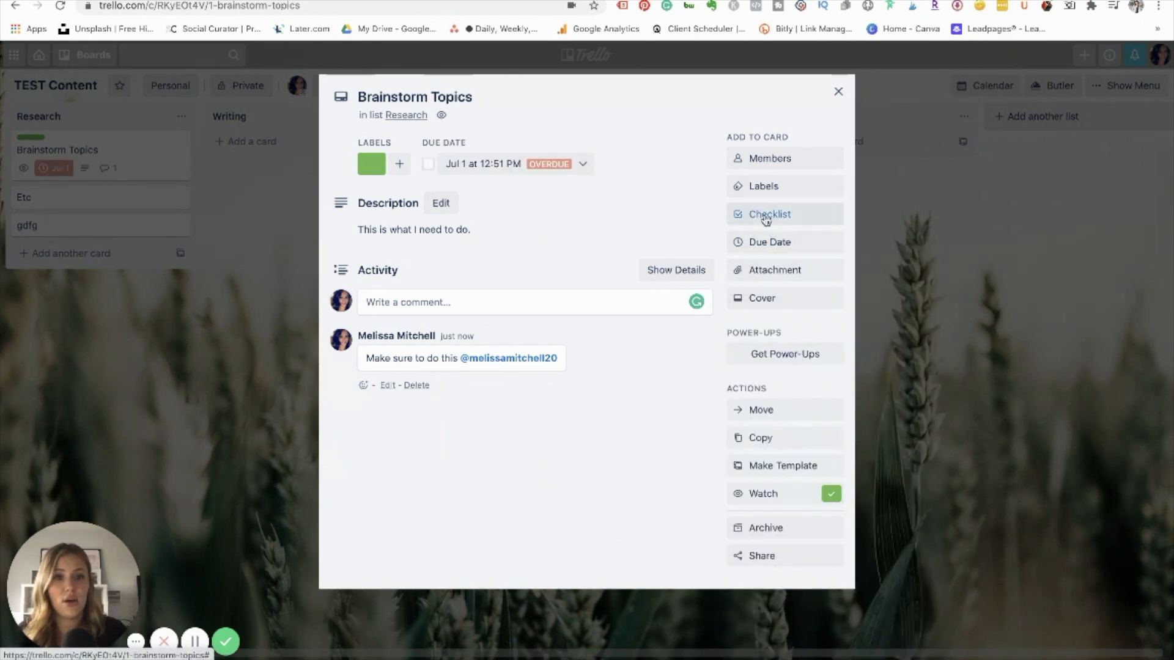
pyautogui.click(769, 214)
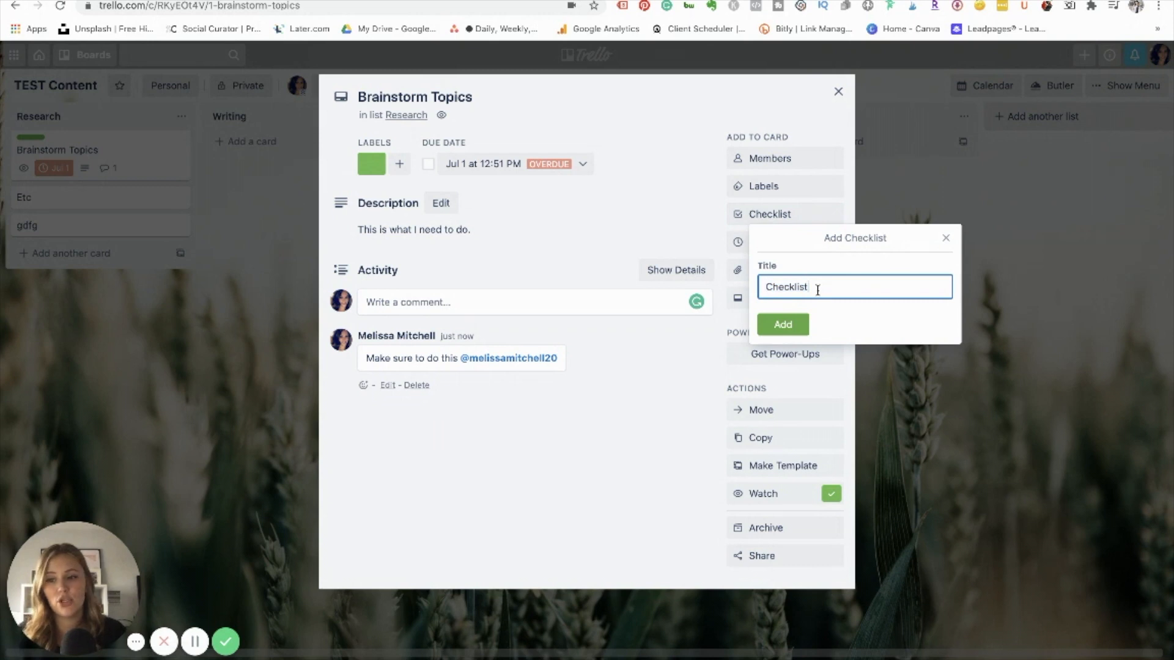
pyautogui.moveTo(532, 45)
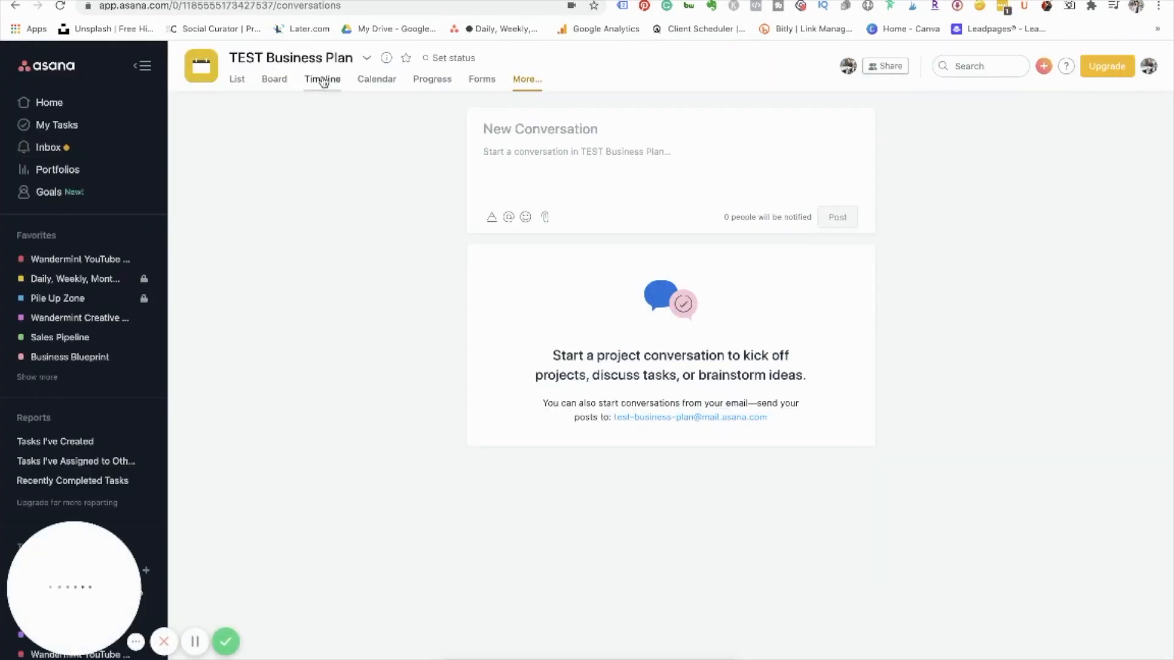
# Bring up the Add Checklist popup on the Brainstorm Topics card, titled Checklist.
pyautogui.click(273, 79)
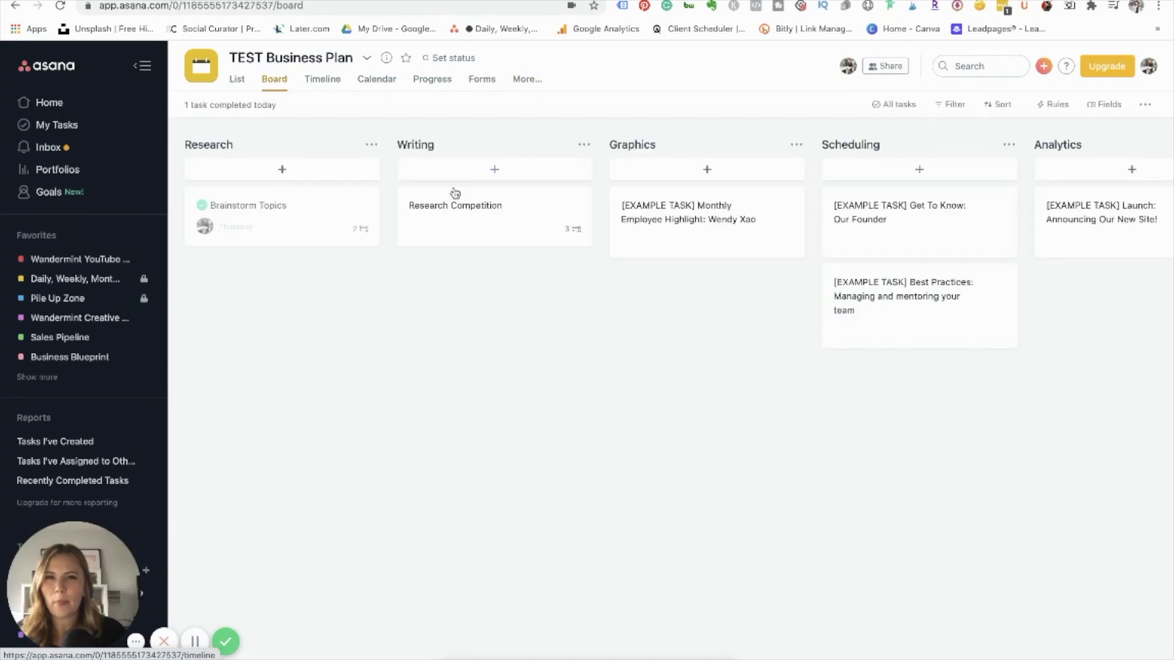
pyautogui.click(455, 206)
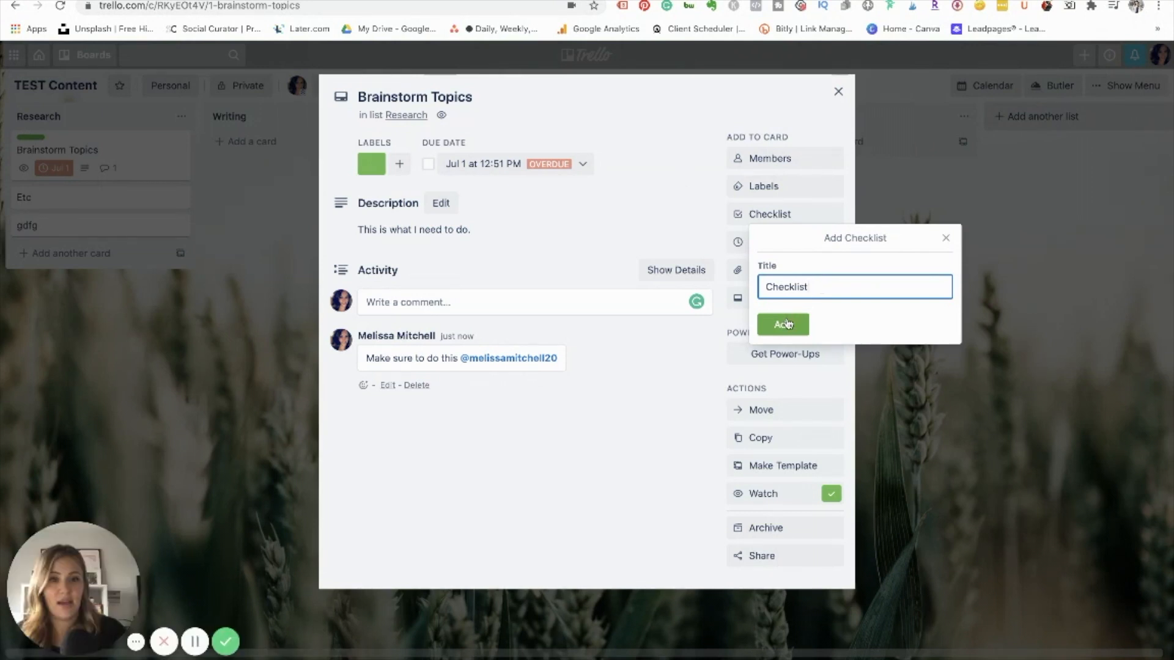
# Create the checklist with three items, tick all to 100%, and archive the card.
pyautogui.click(782, 324)
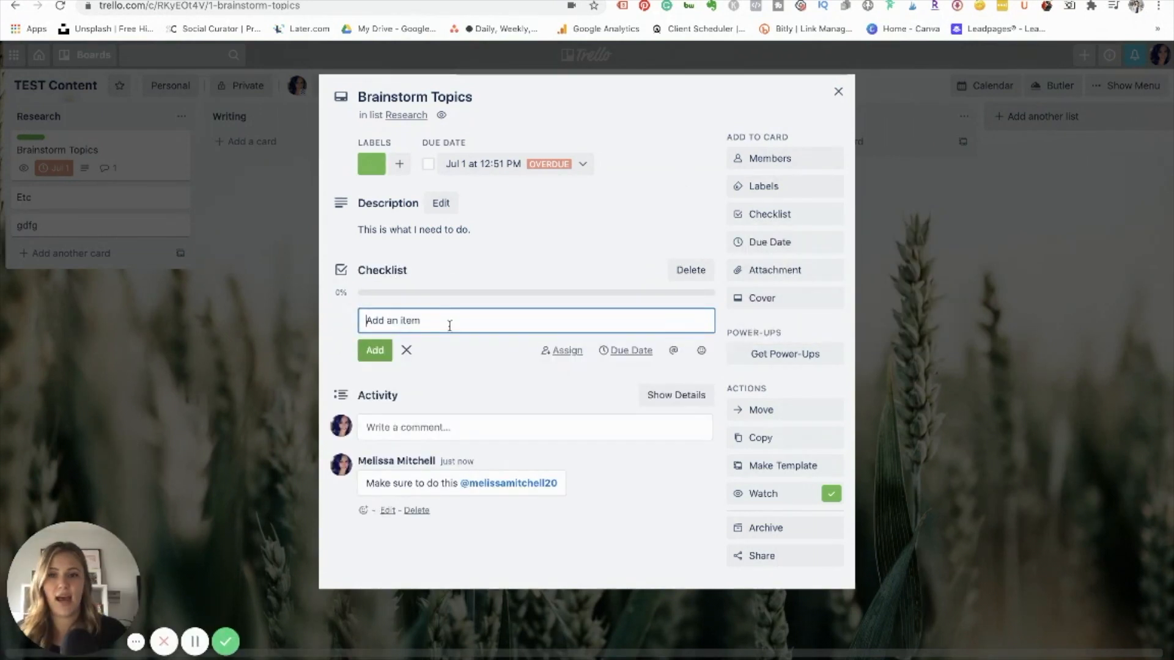
pyautogui.write('s')
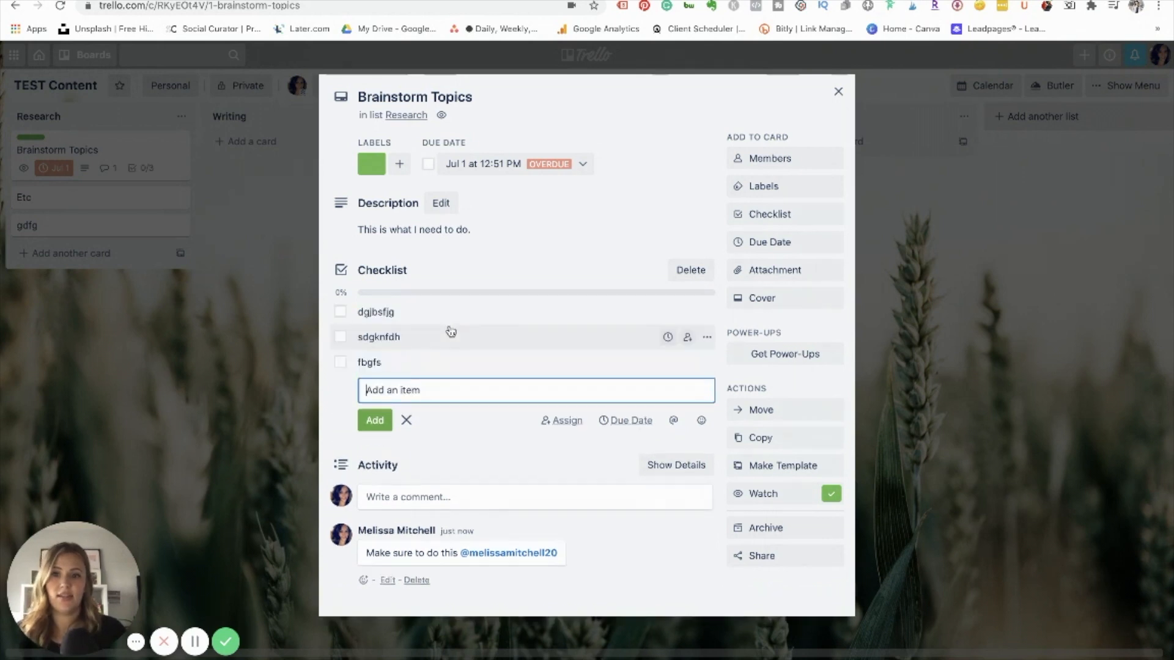
pyautogui.click(406, 419)
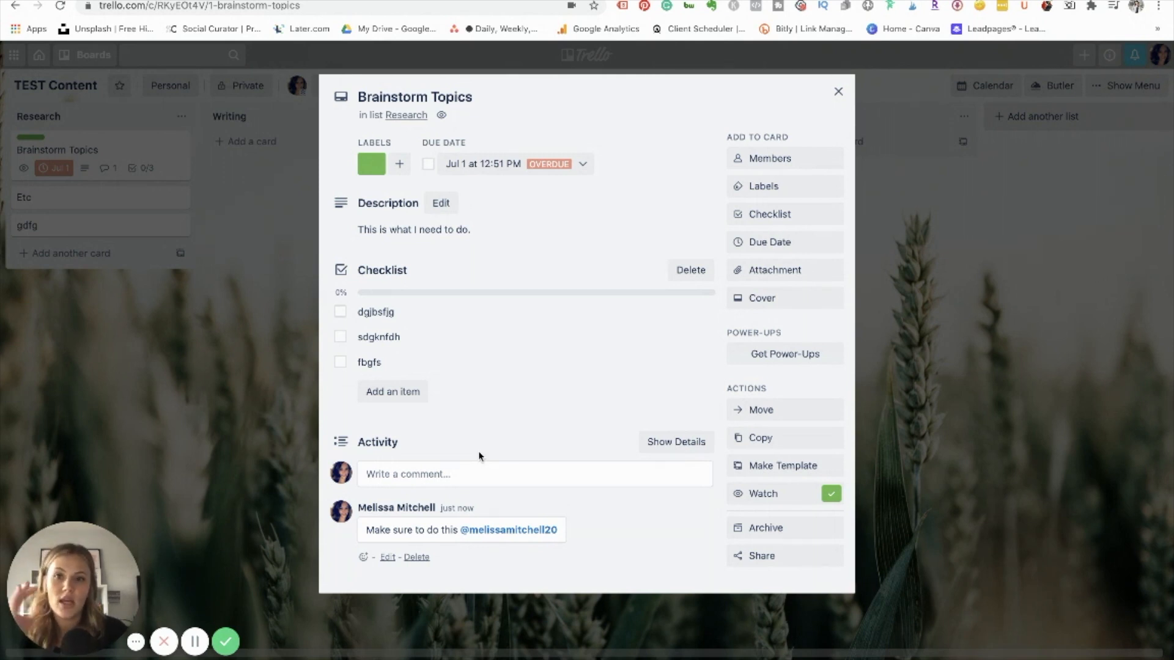
pyautogui.click(341, 312)
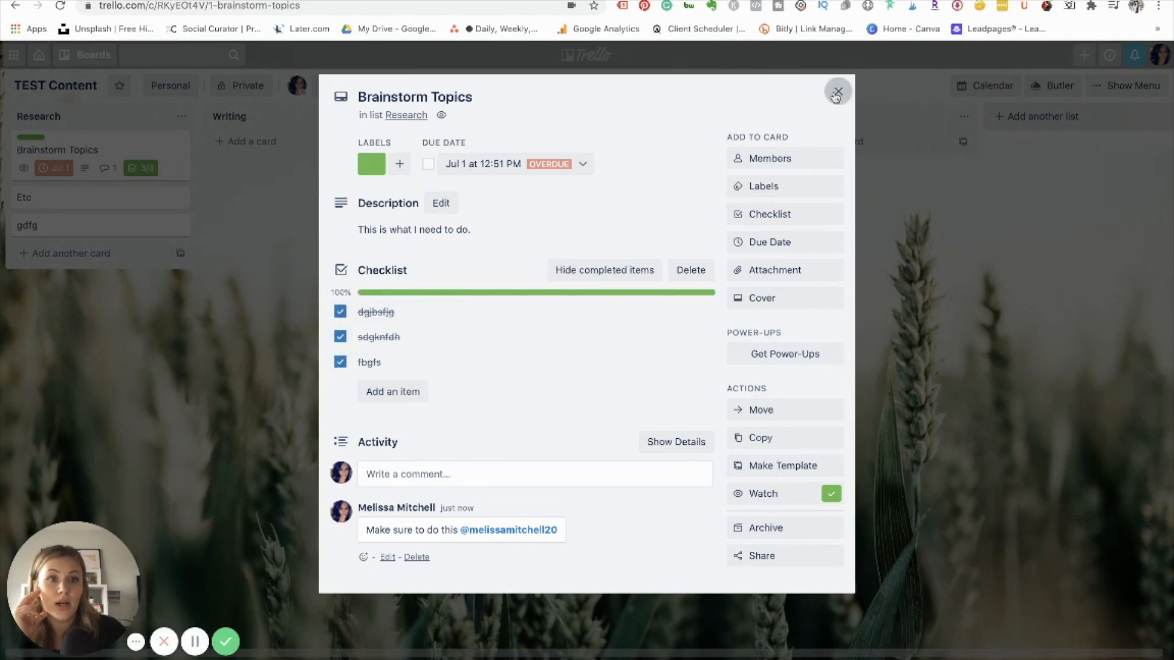
pyautogui.moveTo(429, 38)
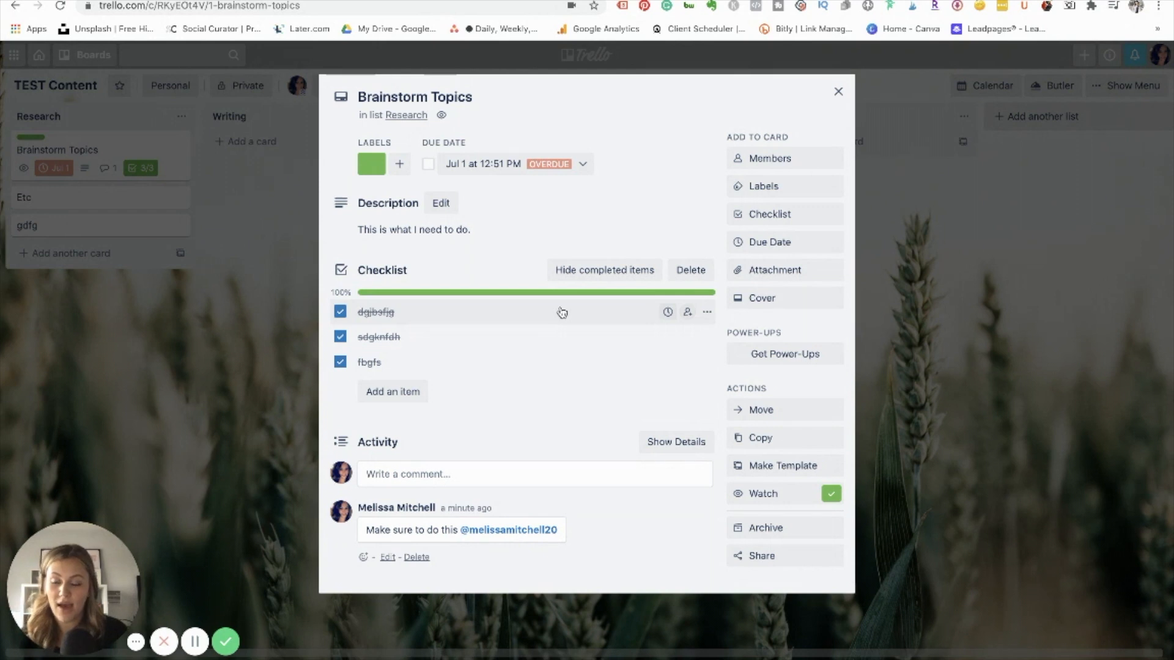
pyautogui.click(765, 528)
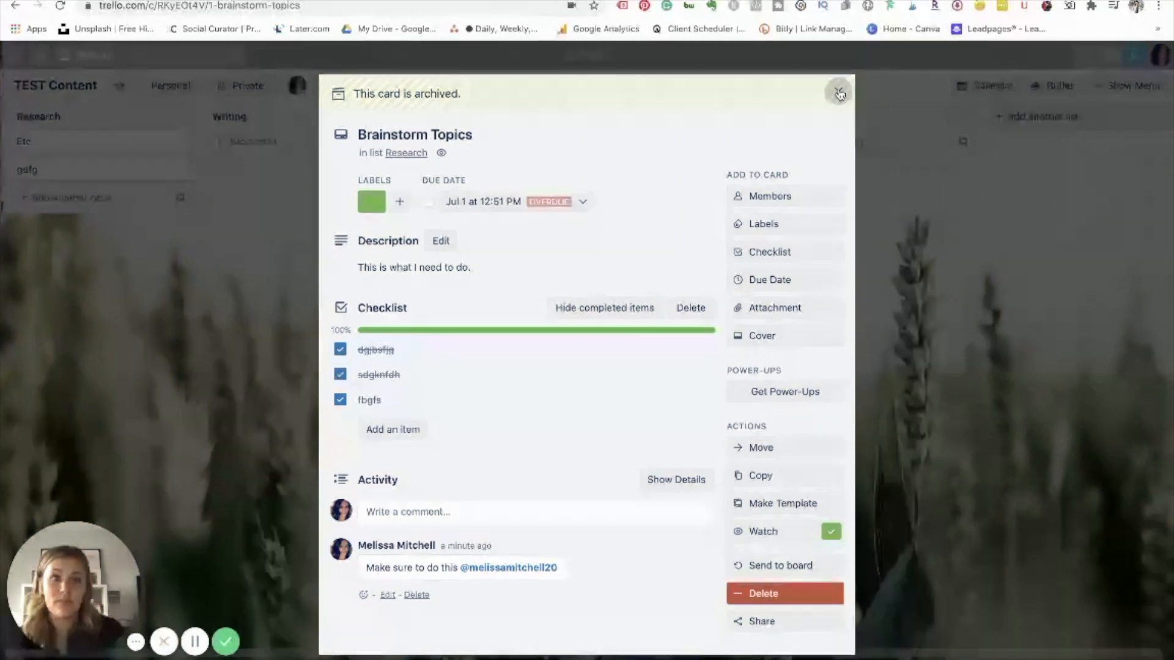
# Close the archived Brainstorm Topics card, leaving Research with only Etc and gdfg.
pyautogui.click(839, 94)
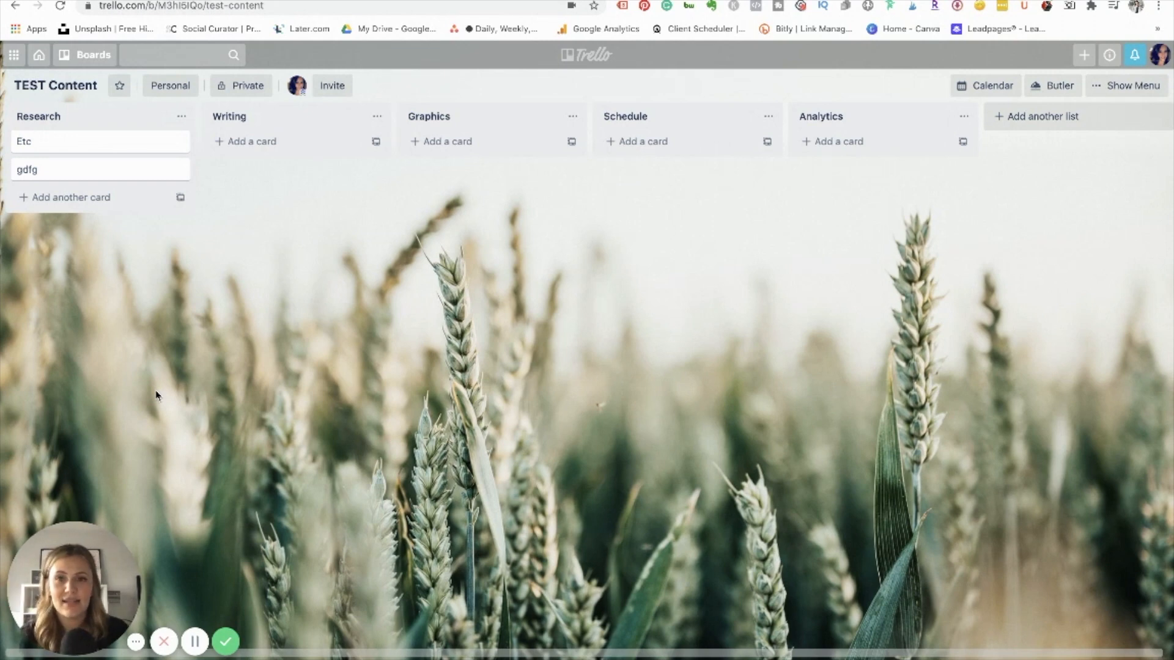
pyautogui.moveTo(119, 131)
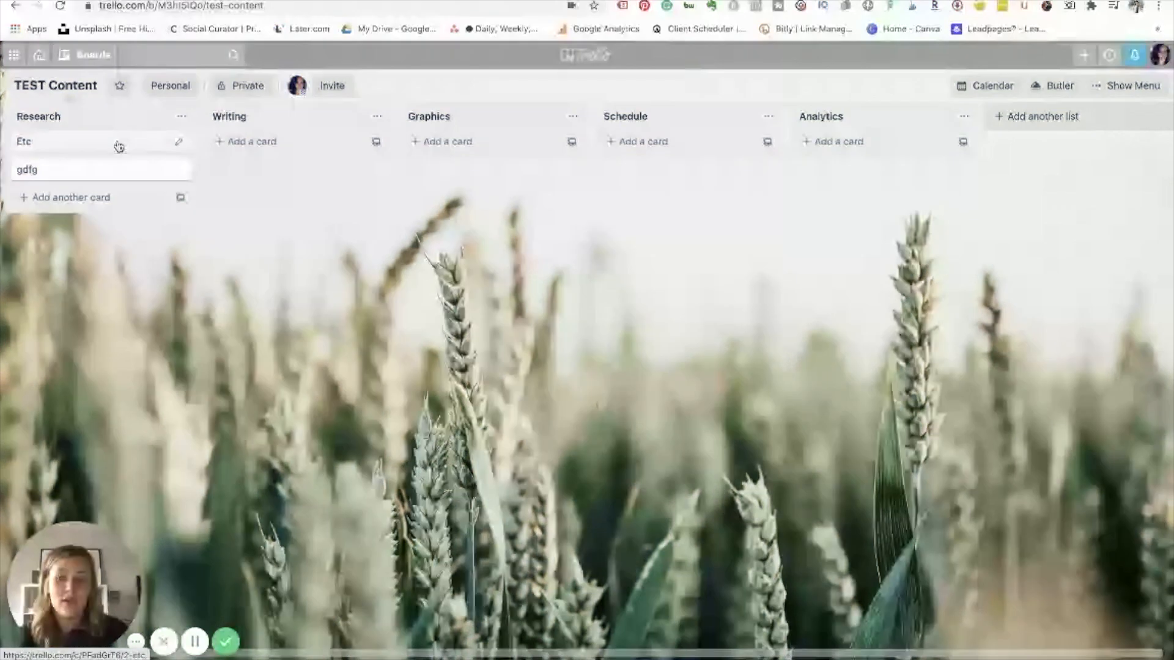
# Create a Completed list and drag the Etc card from Research into it.
pyautogui.click(1037, 116)
pyautogui.write('Completed')
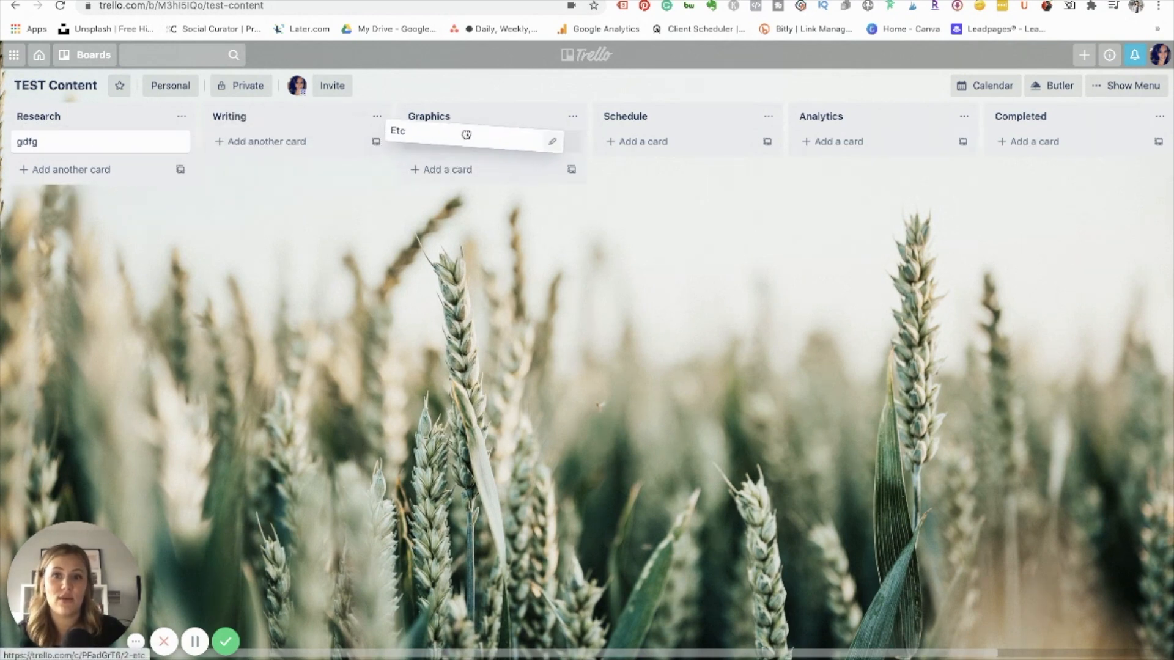
pyautogui.moveTo(464, 135); pyautogui.dragTo(1018, 142)
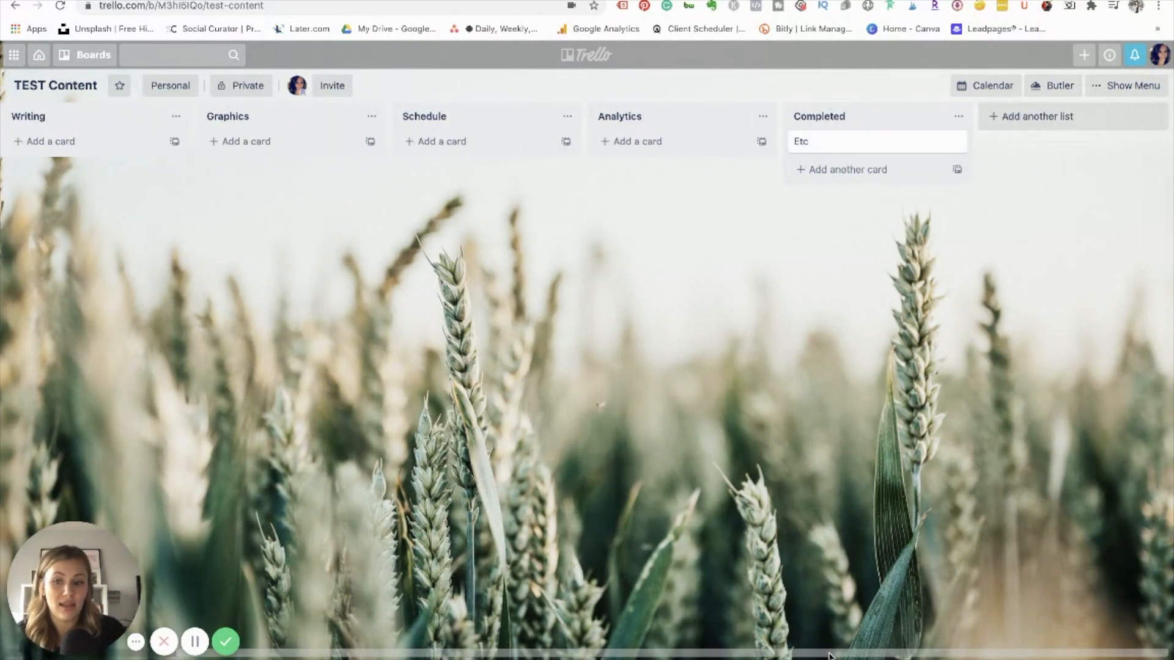
pyautogui.moveTo(924, 448)
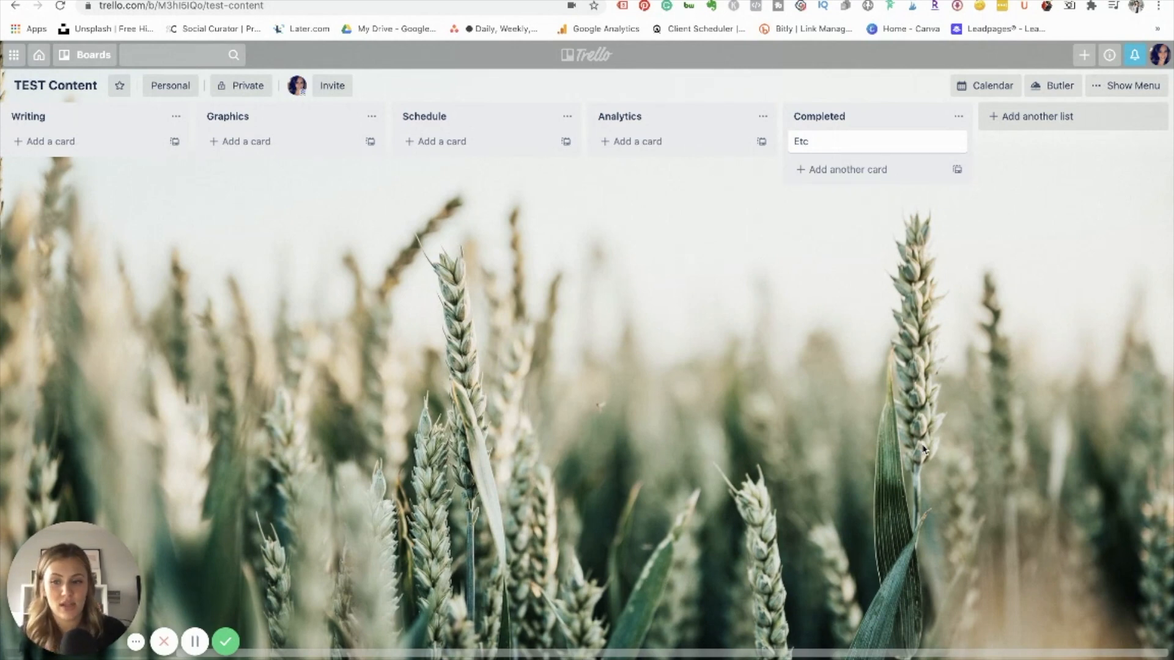
pyautogui.moveTo(888, 244)
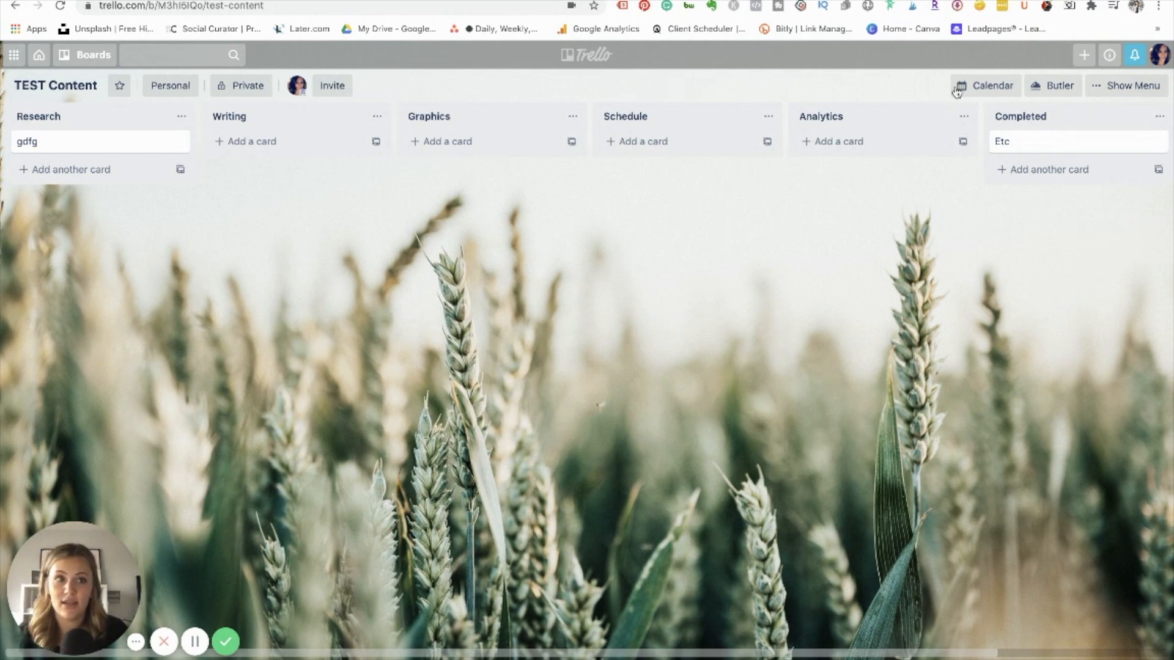
# Give the gdfg card a July 23 due date and assign the board member to it.
pyautogui.click(27, 141)
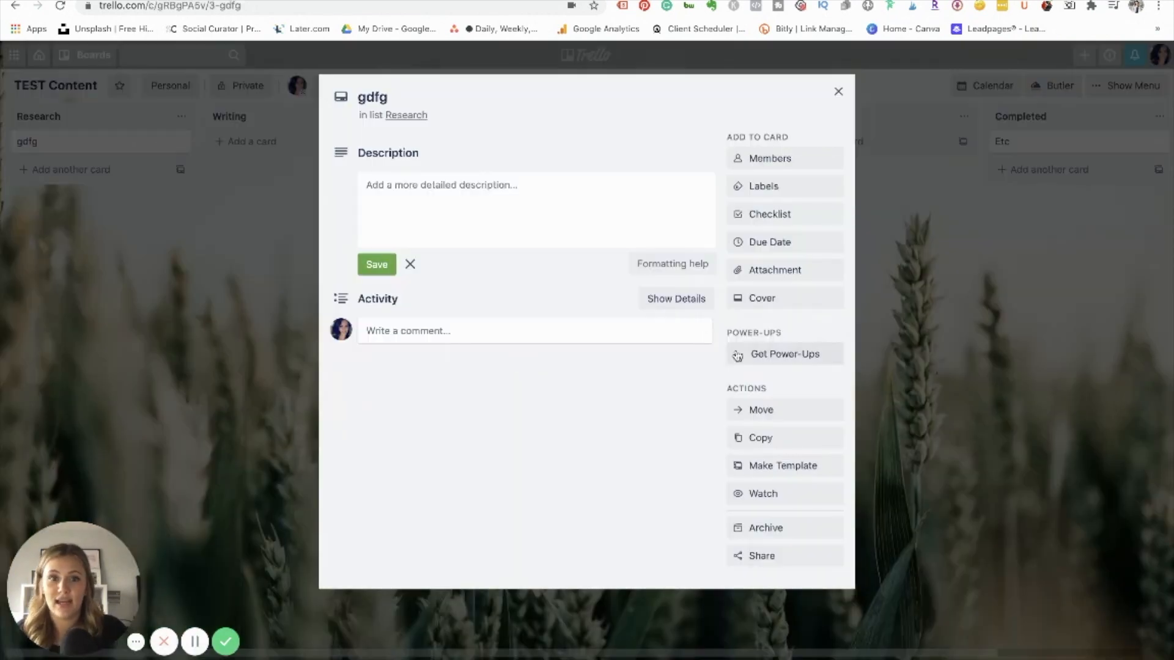
pyautogui.click(769, 242)
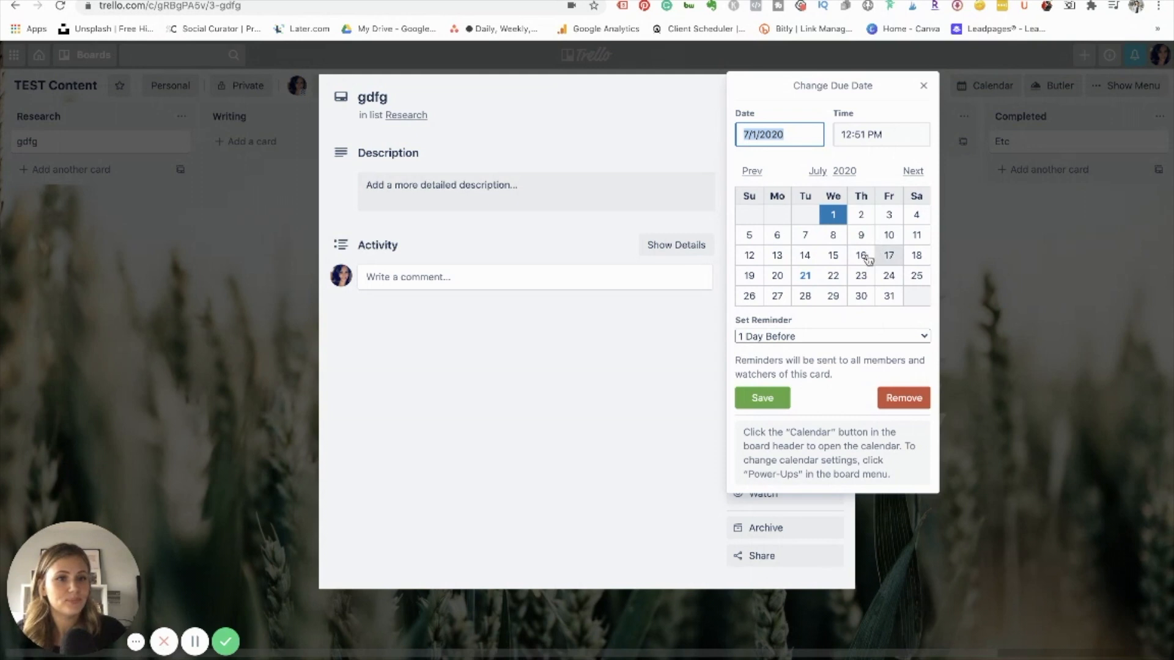
pyautogui.click(762, 397)
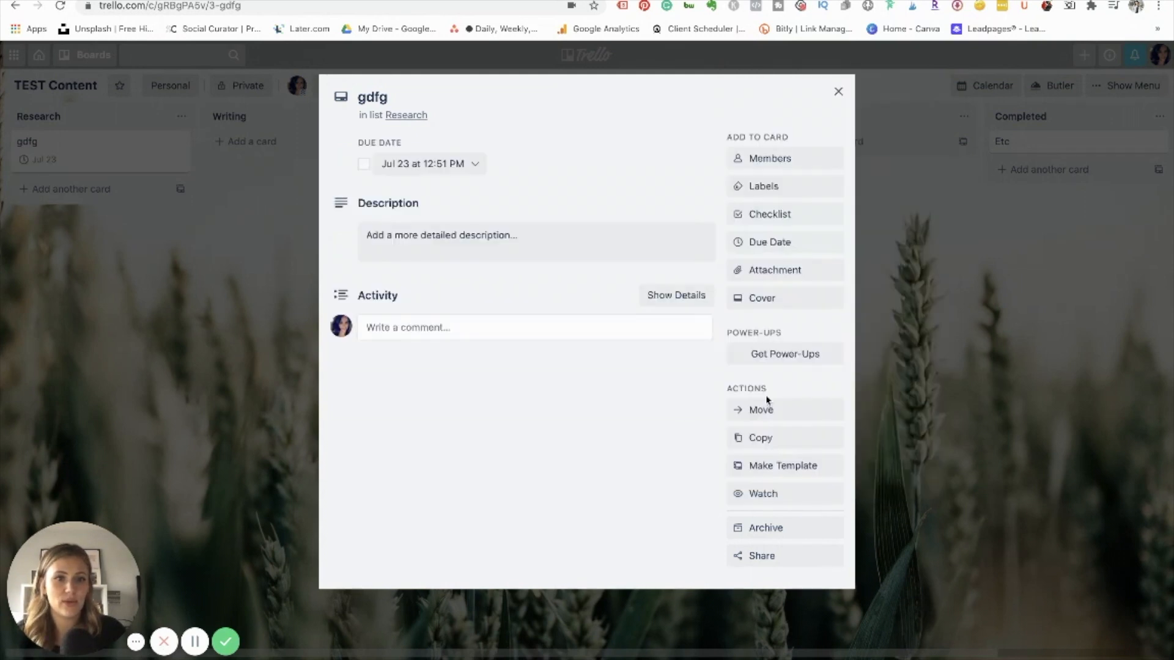
pyautogui.click(769, 158)
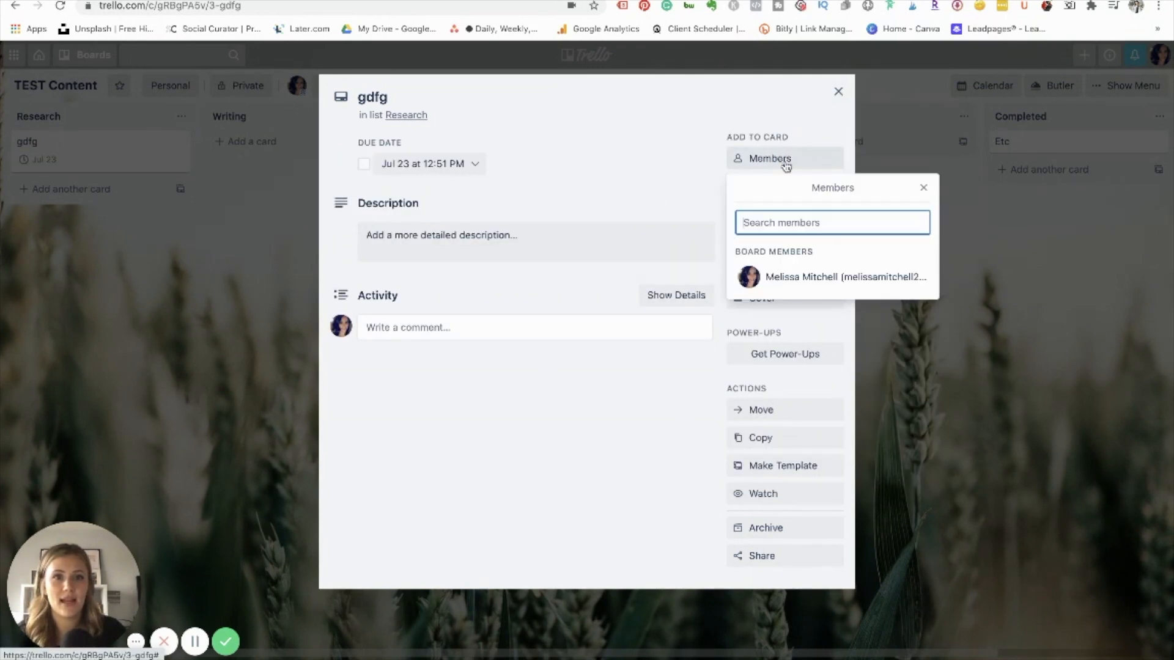
pyautogui.click(845, 276)
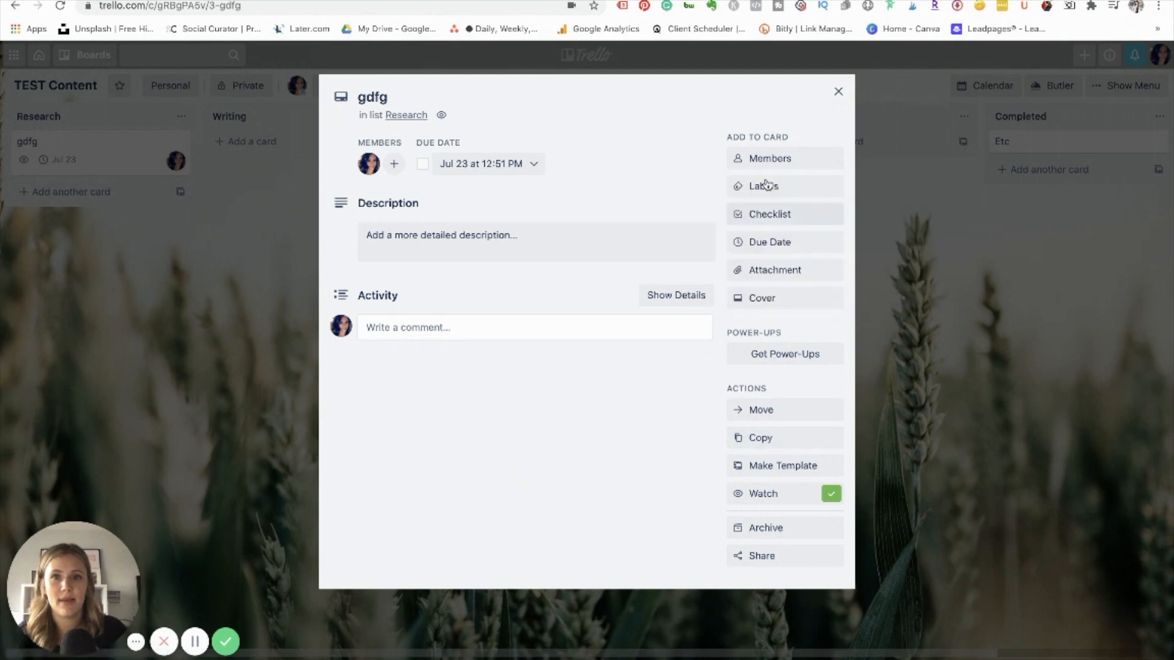
pyautogui.click(837, 90)
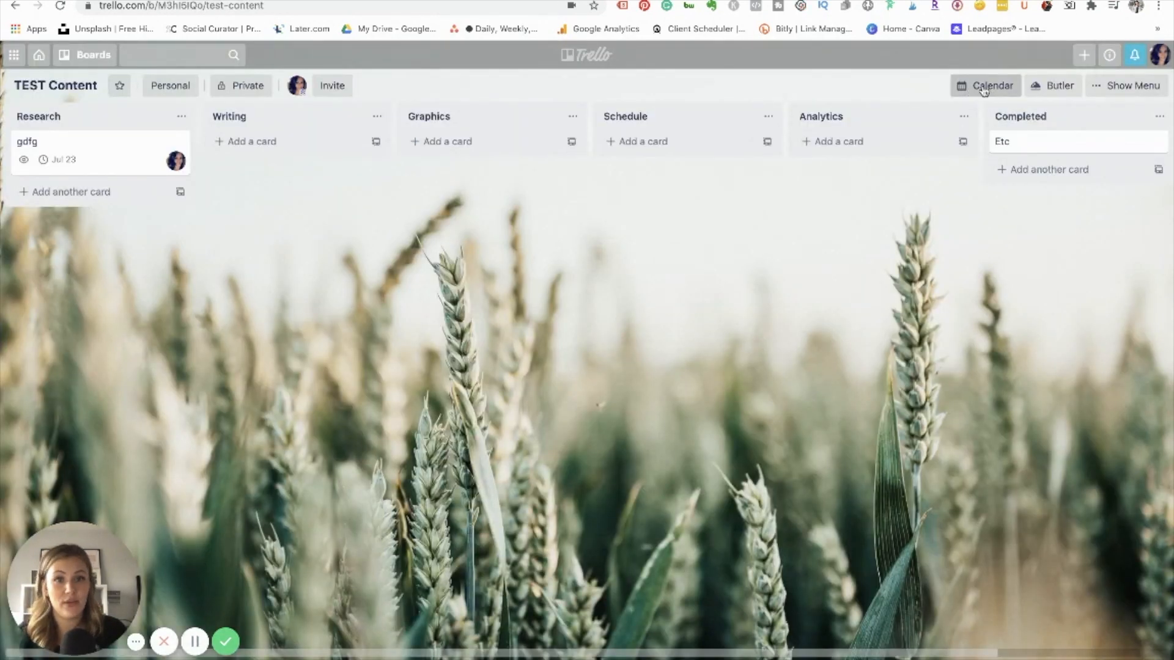
# Switch TEST Content to the July 2020 calendar and check gdfg on the 23rd.
pyautogui.click(985, 85)
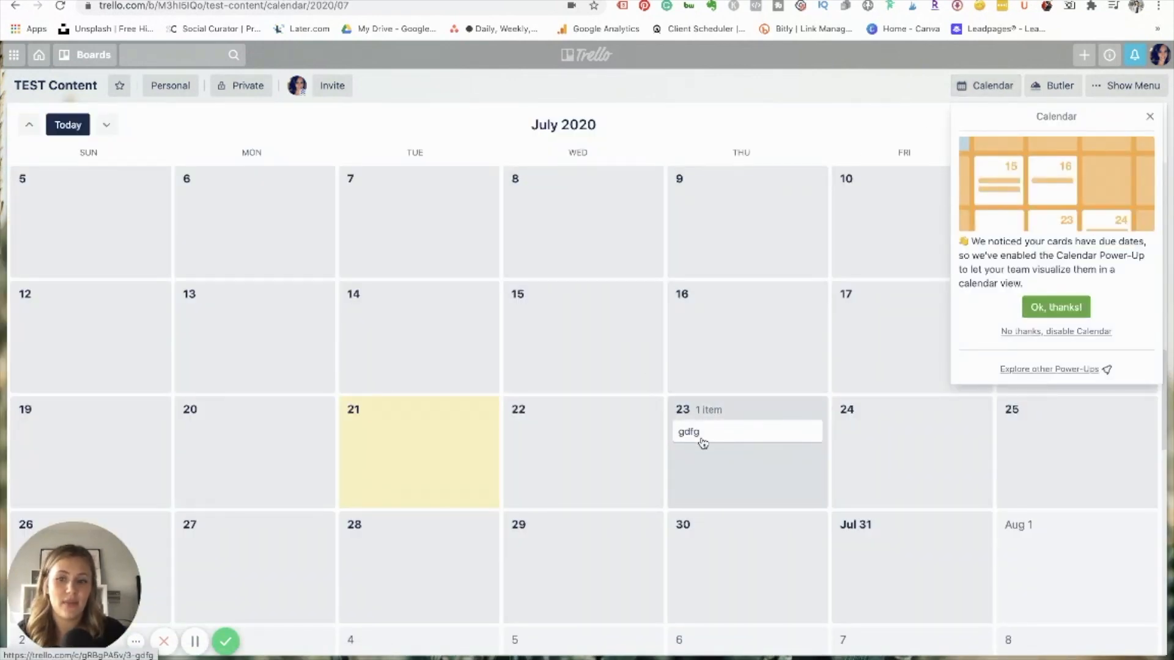
pyautogui.click(687, 432)
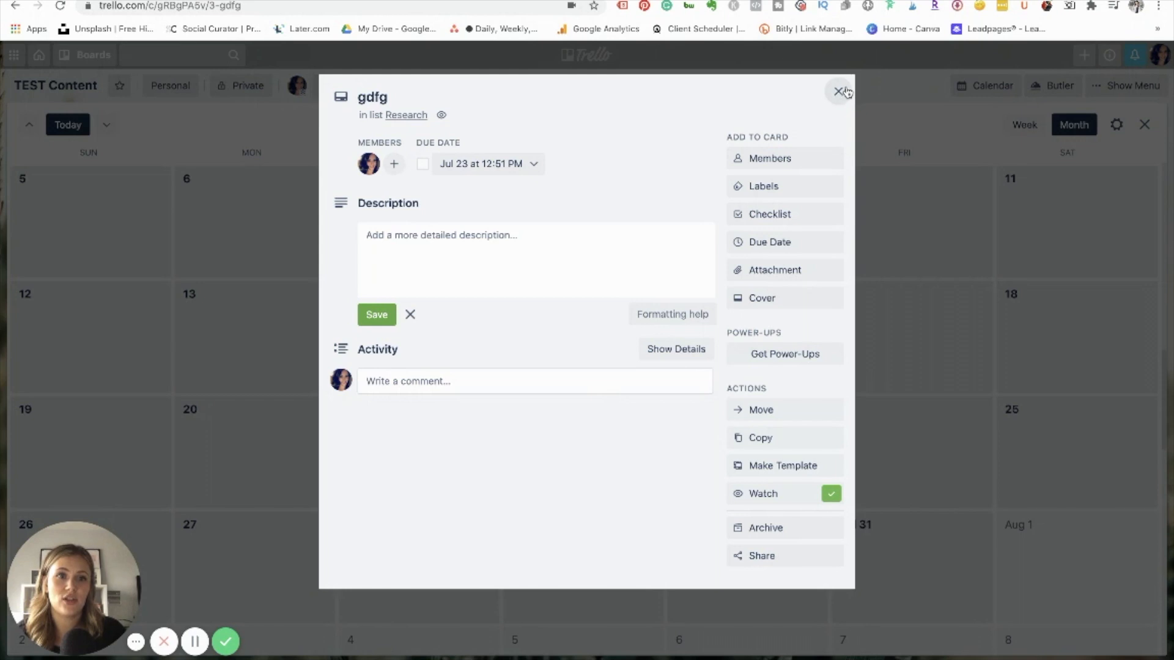
pyautogui.click(839, 91)
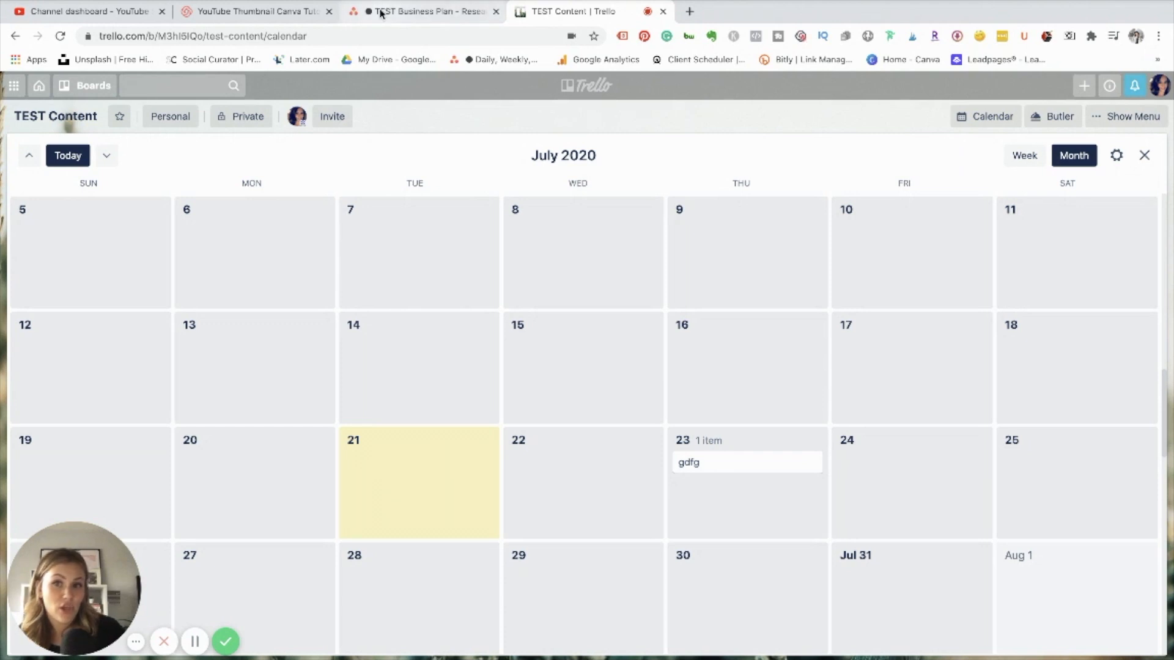
pyautogui.click(422, 11)
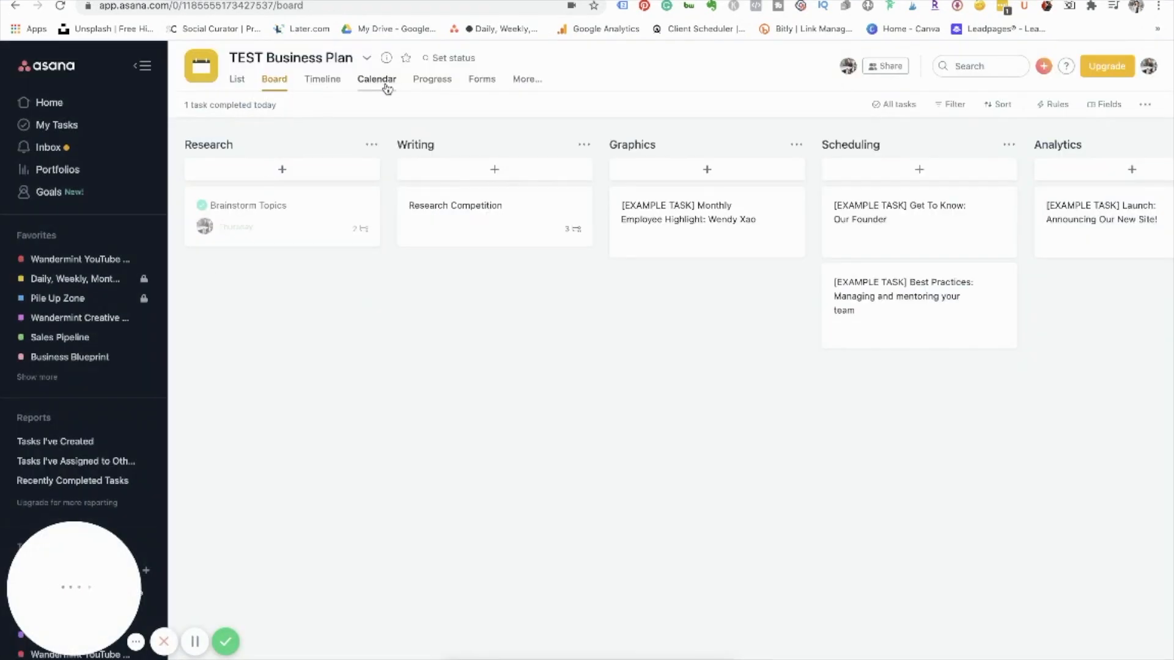
pyautogui.click(376, 78)
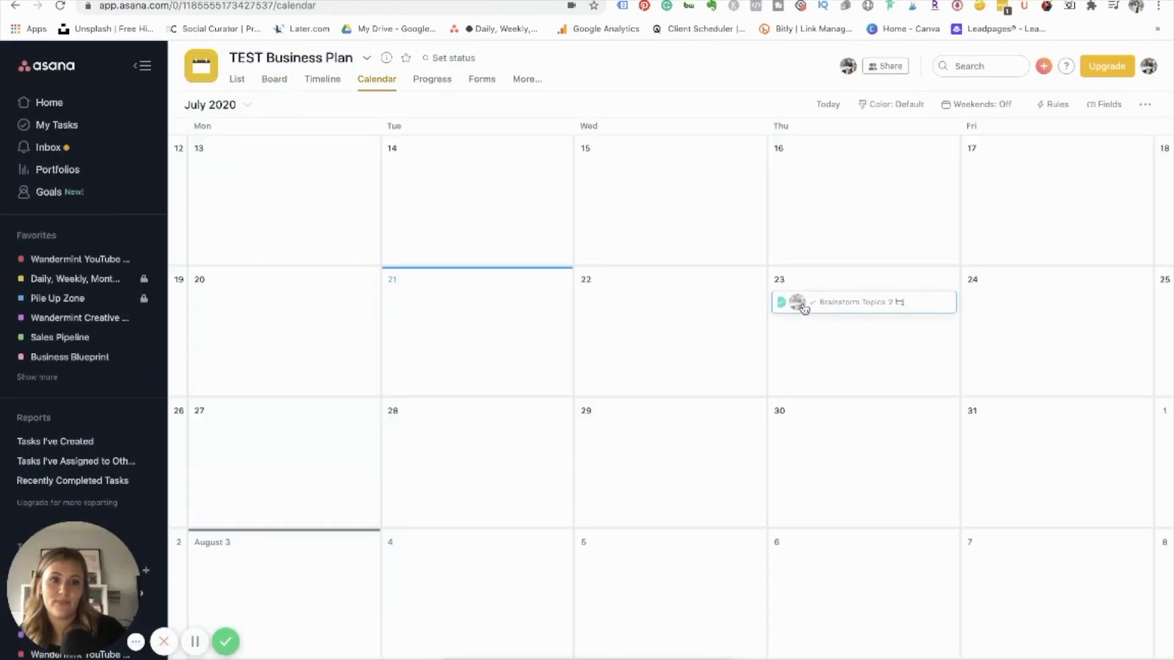
pyautogui.click(861, 302)
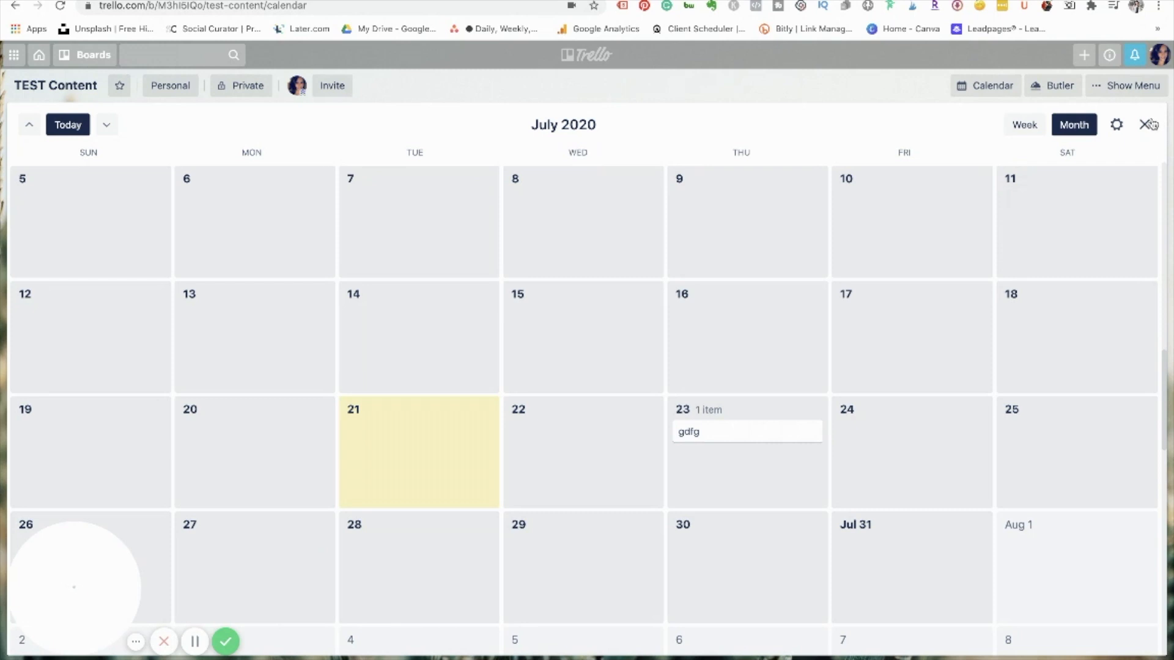
# Return from the calendar to the list layout and bring up the boards drawer.
pyautogui.click(1148, 125)
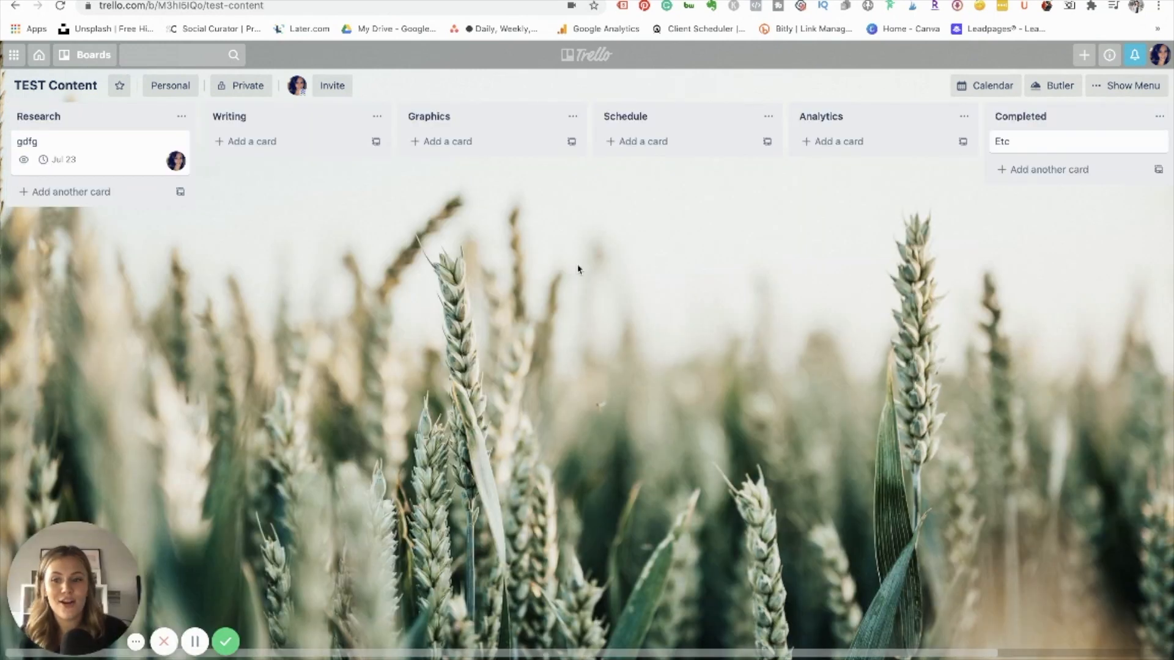
pyautogui.moveTo(145, 304)
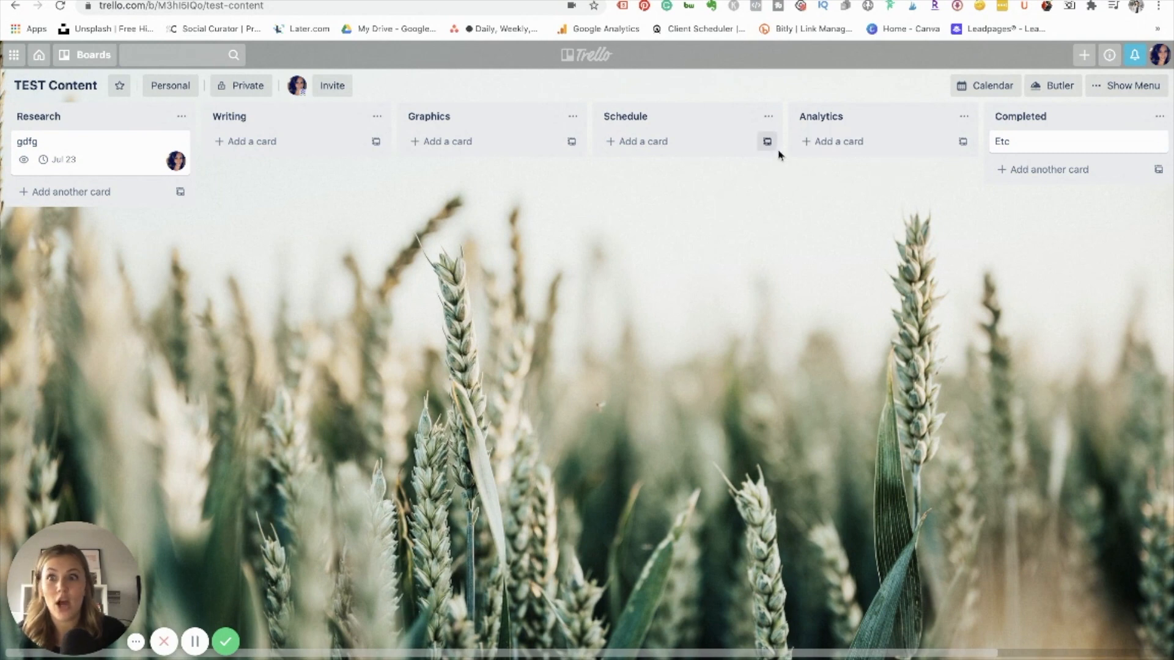
pyautogui.click(94, 54)
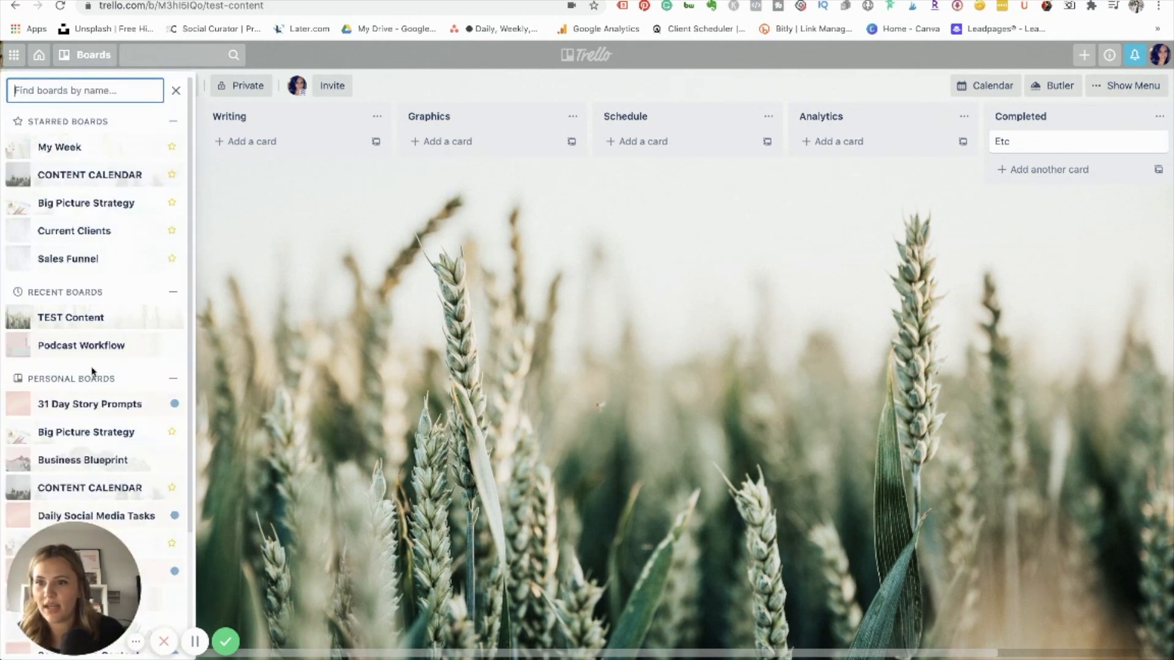
# Open the CONTENT CALENDAR board and scroll across its lists from Brain Dump to Scheduled to Go Live.
pyautogui.click(71, 318)
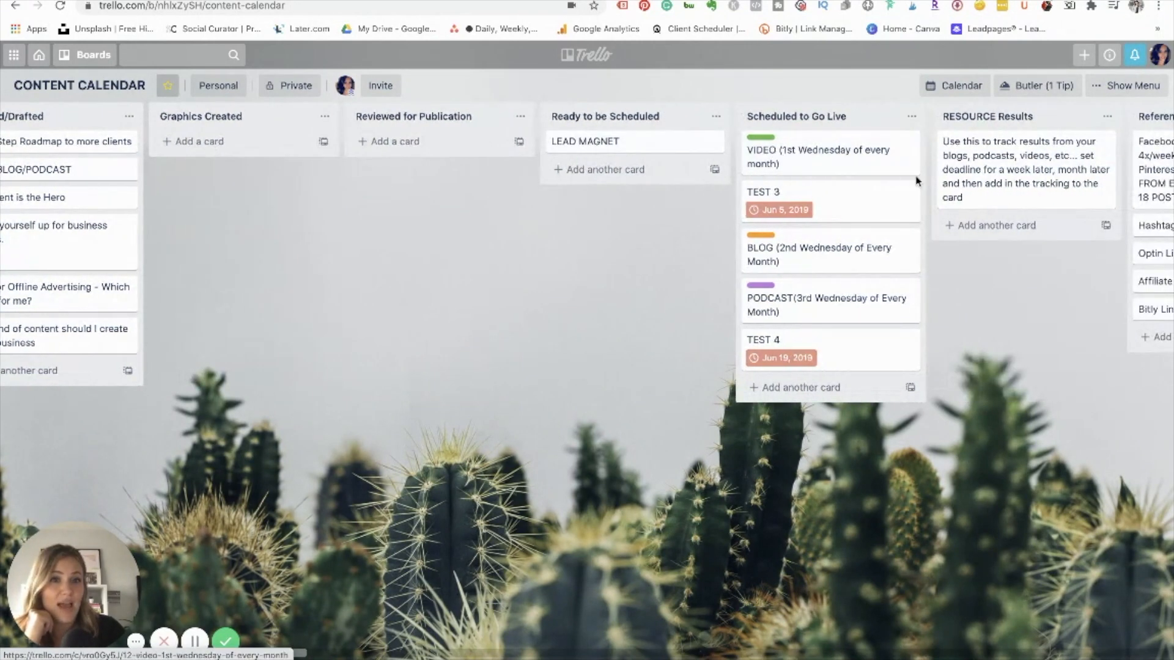
pyautogui.hscroll(3)
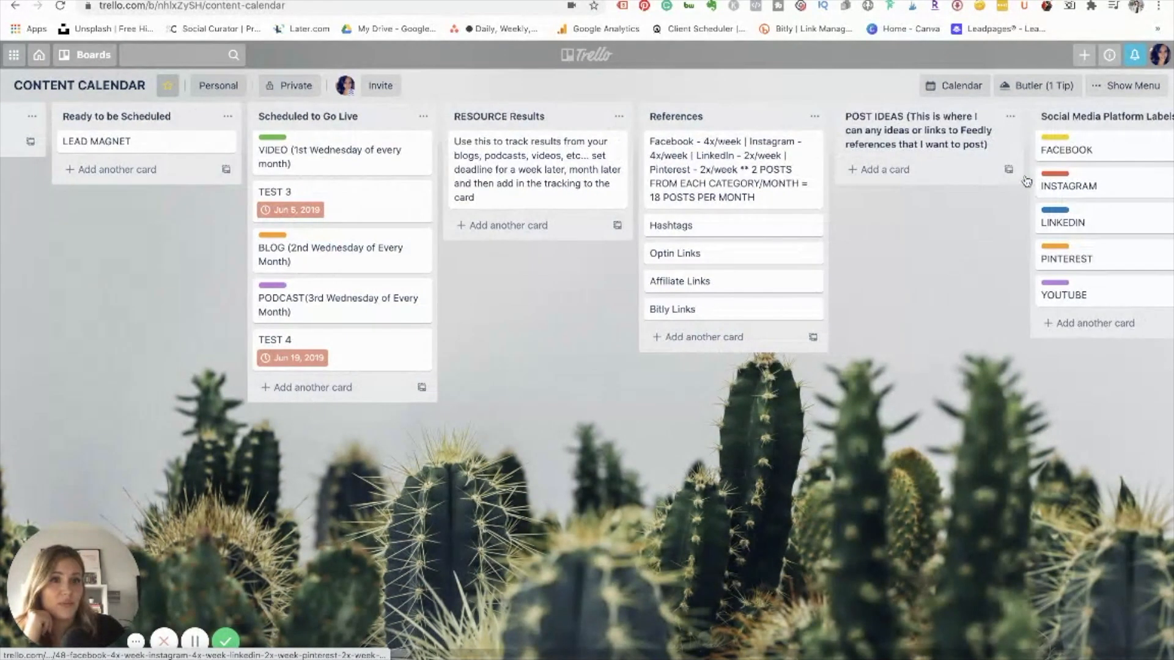
pyautogui.hscroll(-3)
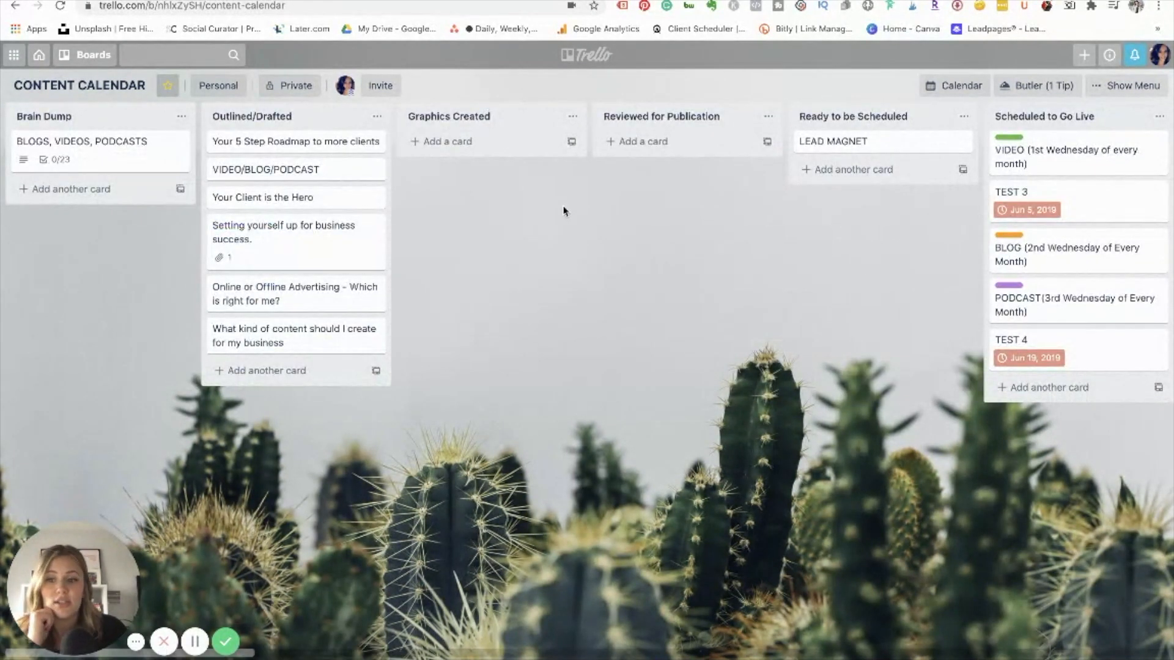